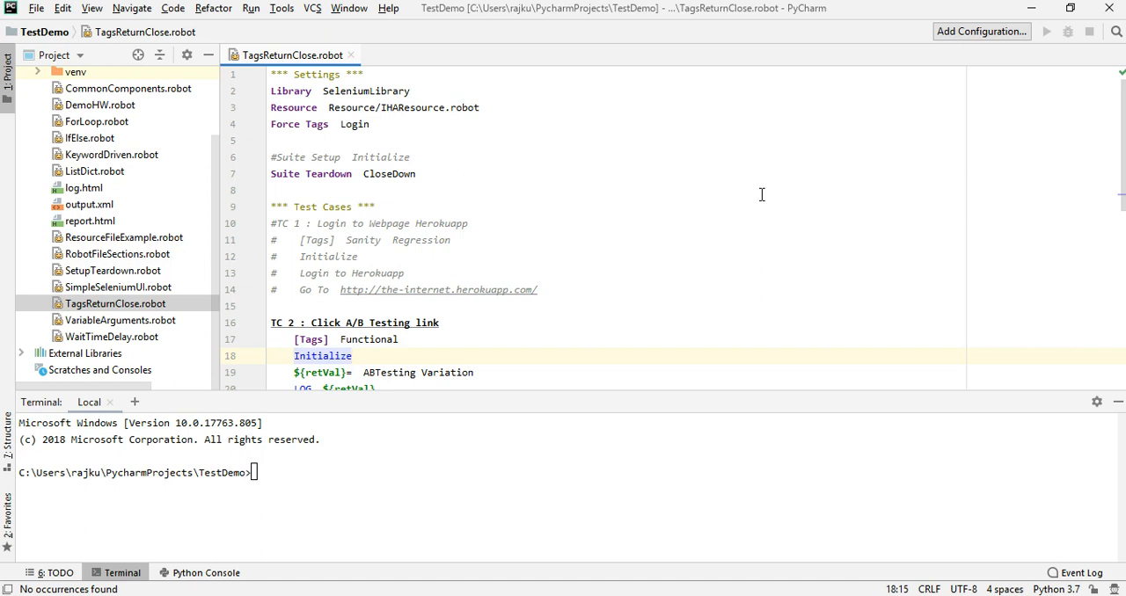
mouse_move(504, 171)
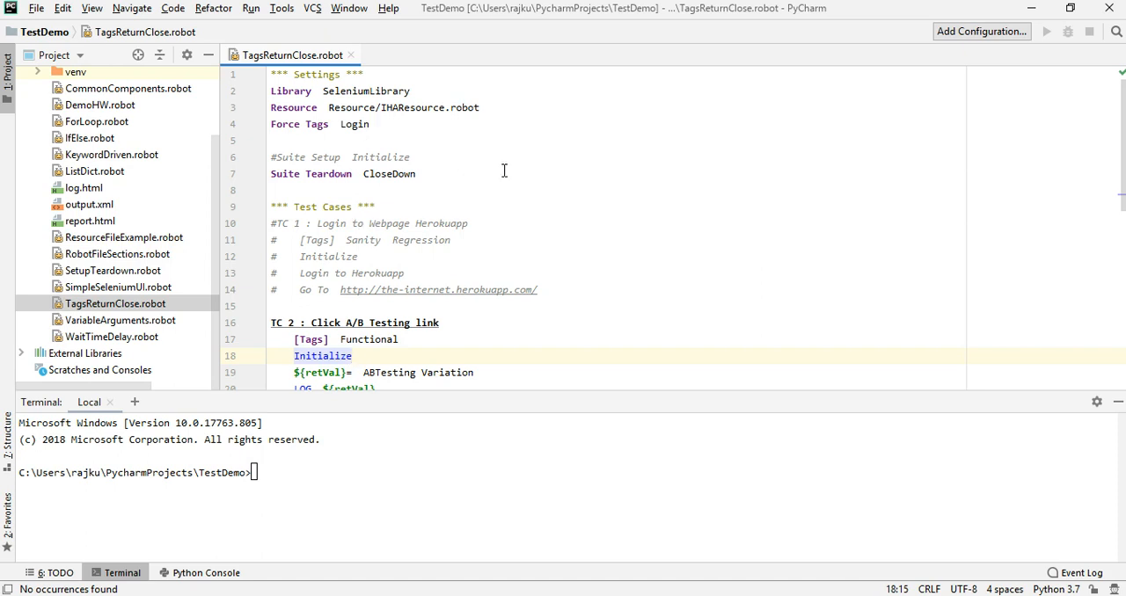
mouse_move(393, 174)
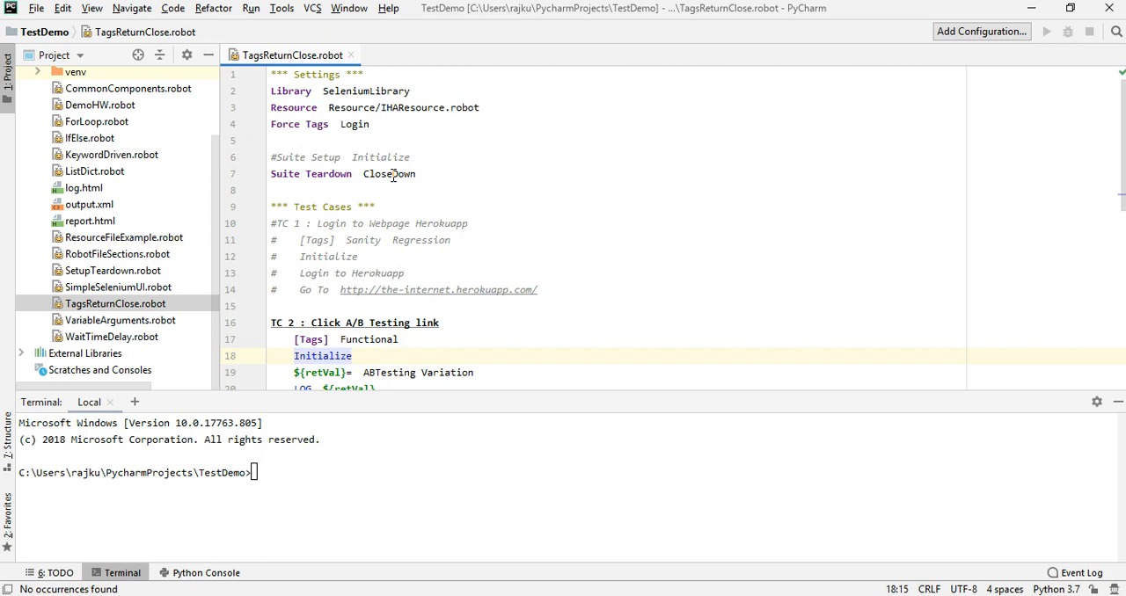
mouse_move(624, 212)
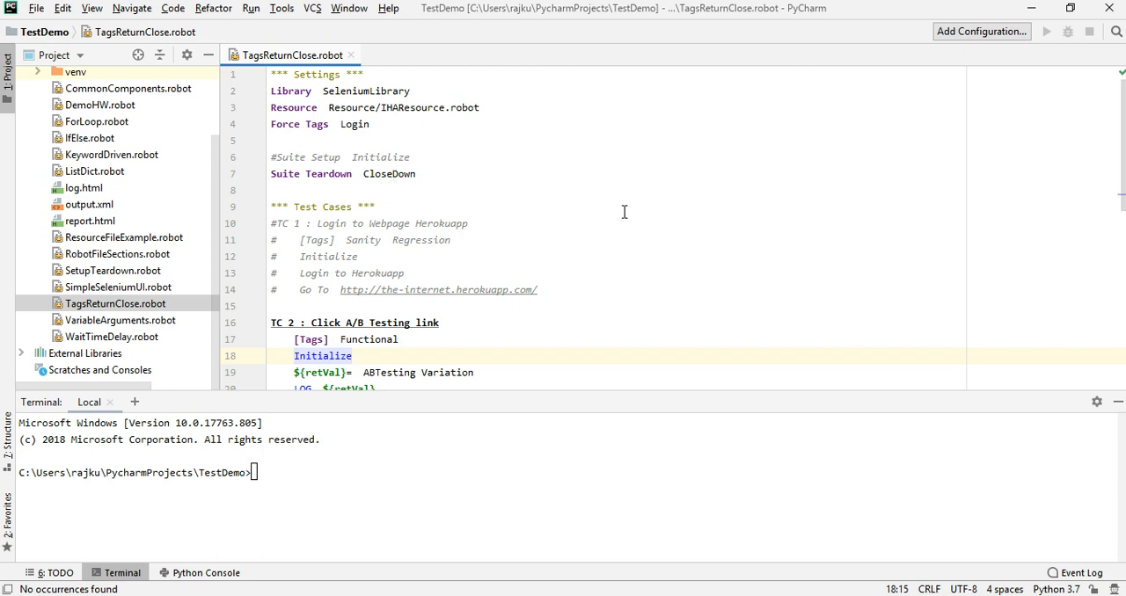
Step: Switch to the Chrome window showing the SeleniumLibrary 4.1.0 keyword documentation
left_click(625, 206)
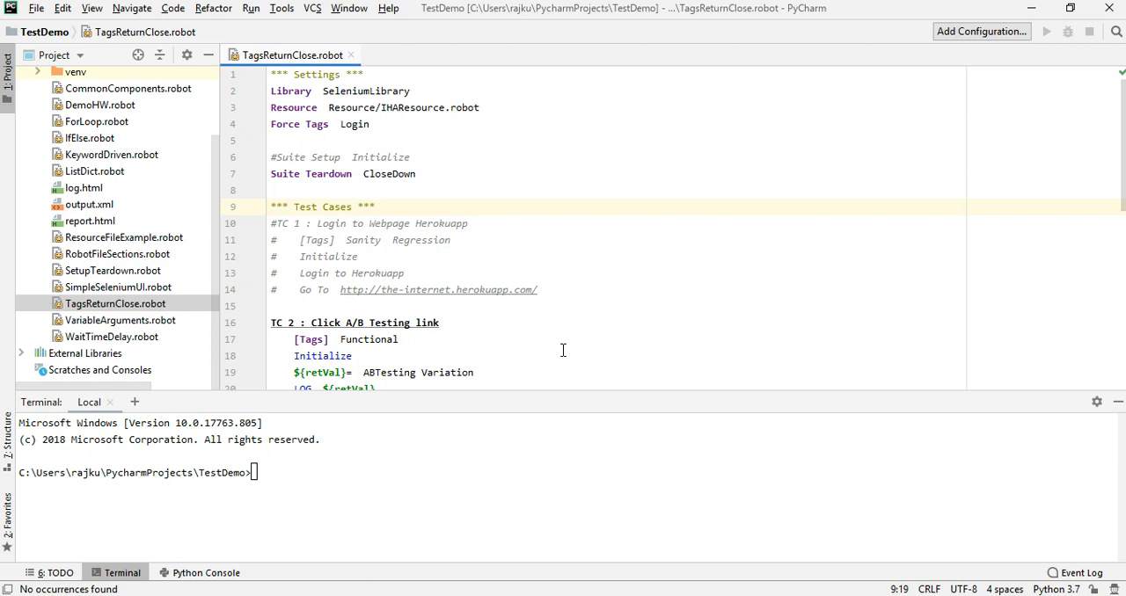
left_click(323, 355)
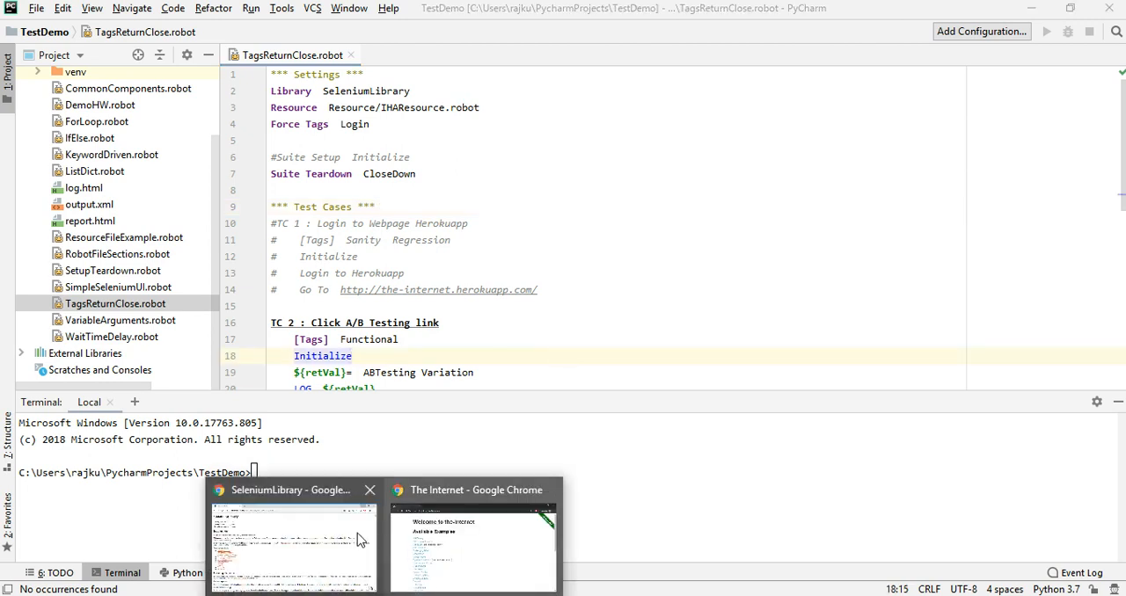
left_click(291, 541)
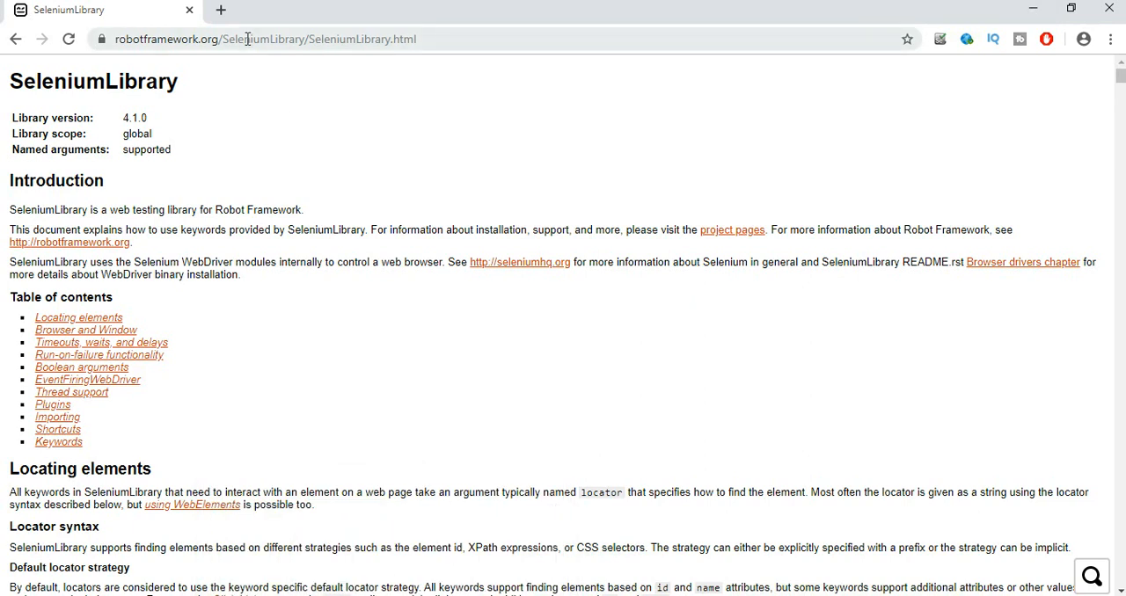
left_click(264, 38)
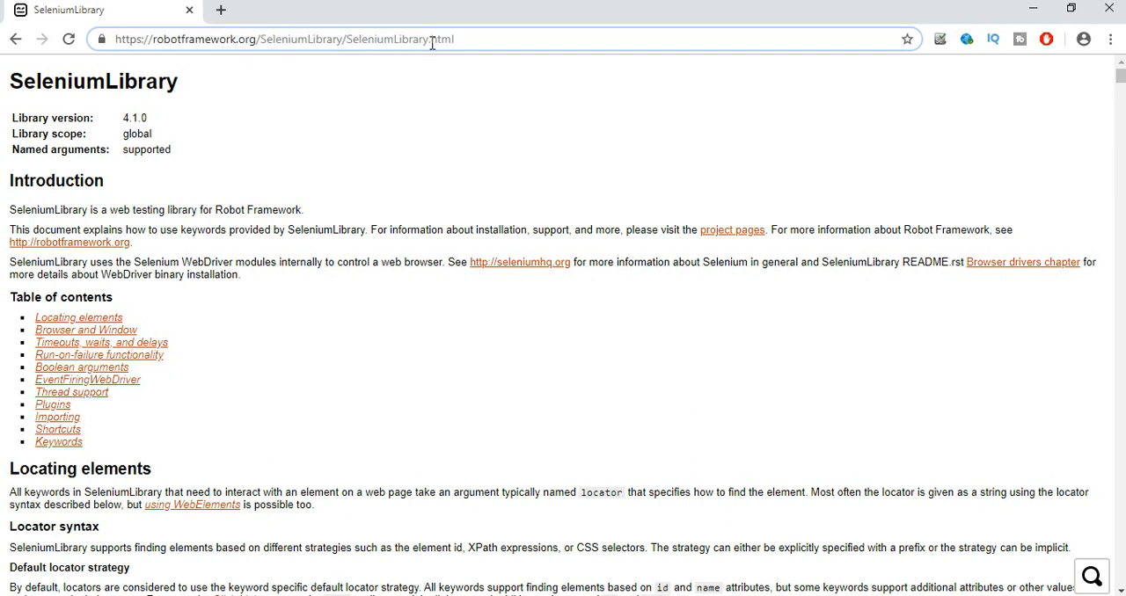
mouse_move(662, 321)
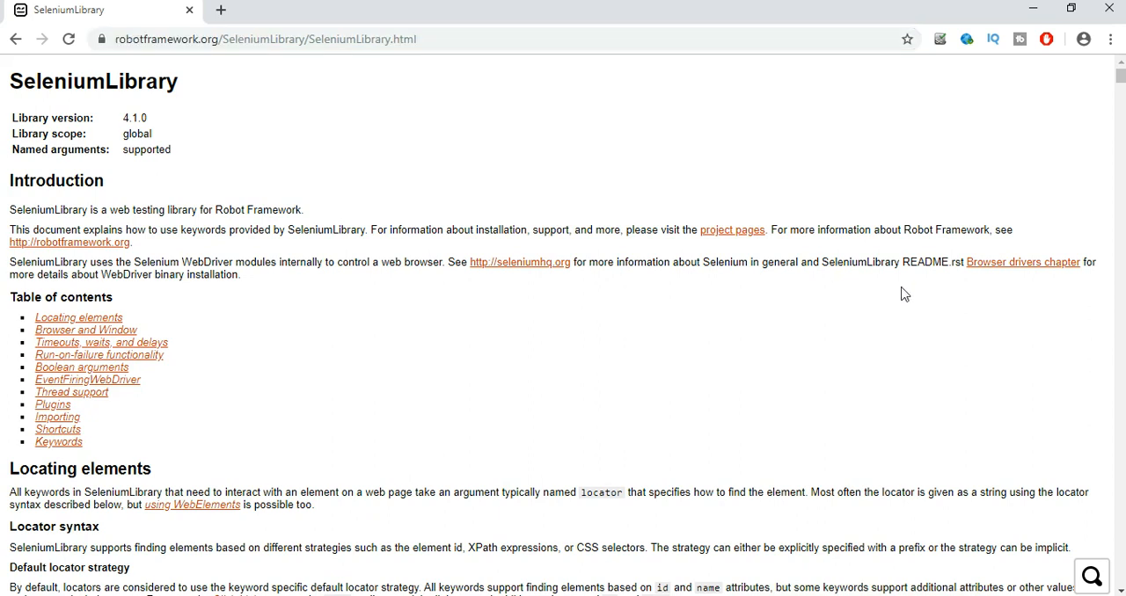
mouse_move(377, 362)
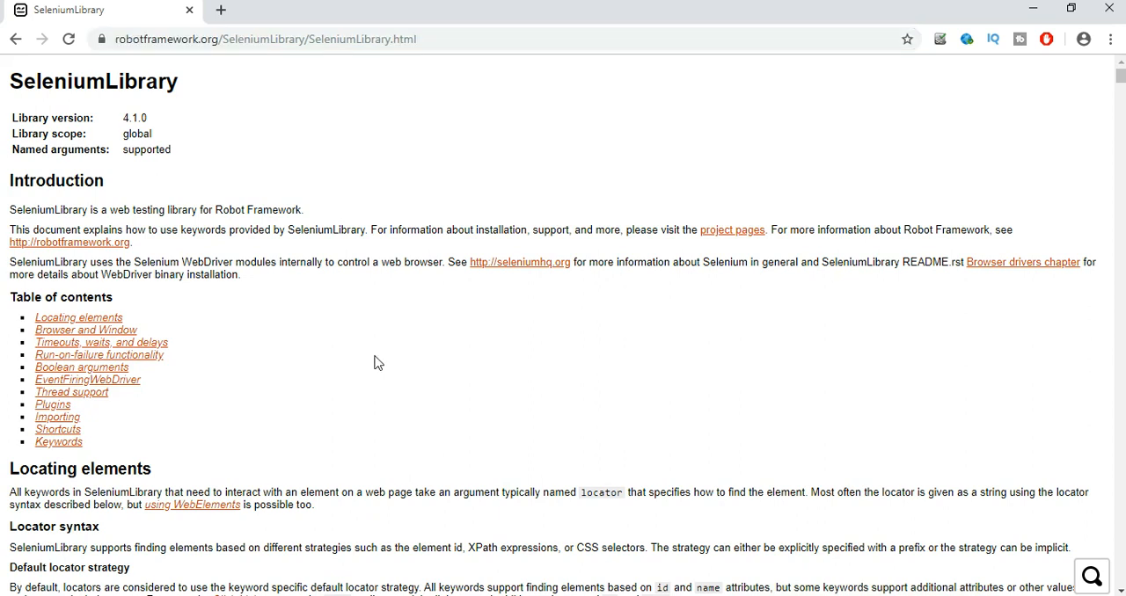
Step: Jump to the Shortcuts keyword list, starting at Add Cookie, in the documentation
left_click(58, 429)
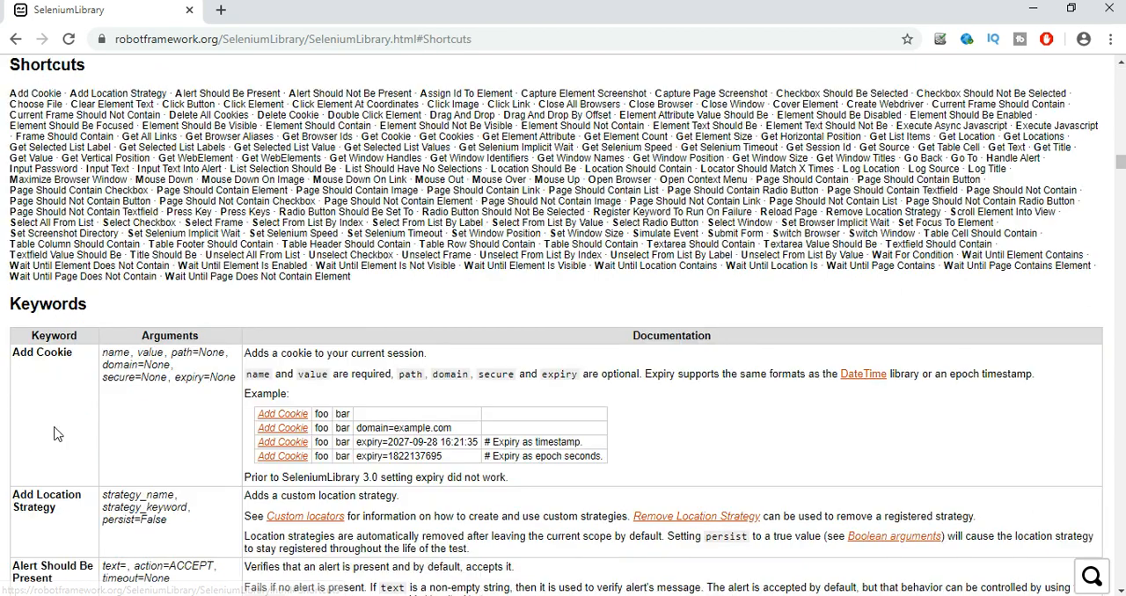
mouse_move(860, 148)
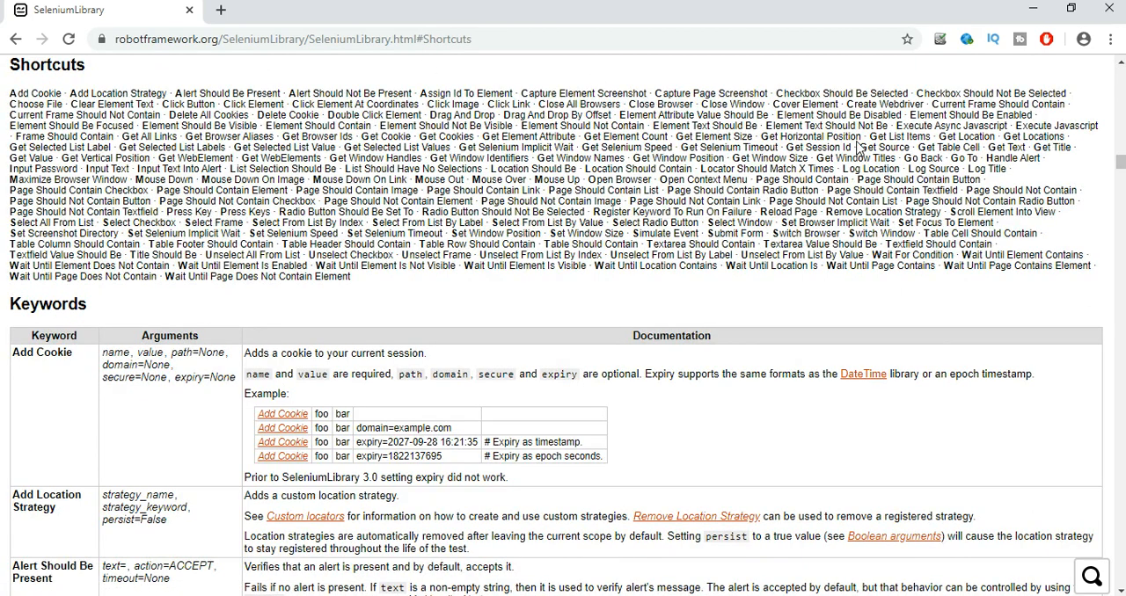
mouse_move(583, 94)
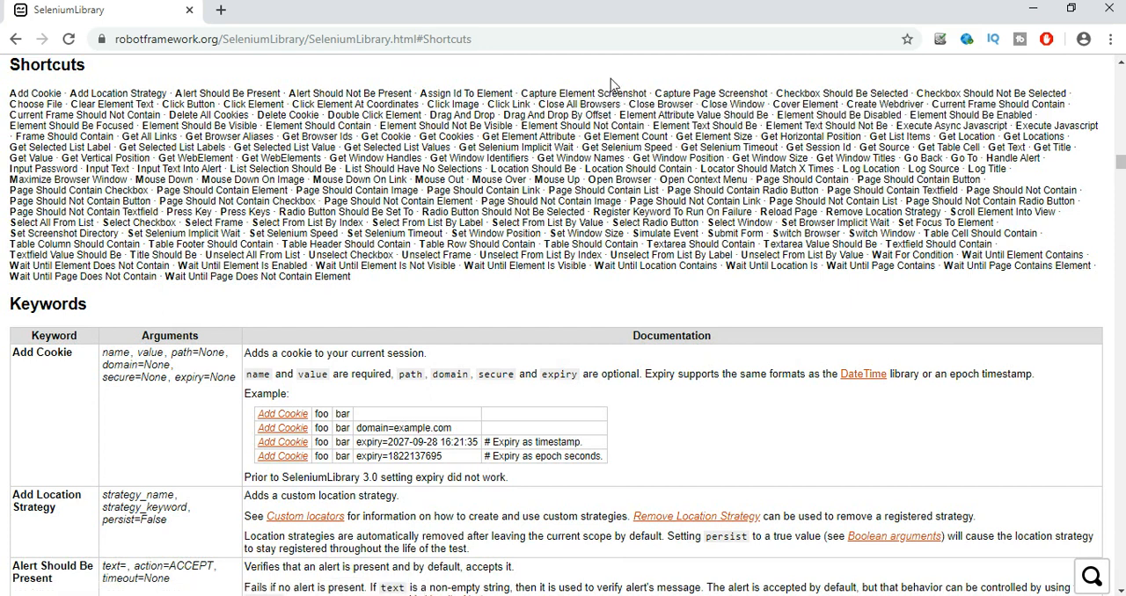
mouse_move(805, 103)
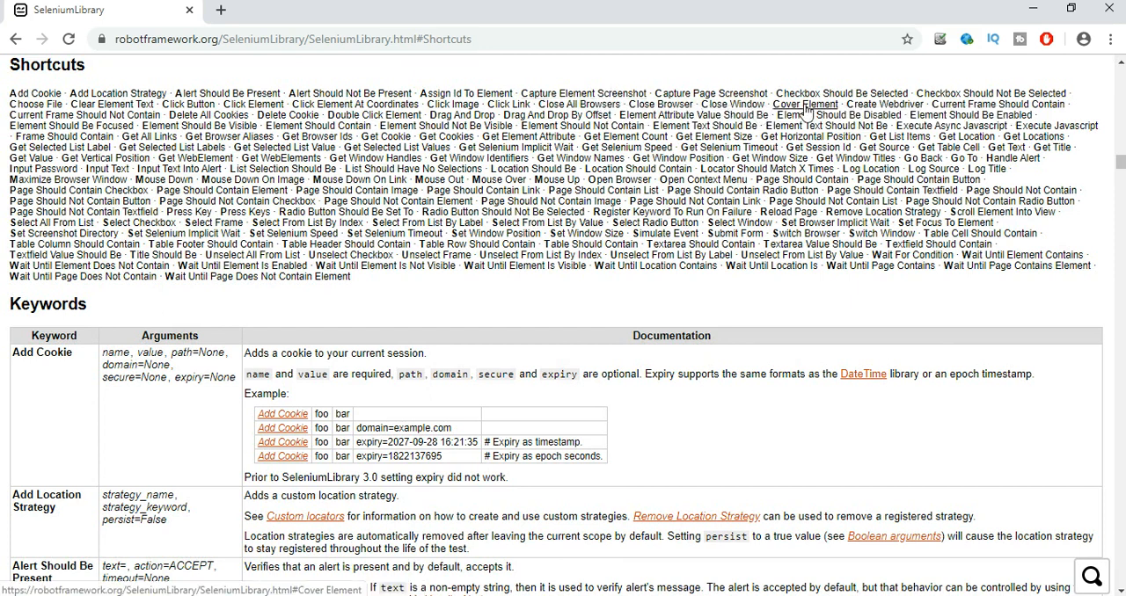
mouse_move(805, 104)
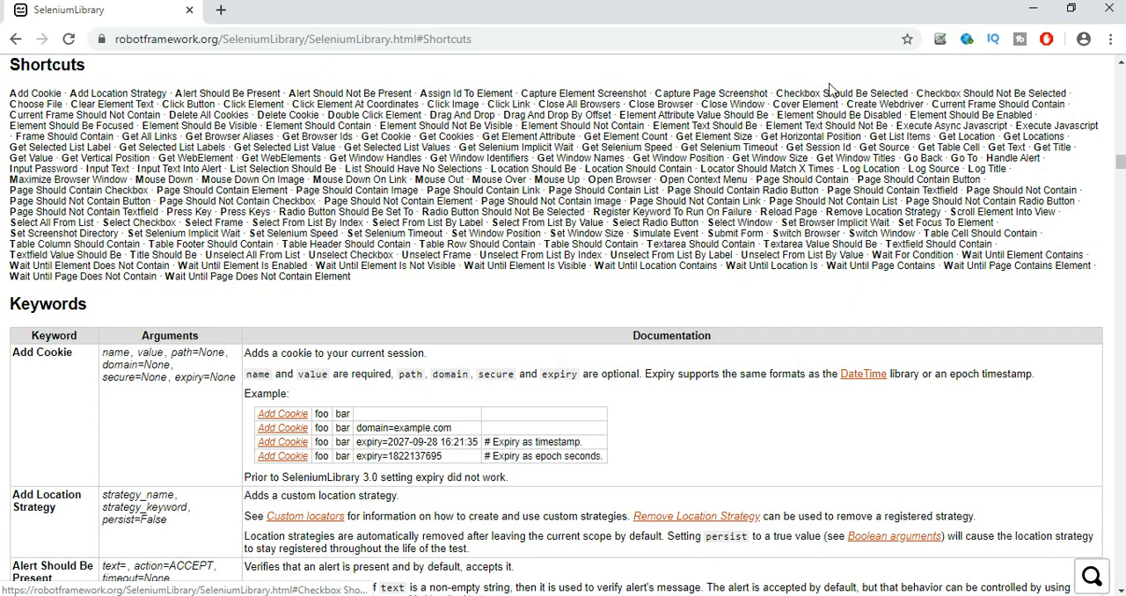
mouse_move(841, 93)
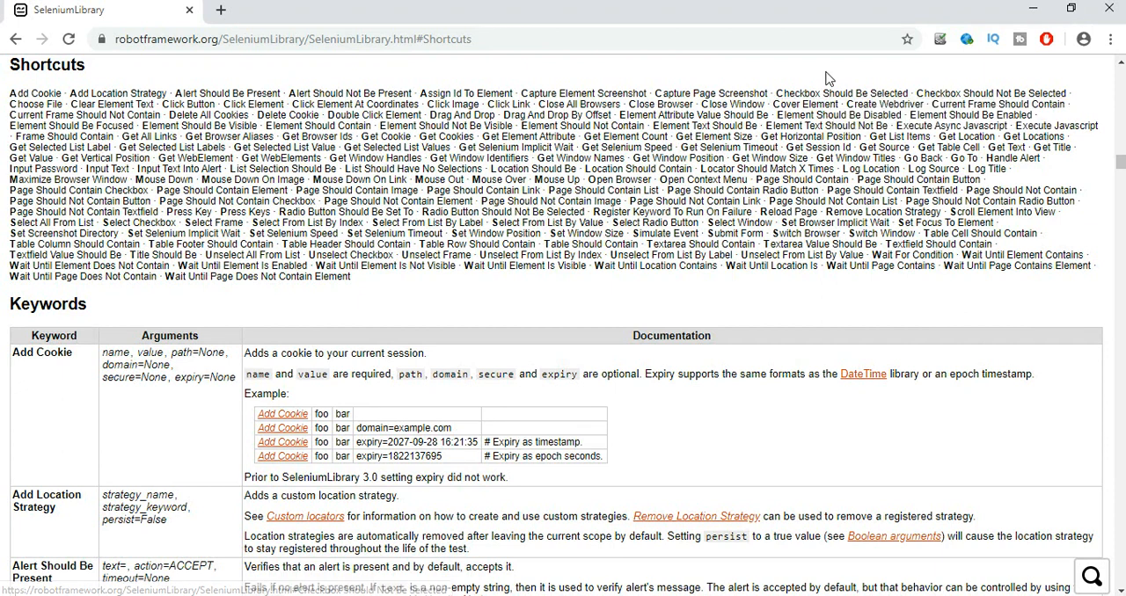
mouse_move(356, 104)
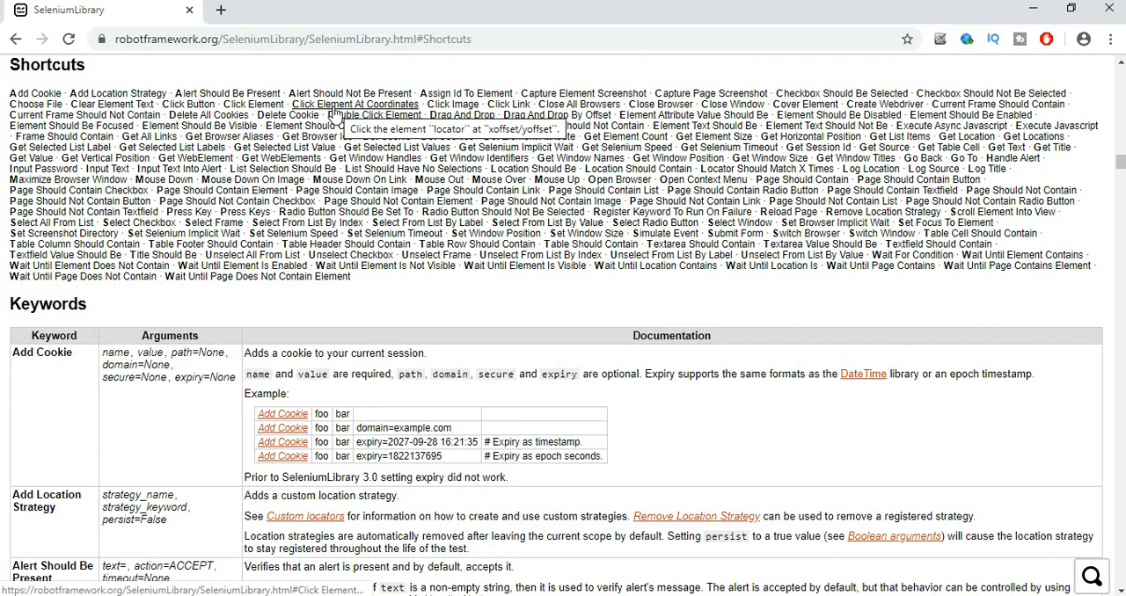
mouse_move(354, 105)
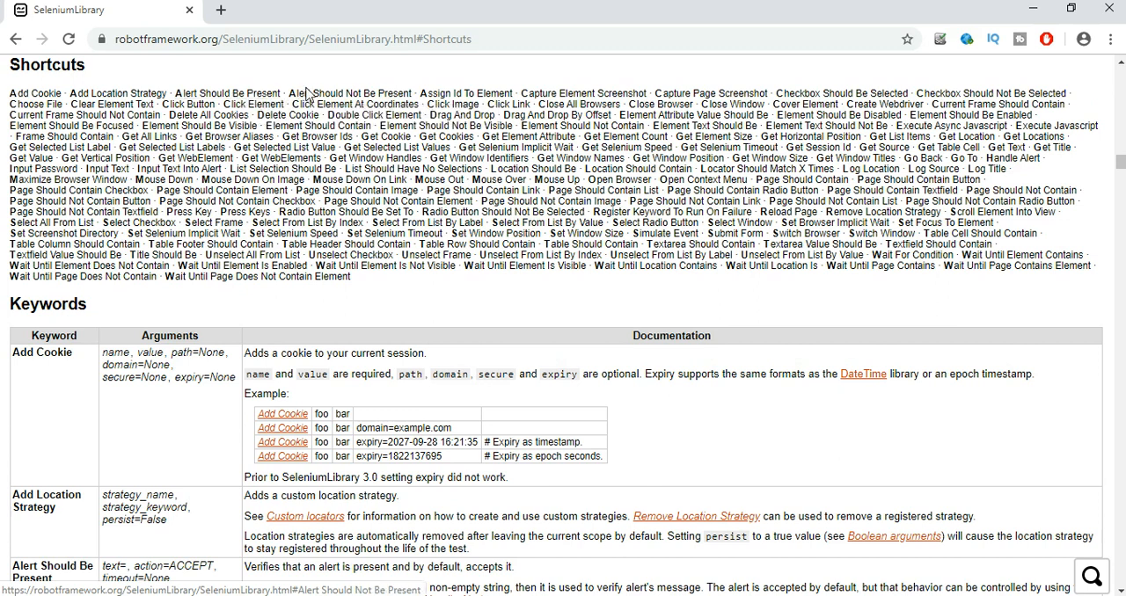
mouse_move(227, 93)
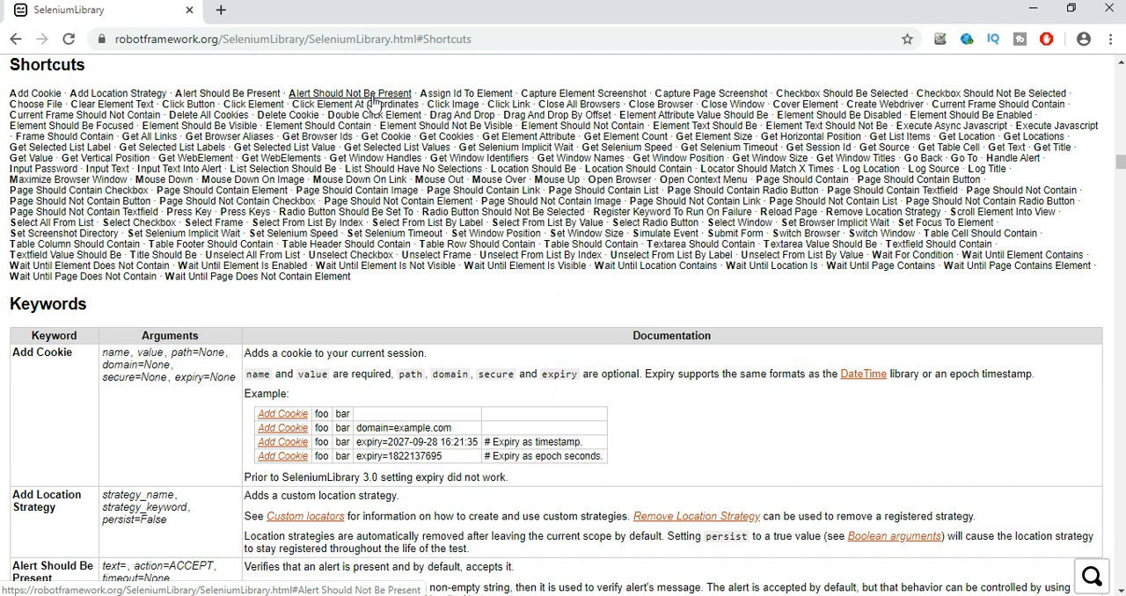
mouse_move(604, 190)
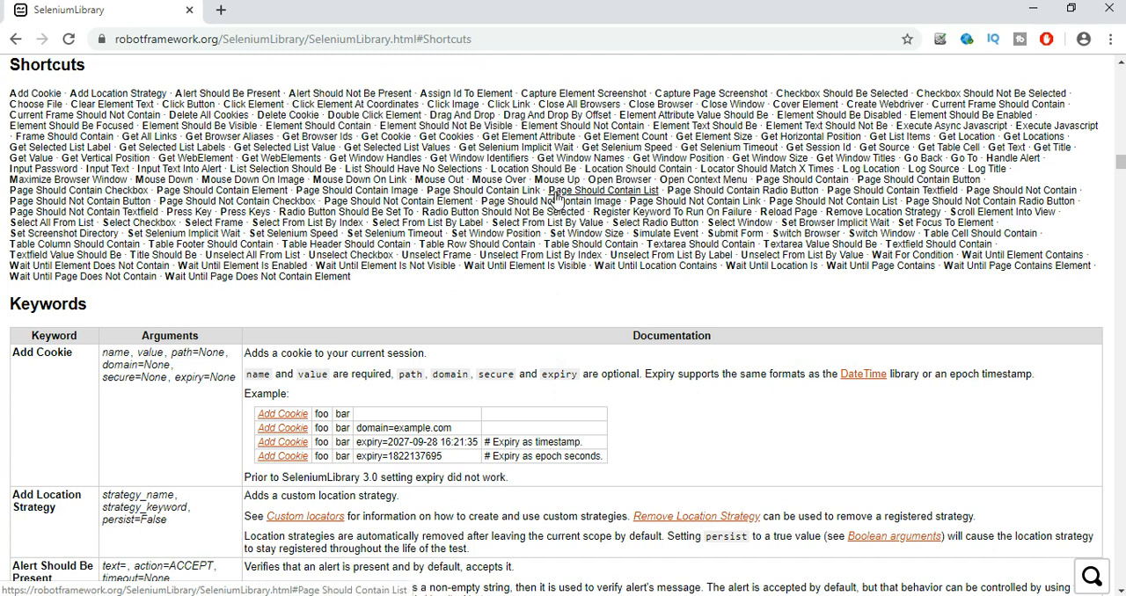
mouse_move(603, 190)
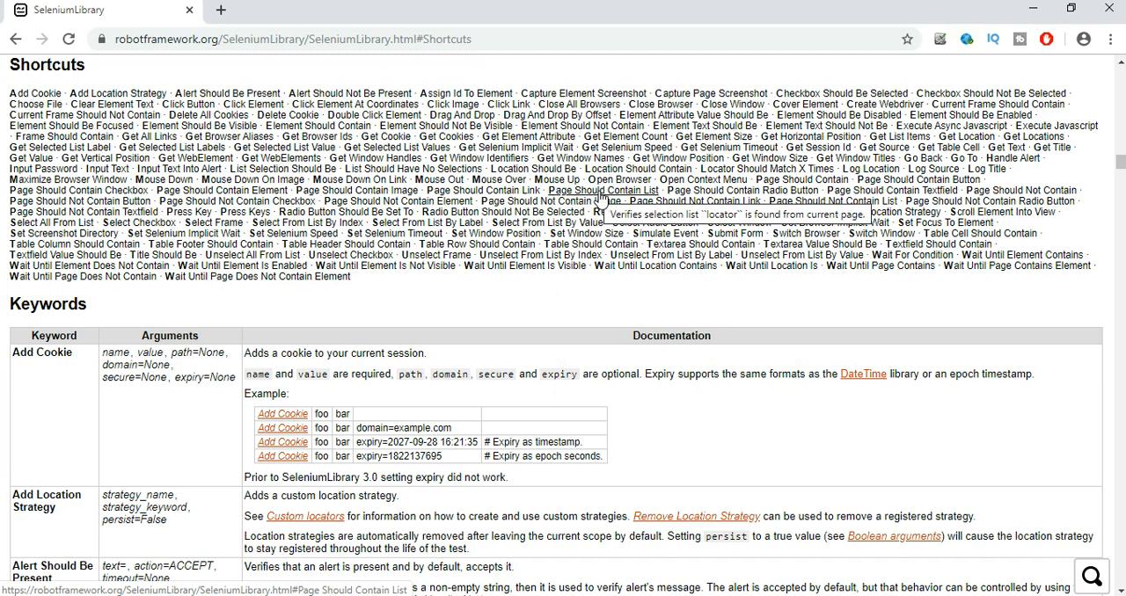
mouse_move(483, 191)
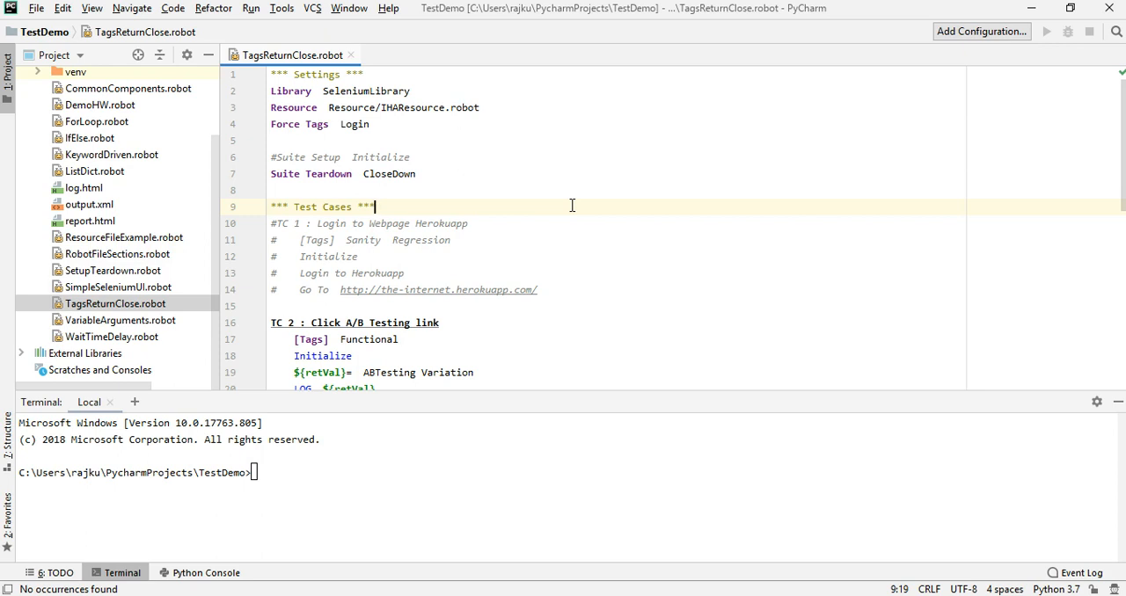
mouse_move(470, 150)
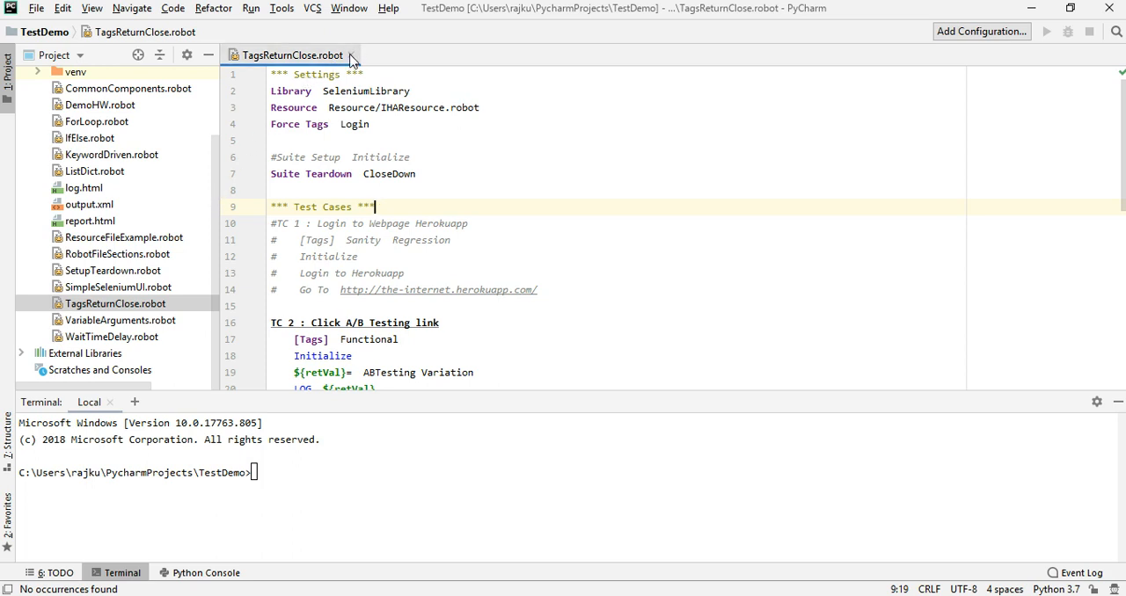
Step: Close TagsReturnClose.robot and right-click it, then the TestDemo root folder
left_click(351, 54)
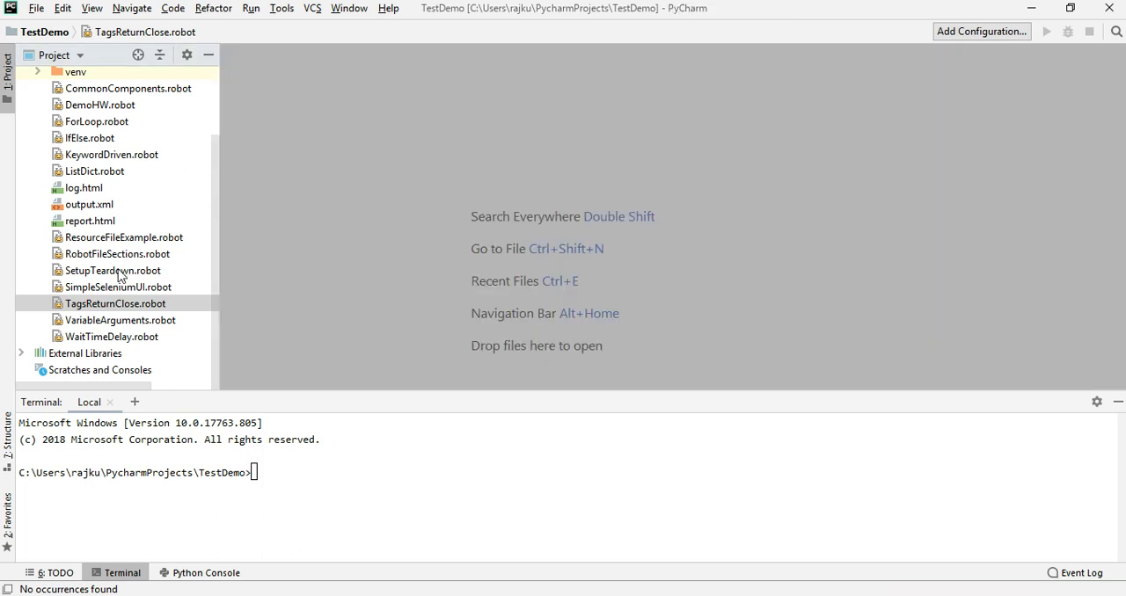
right_click(115, 304)
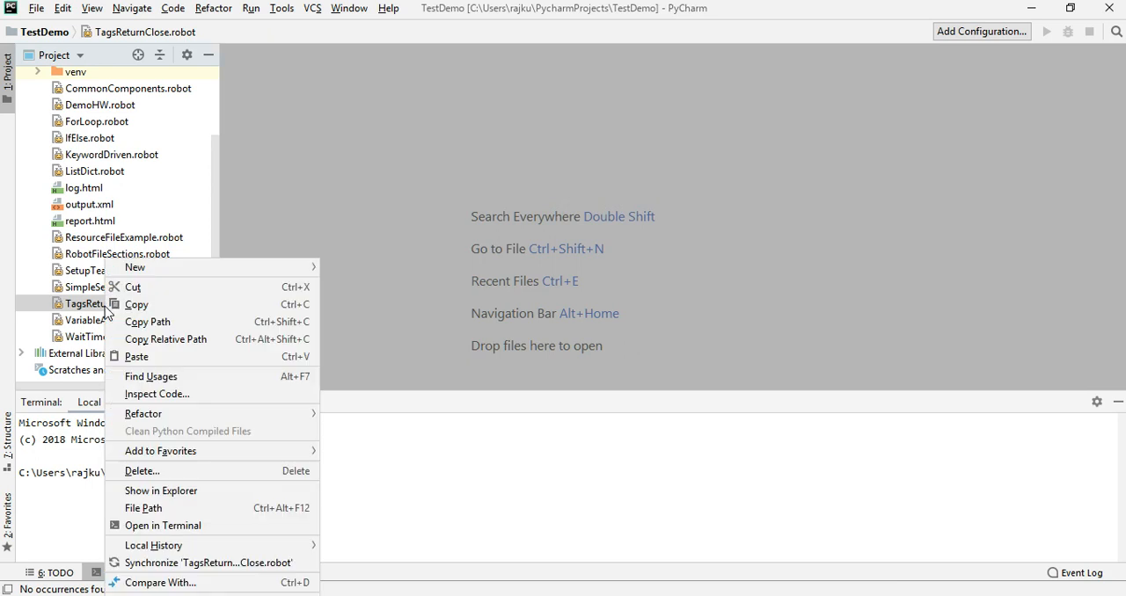
mouse_move(166, 339)
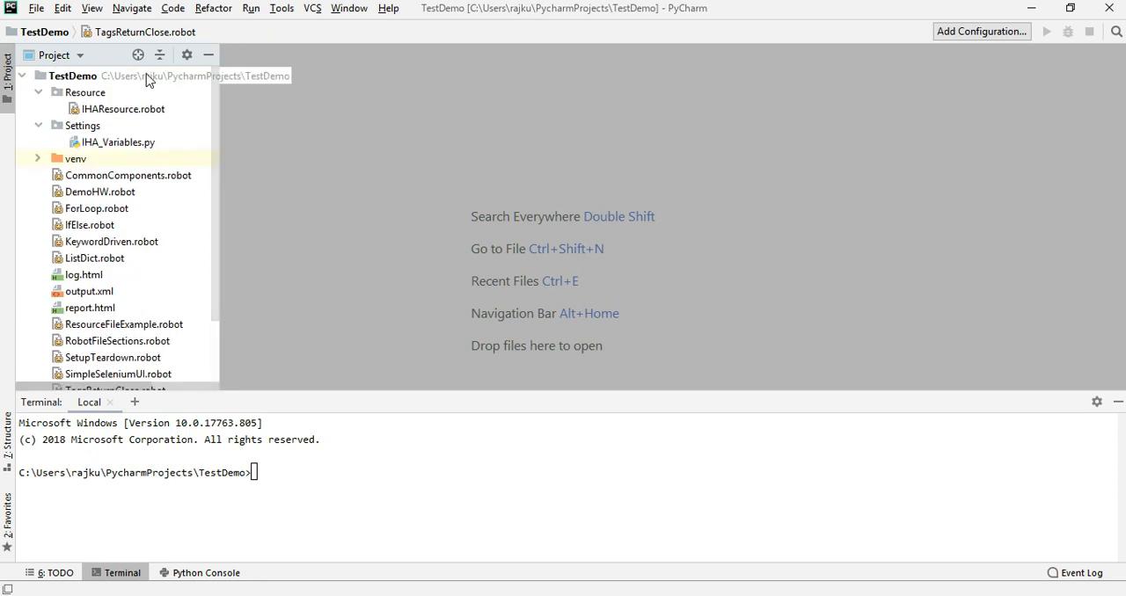
right_click(72, 76)
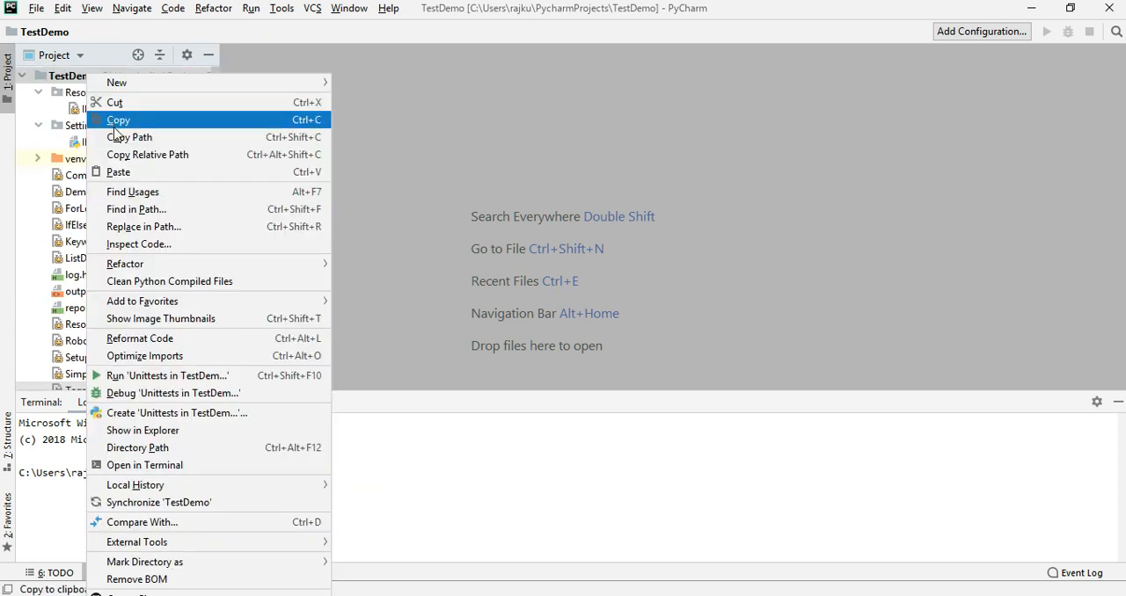
Step: Copy TagsReturnClose.robot as Validate.robot and open the copy in the editor
left_click(118, 119)
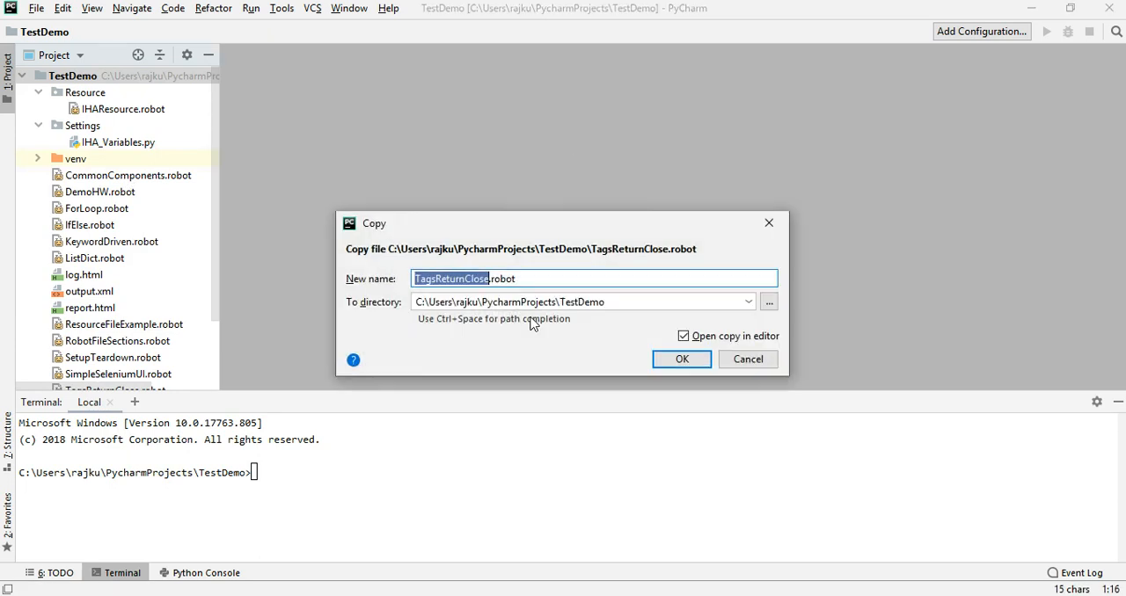
key("Delete")
type("VAlidate")
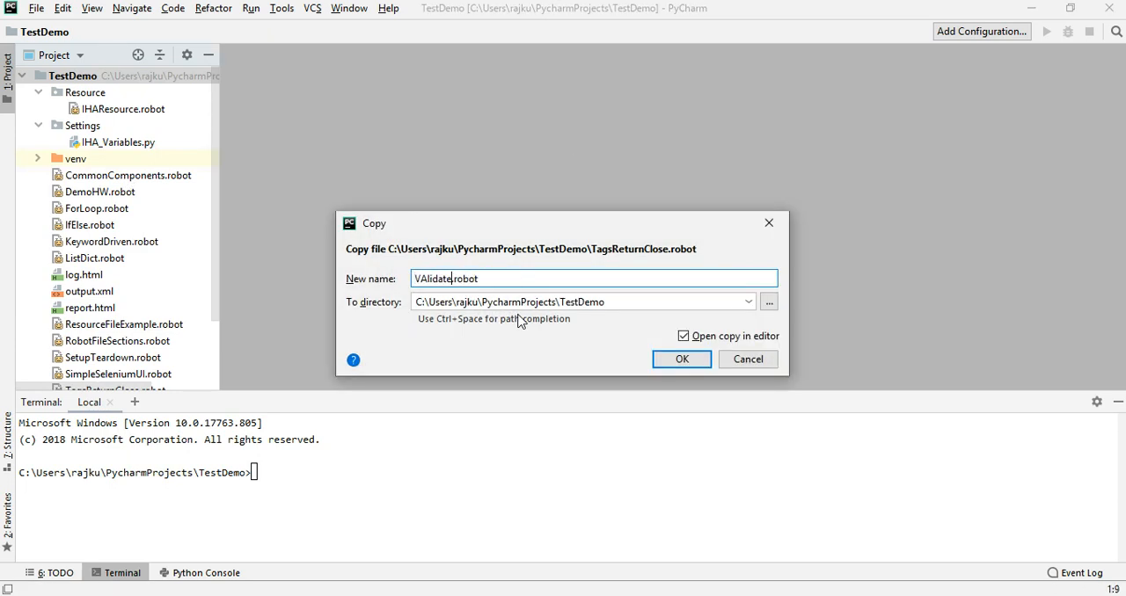
key("BackSpace")
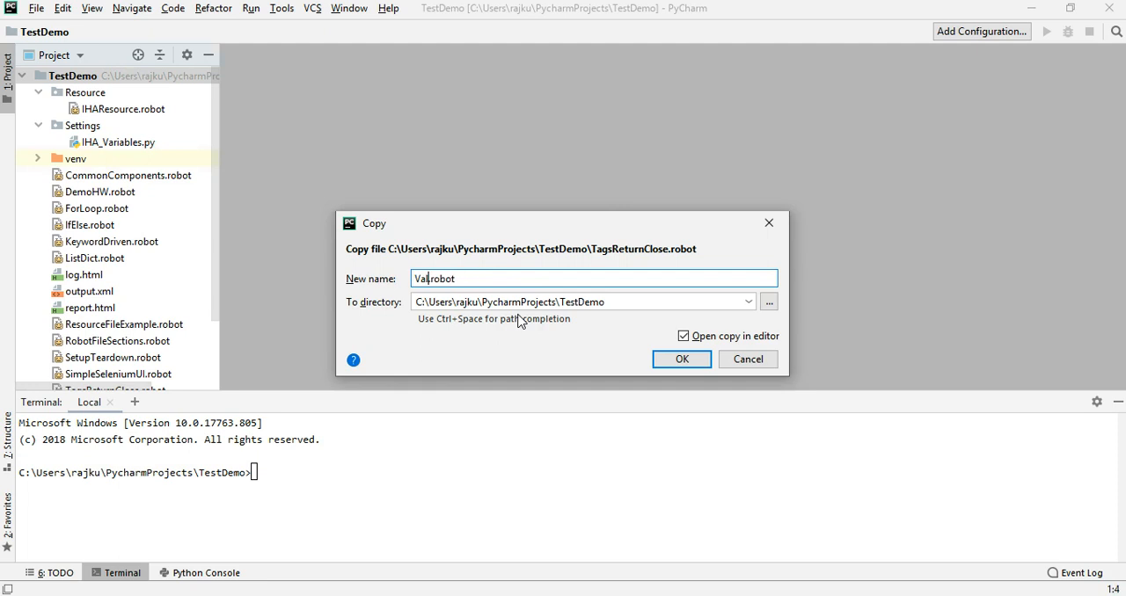
type("idate")
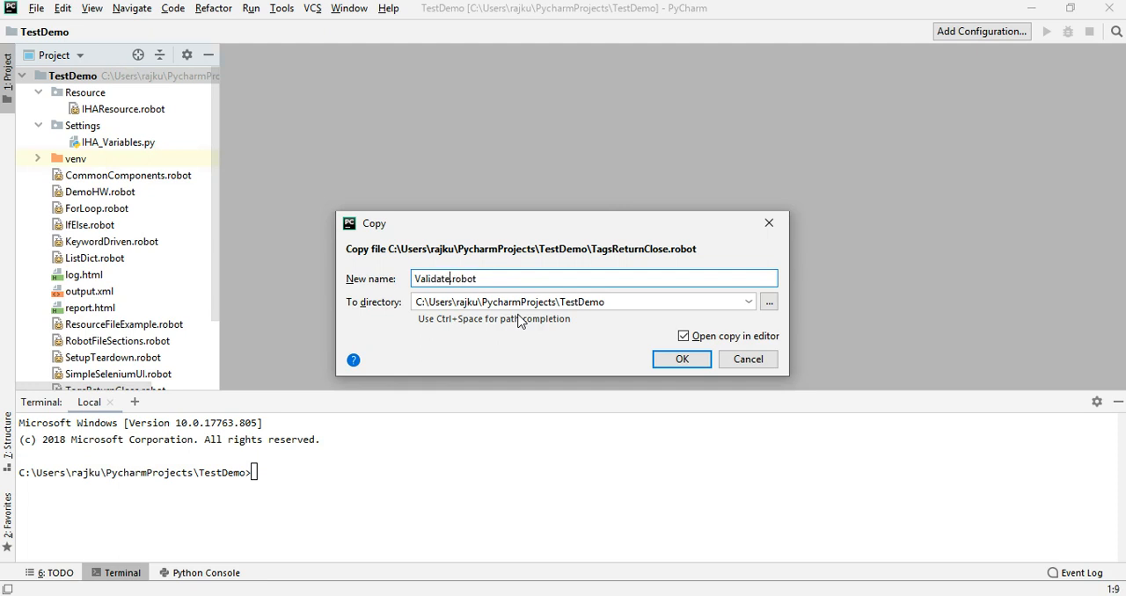
mouse_move(682, 358)
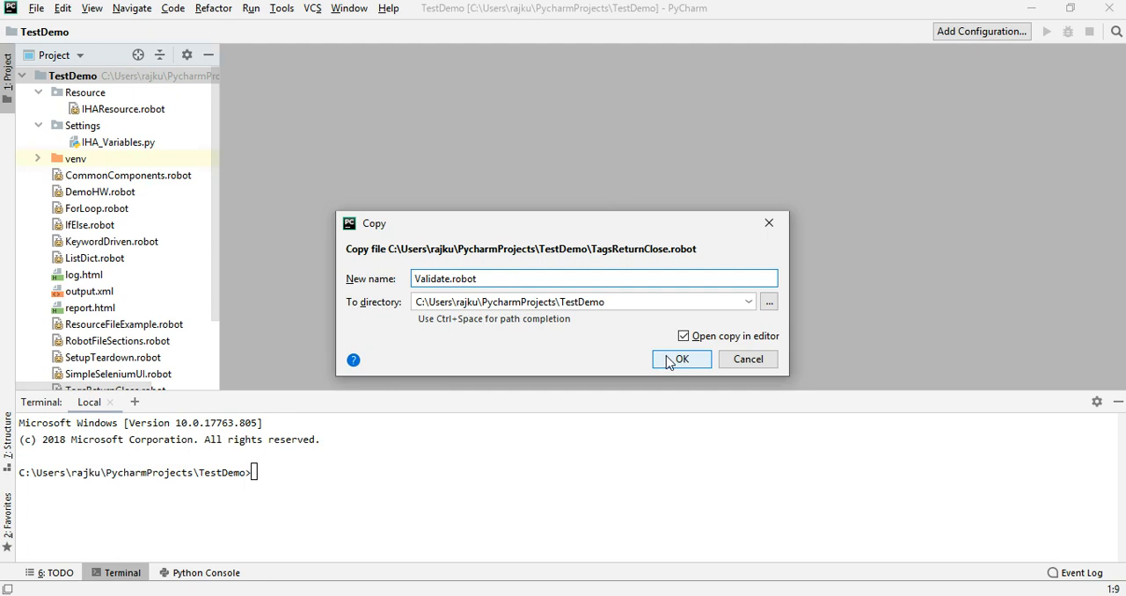
left_click(681, 359)
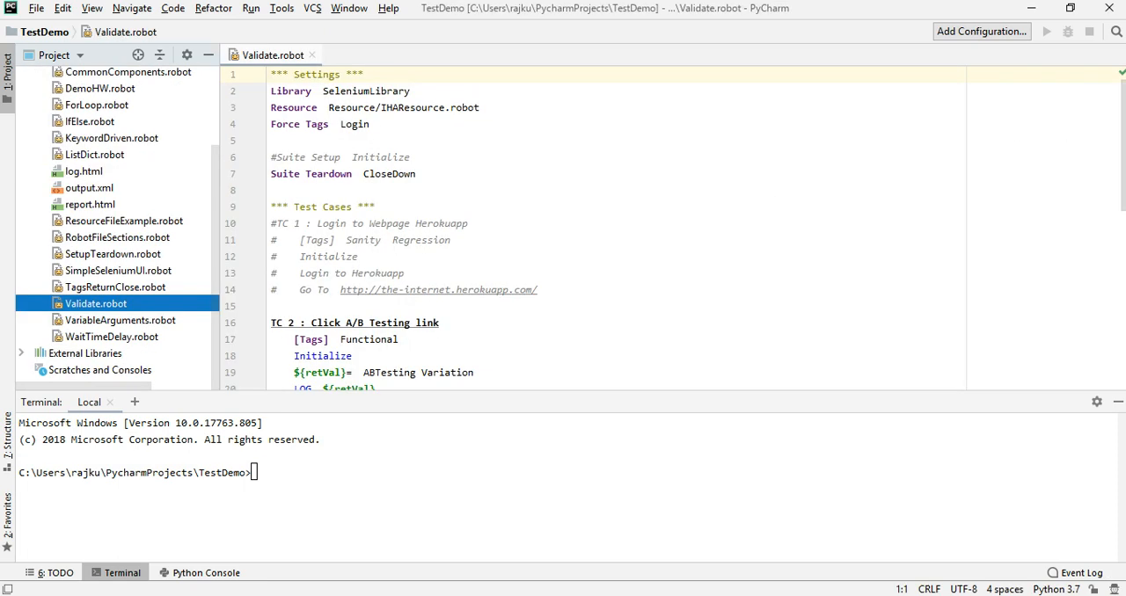
Step: Remove TC 3–TC 6, uncomment TC 1 and Suite Setup, and drop TC 2's Tags/Initialize
scroll("down", 3)
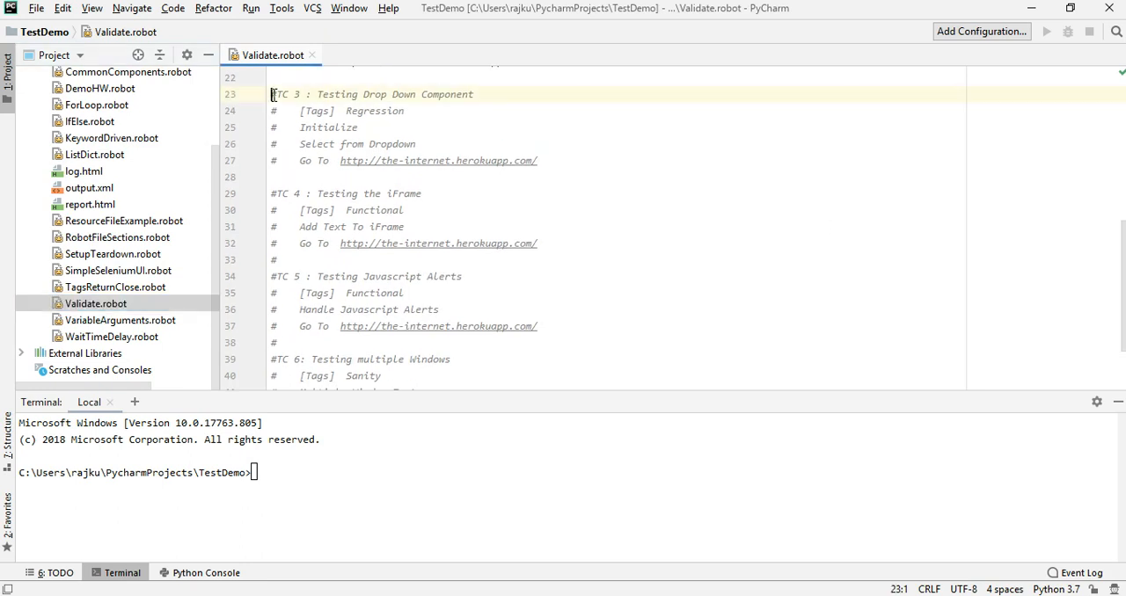
left_click_drag(271, 94, 416, 365)
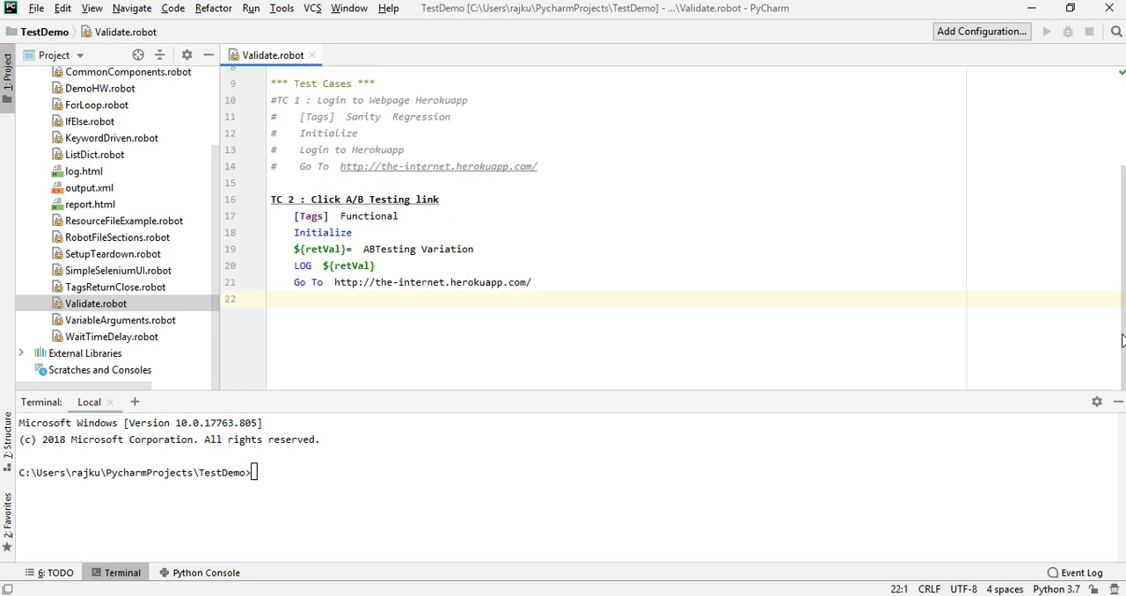
scroll("up", 3)
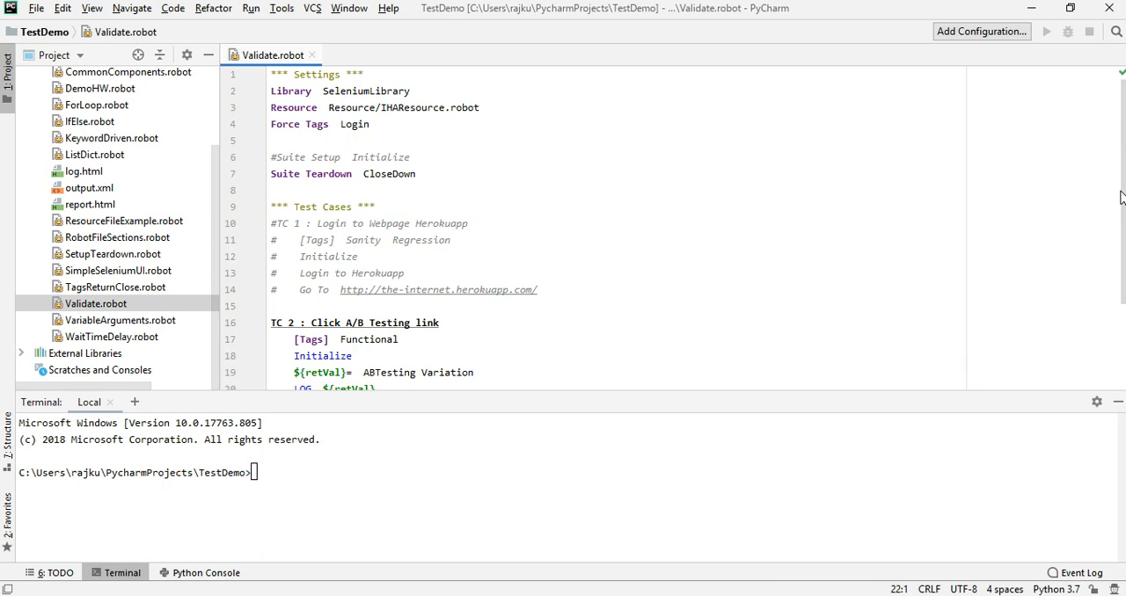
left_click_drag(271, 239, 538, 290)
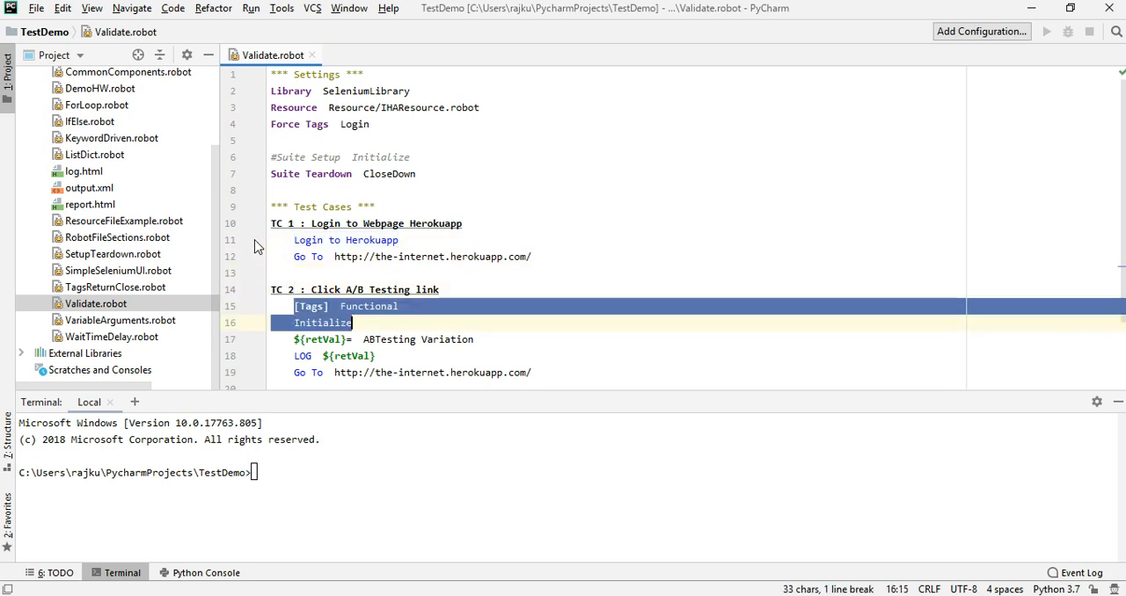
key("Delete")
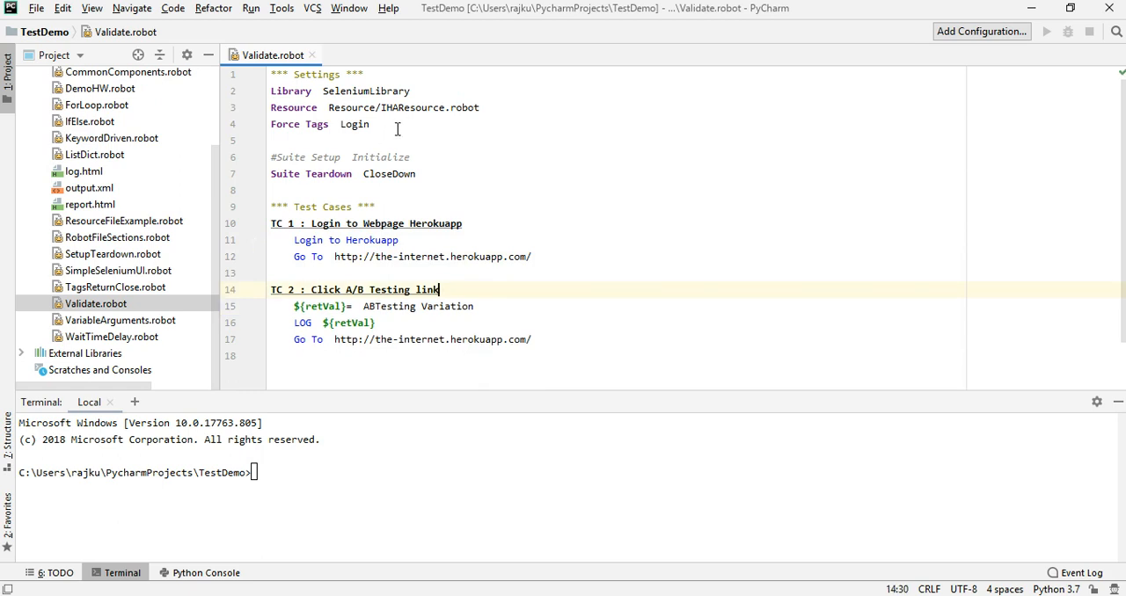
left_click(274, 156)
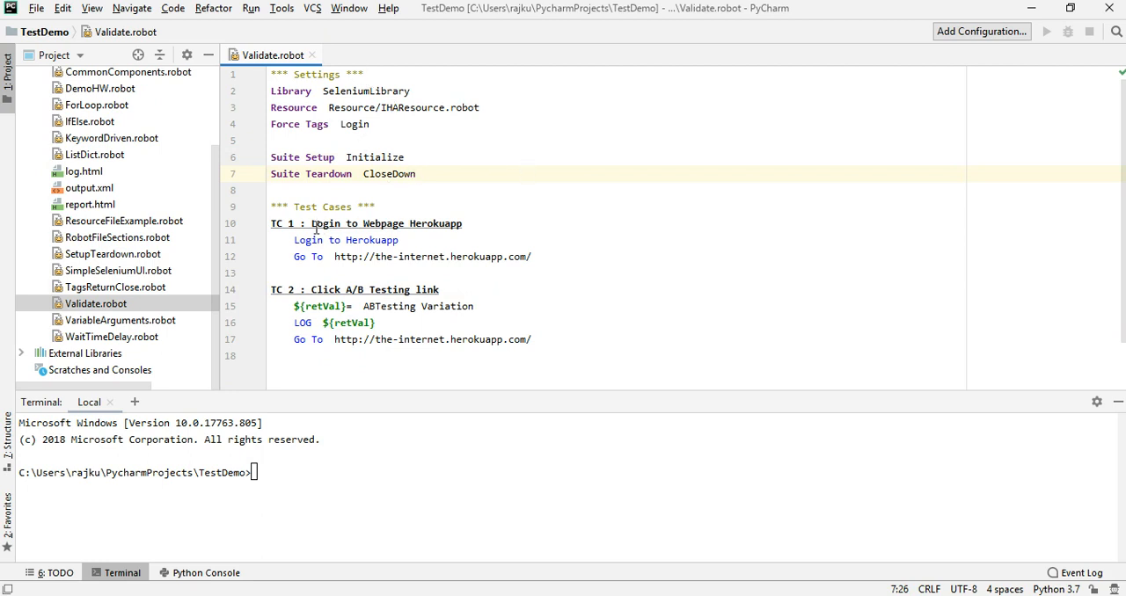
mouse_move(481, 244)
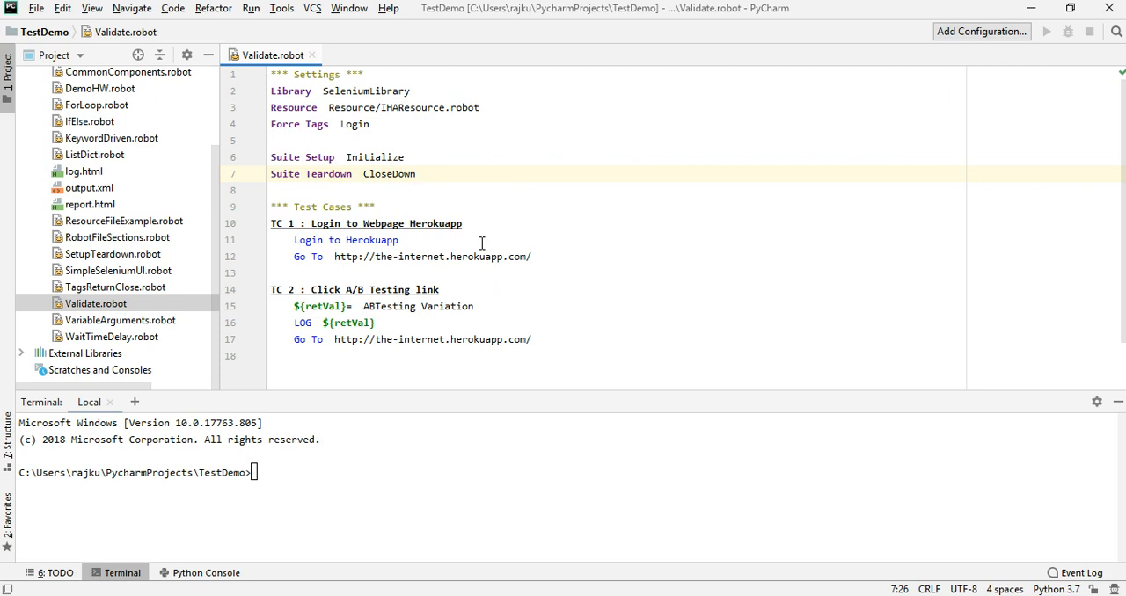
mouse_move(359, 290)
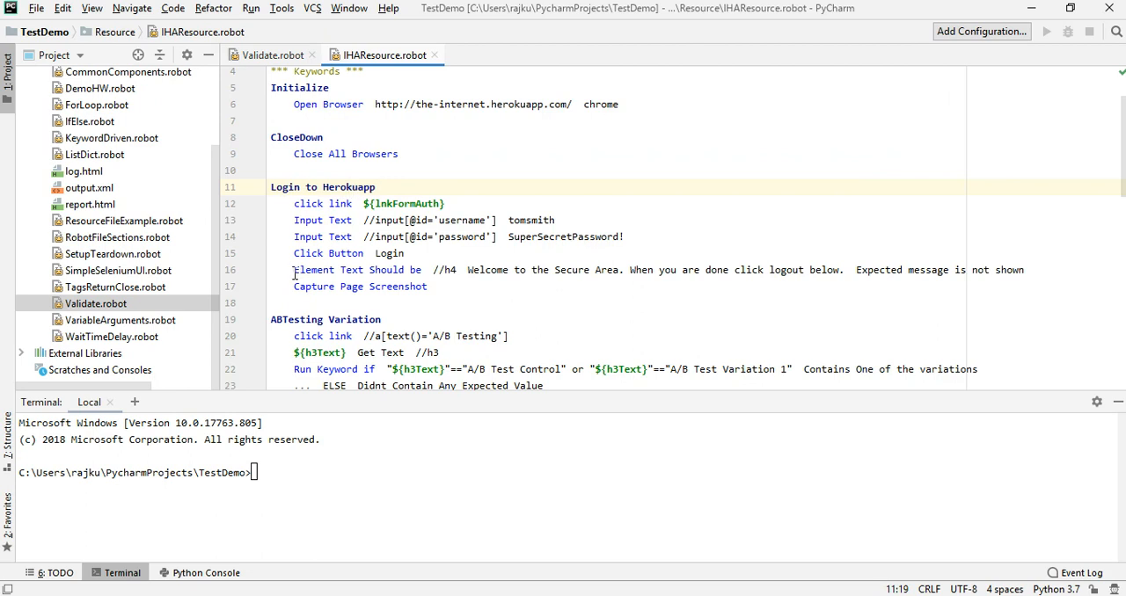
Step: Inspect the Login to Herokuapp keyword and its Element Text Should be step
left_click(373, 188)
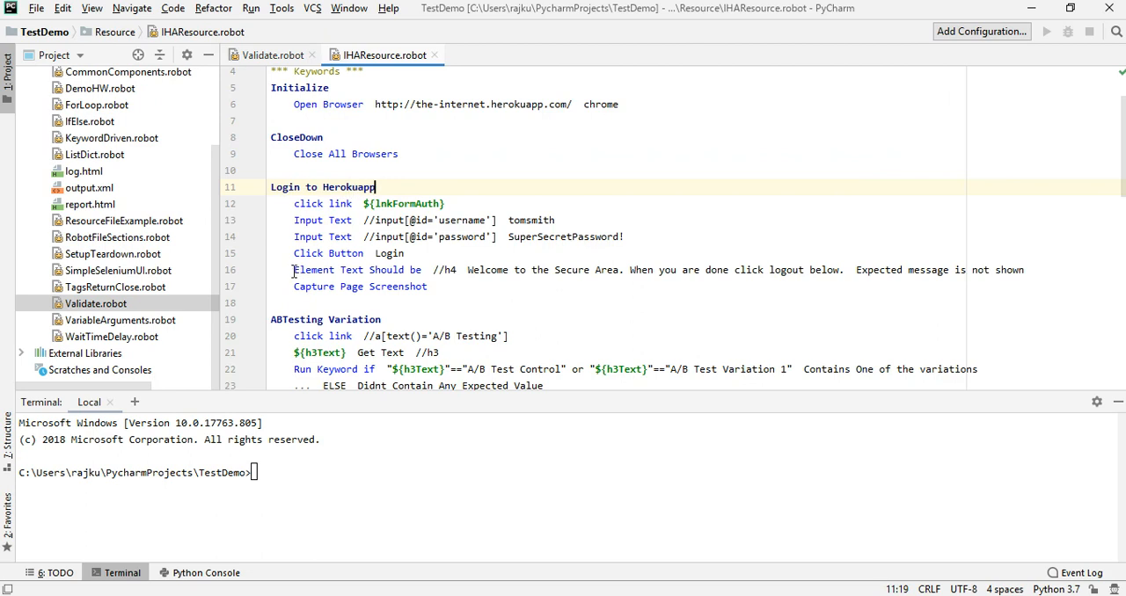
double_click(351, 270)
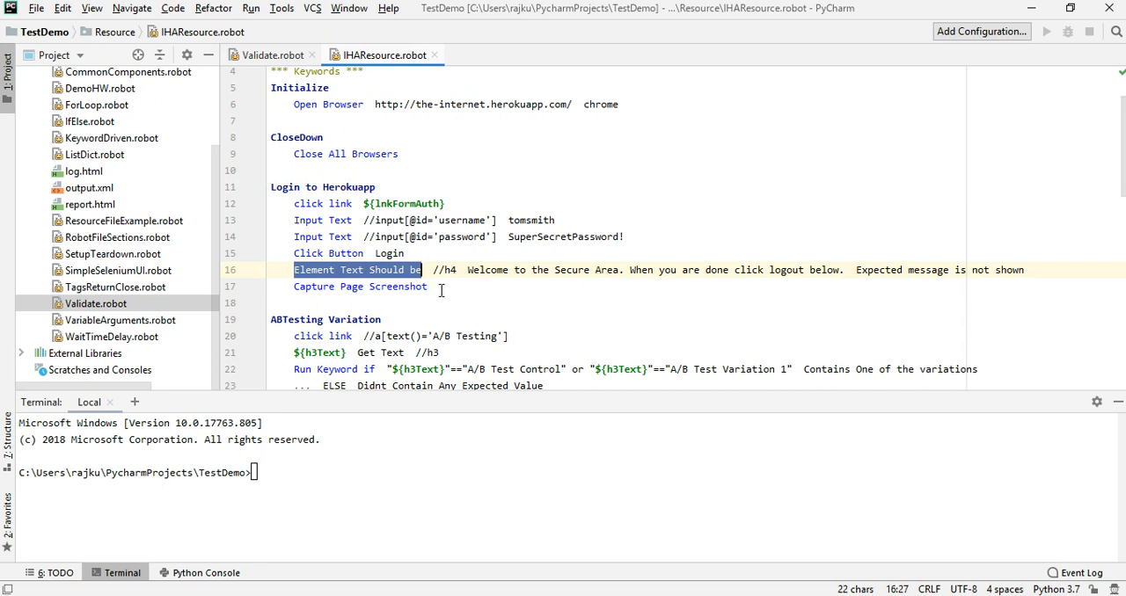
left_click(429, 287)
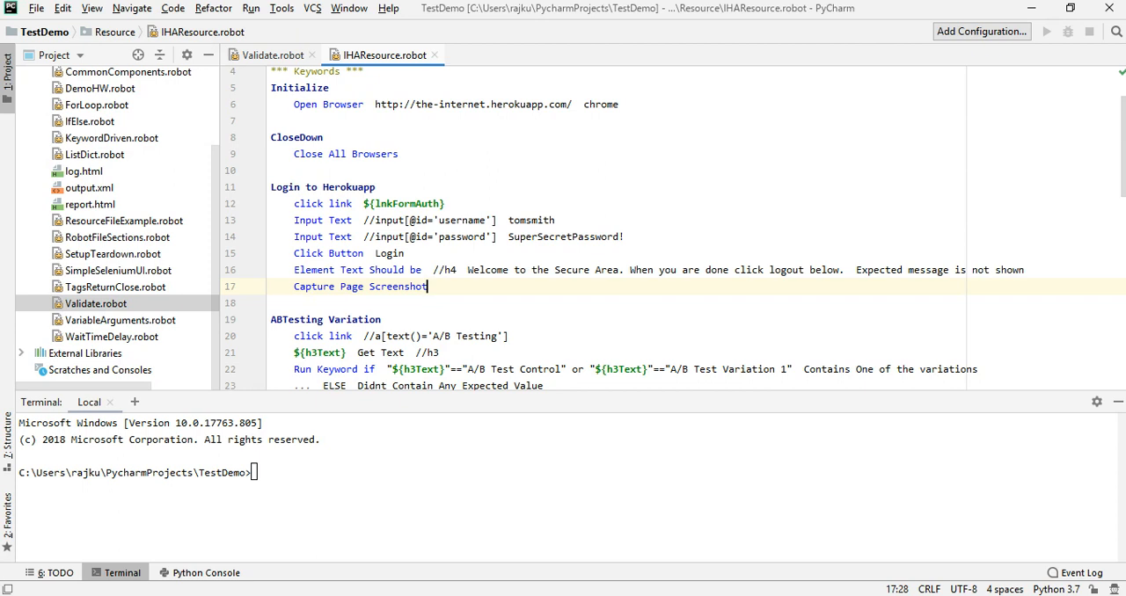
Step: Review ABTesting Variation's h3Text return and A/B Test Control text, then return to Validate.robot
scroll("down", 3)
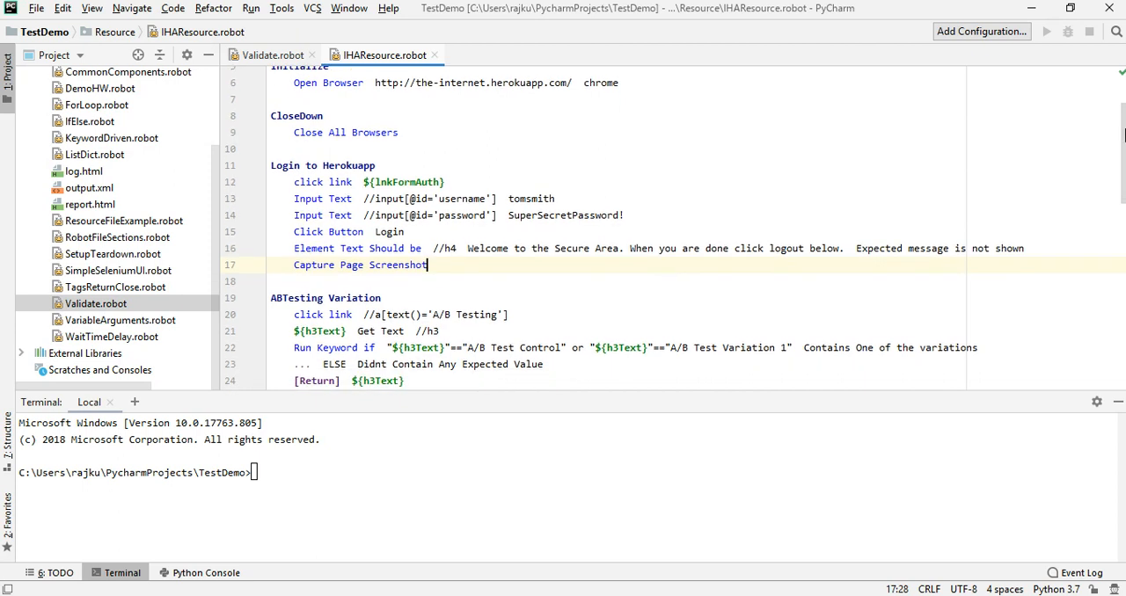
scroll("down", 3)
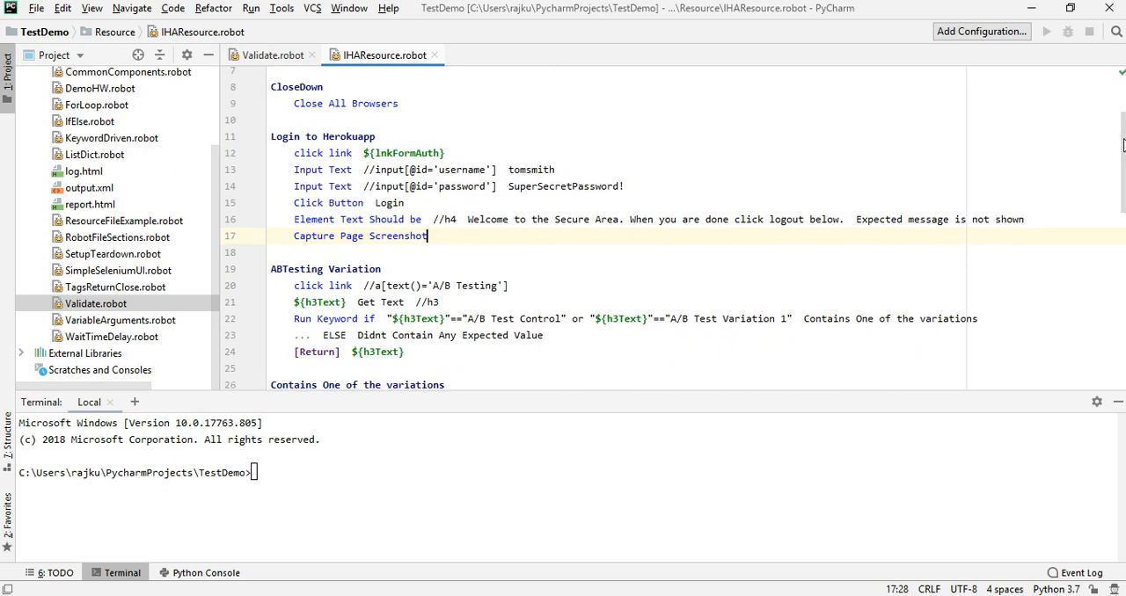
scroll("down", 3)
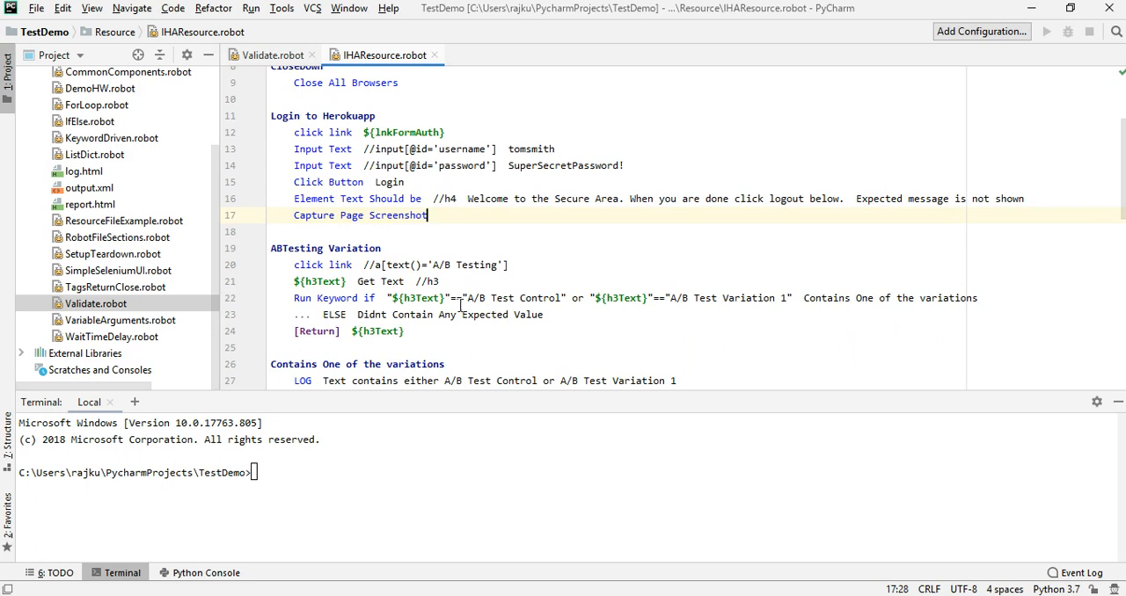
mouse_move(336, 293)
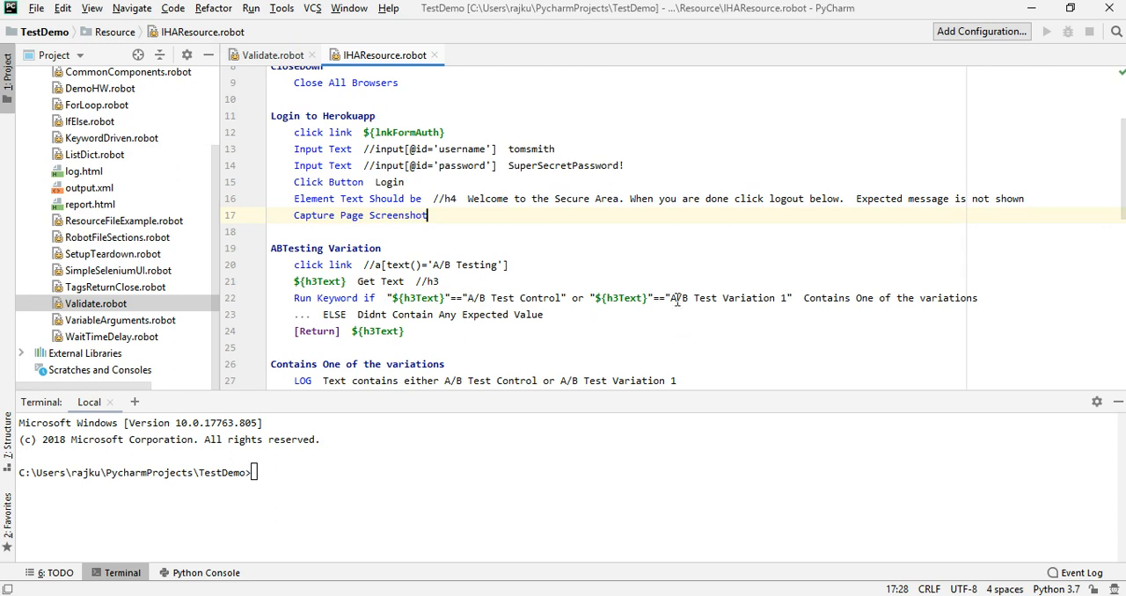
mouse_move(542, 301)
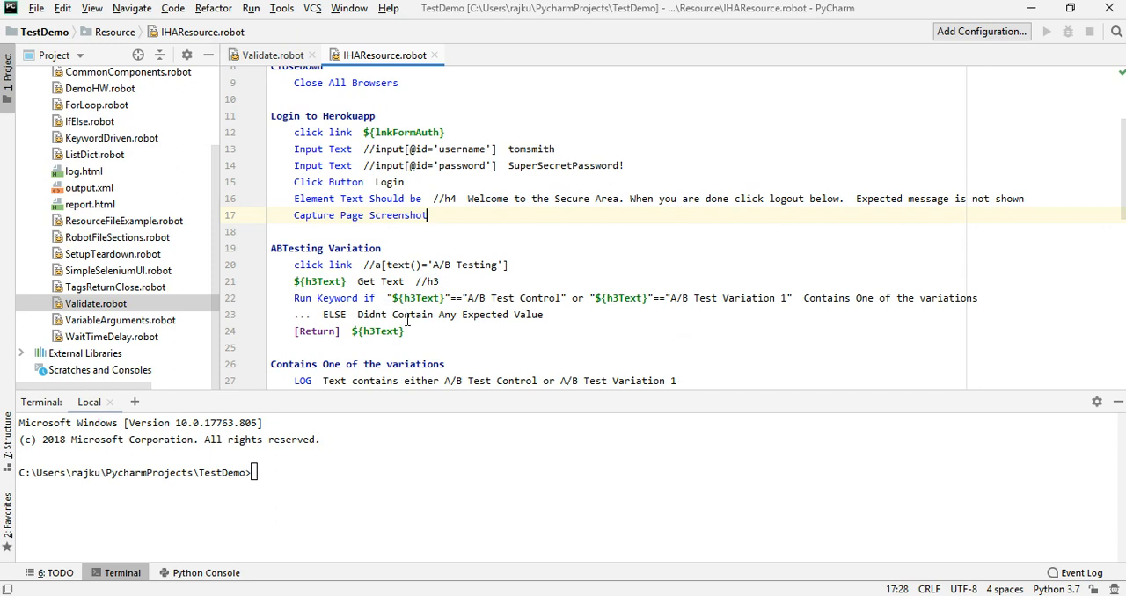
double_click(376, 332)
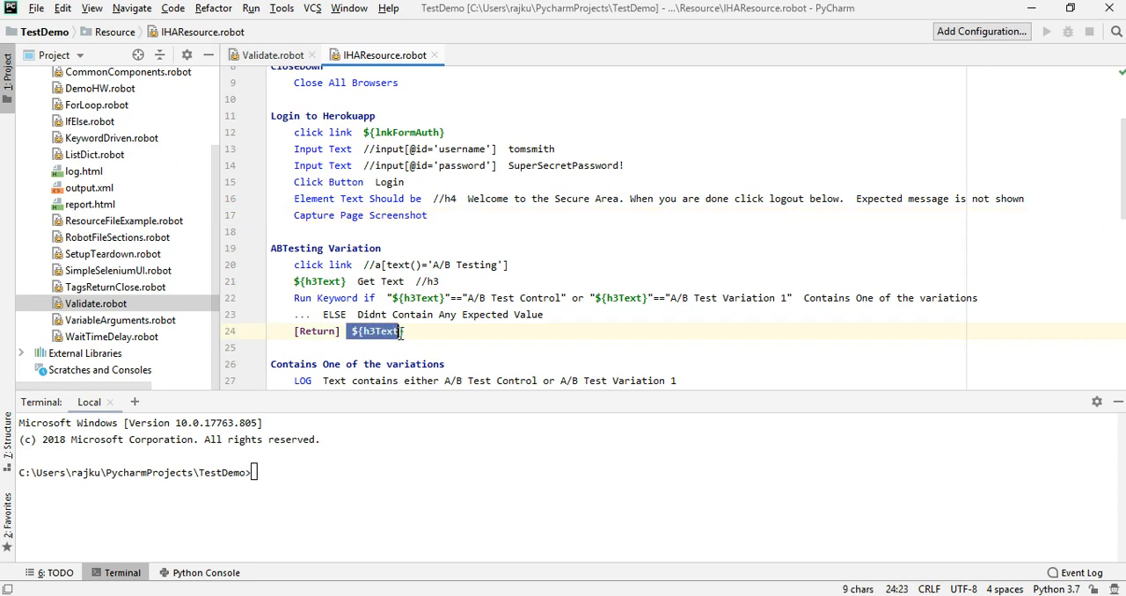
mouse_move(460, 297)
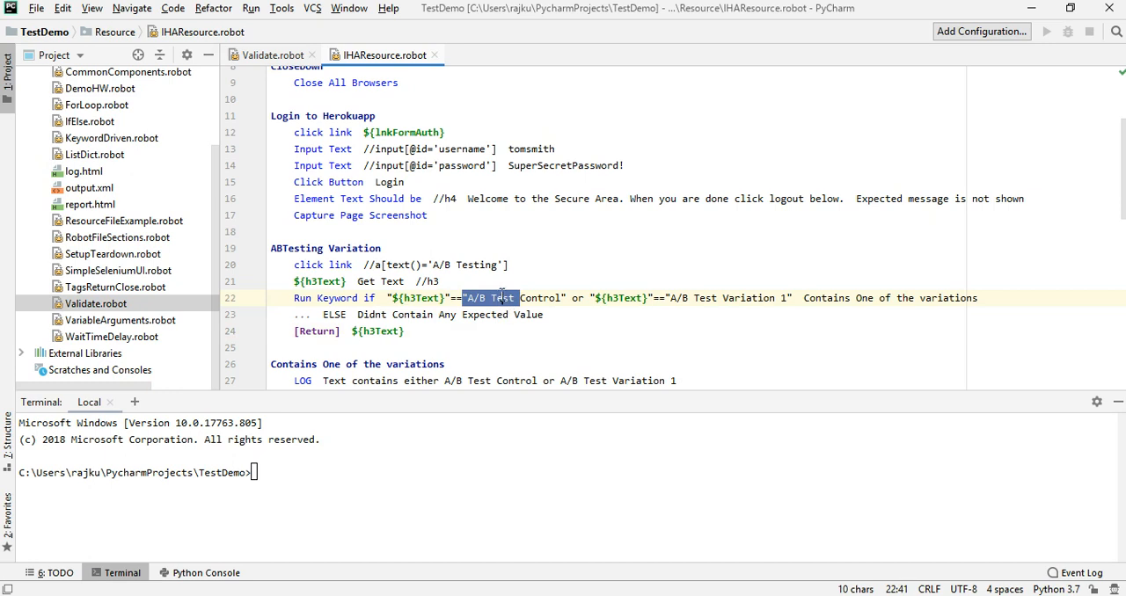
left_click(431, 348)
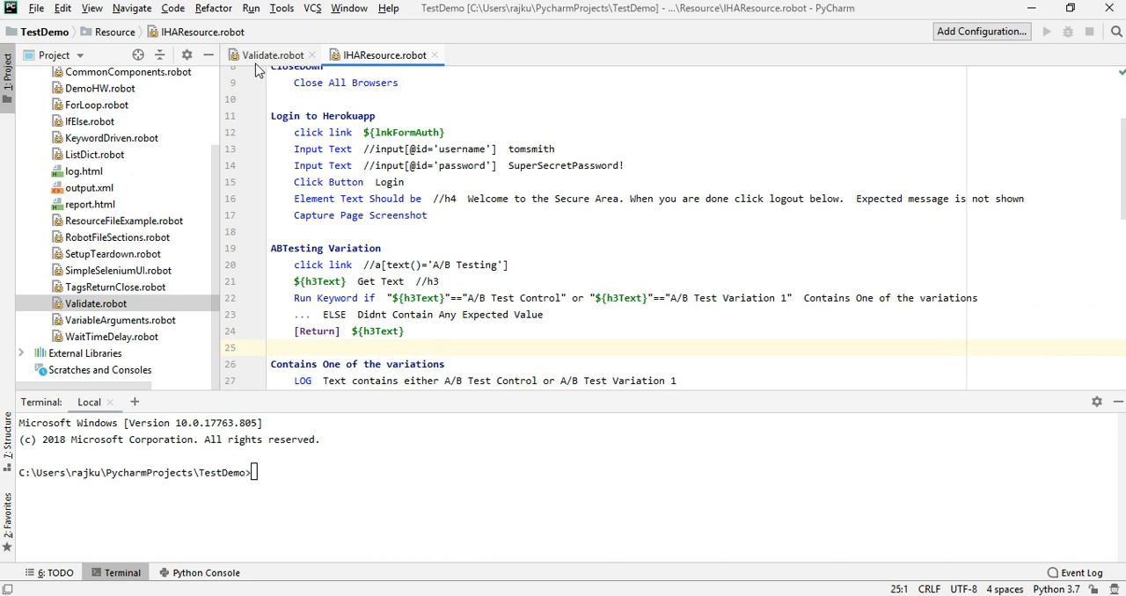
mouse_move(271, 54)
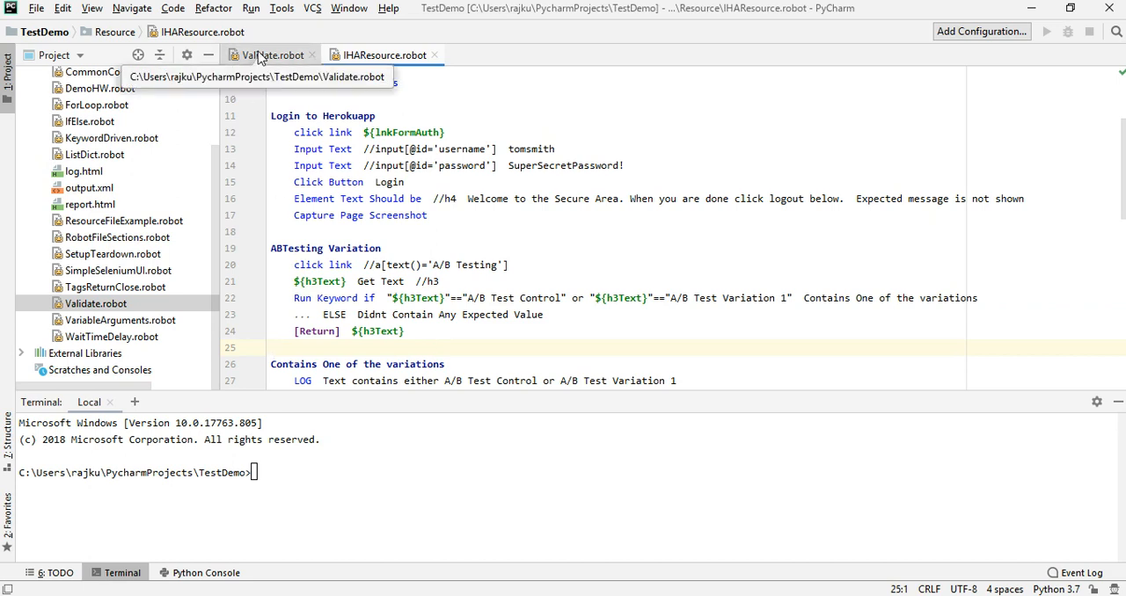
left_click(270, 54)
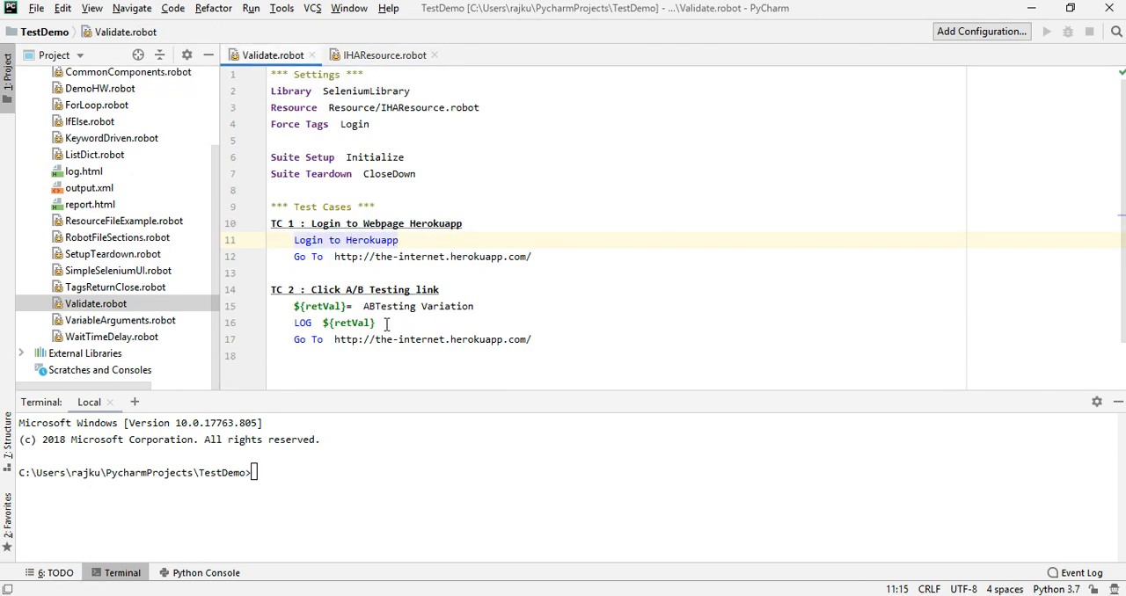
Step: Start line 17 of TC 2 with 'Should Contain ${retVal}'
left_click(376, 322)
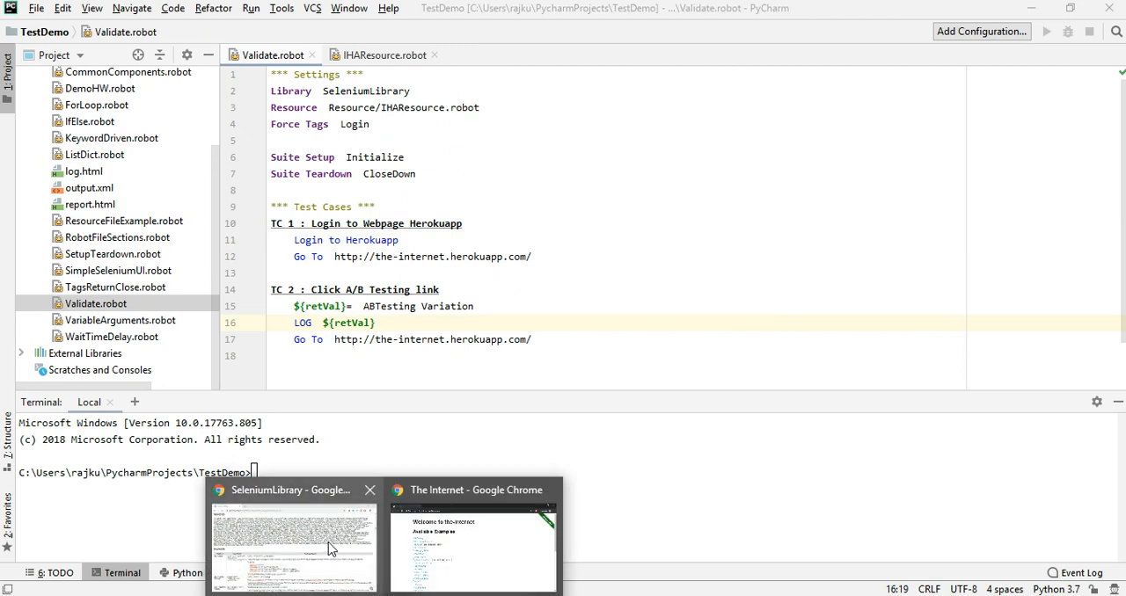
left_click(293, 537)
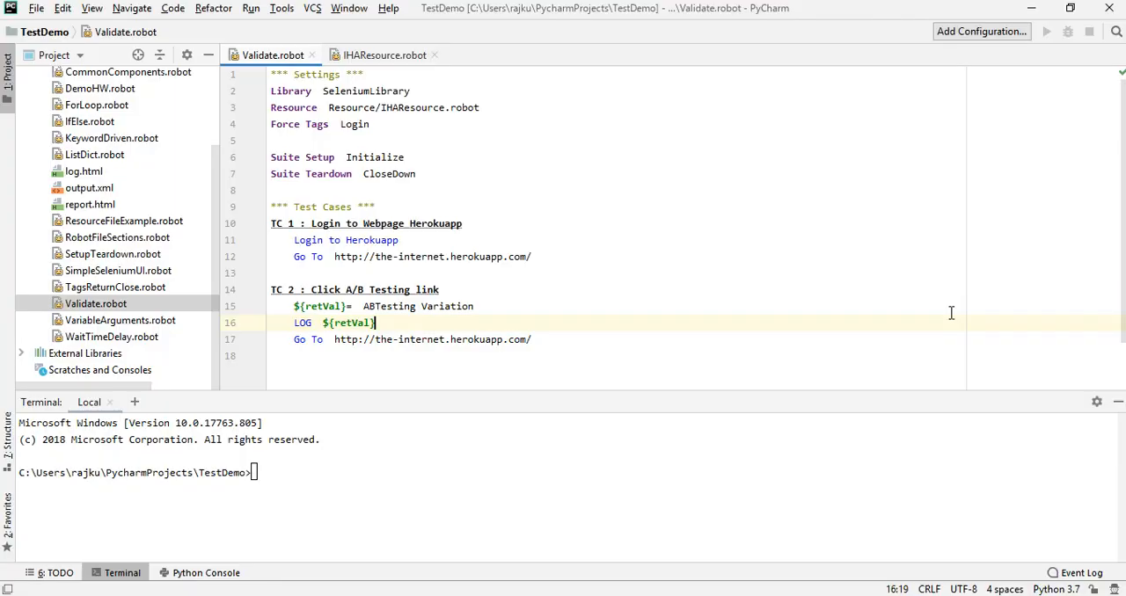
type("Should Co")
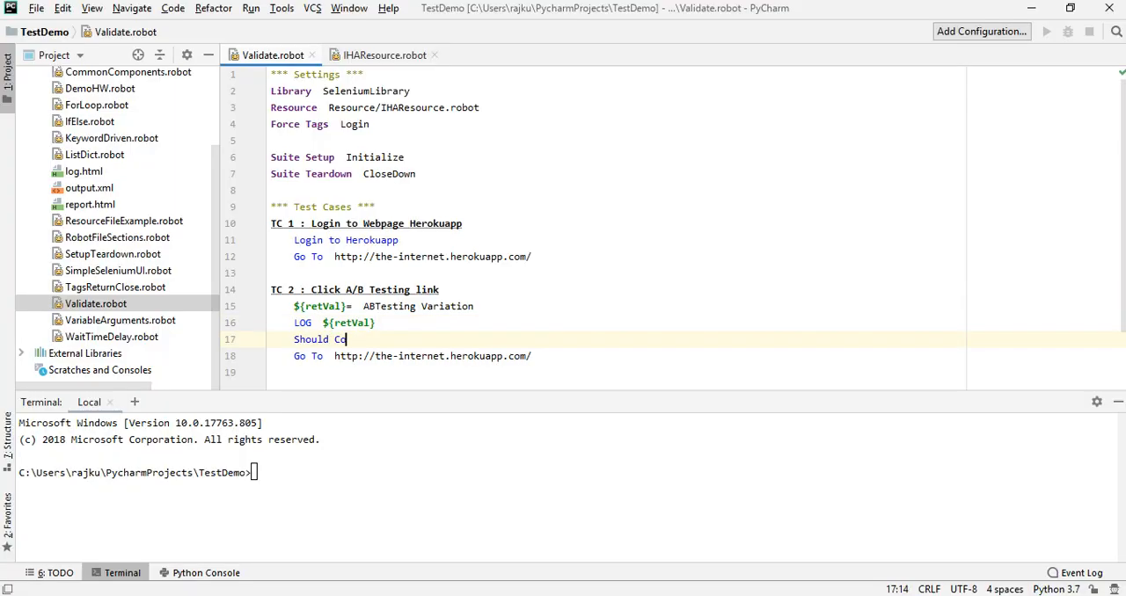
type("ntain")
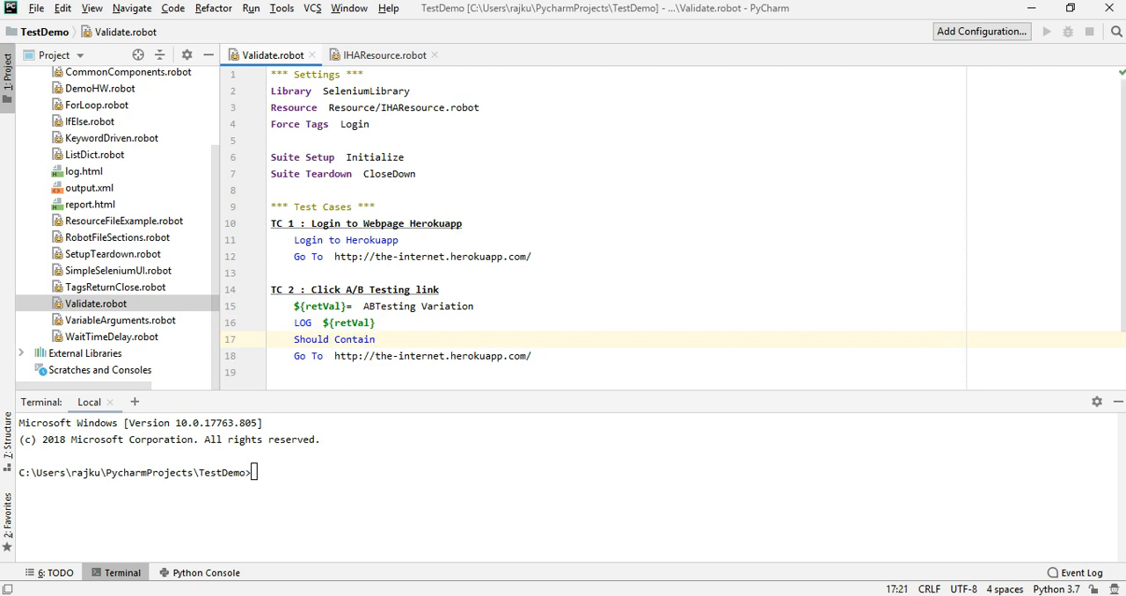
double_click(348, 323)
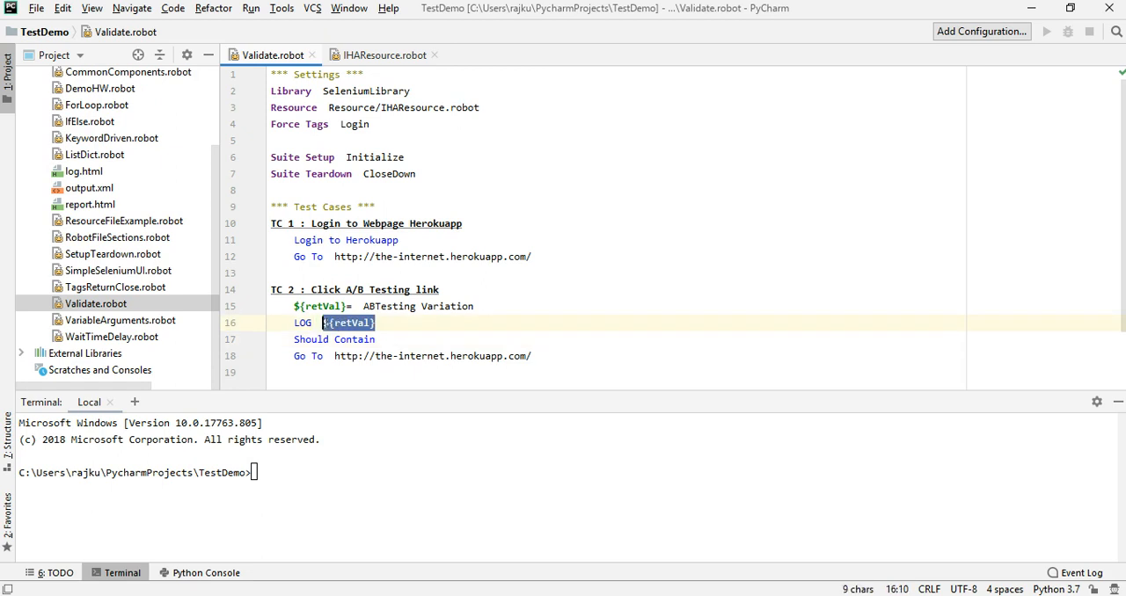
mouse_move(391, 340)
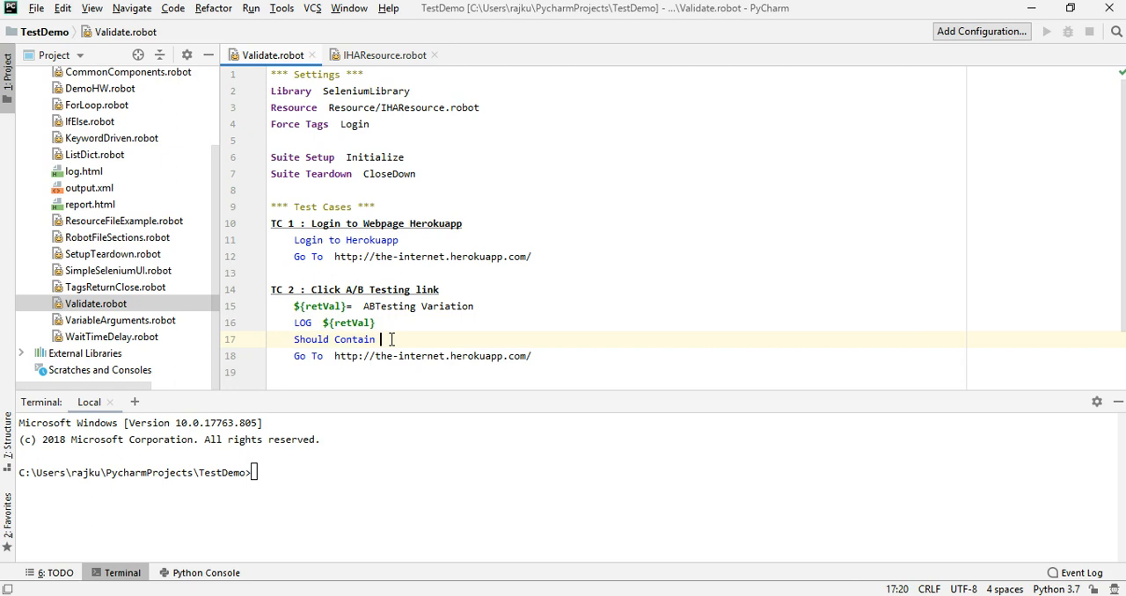
type("${retVal}")
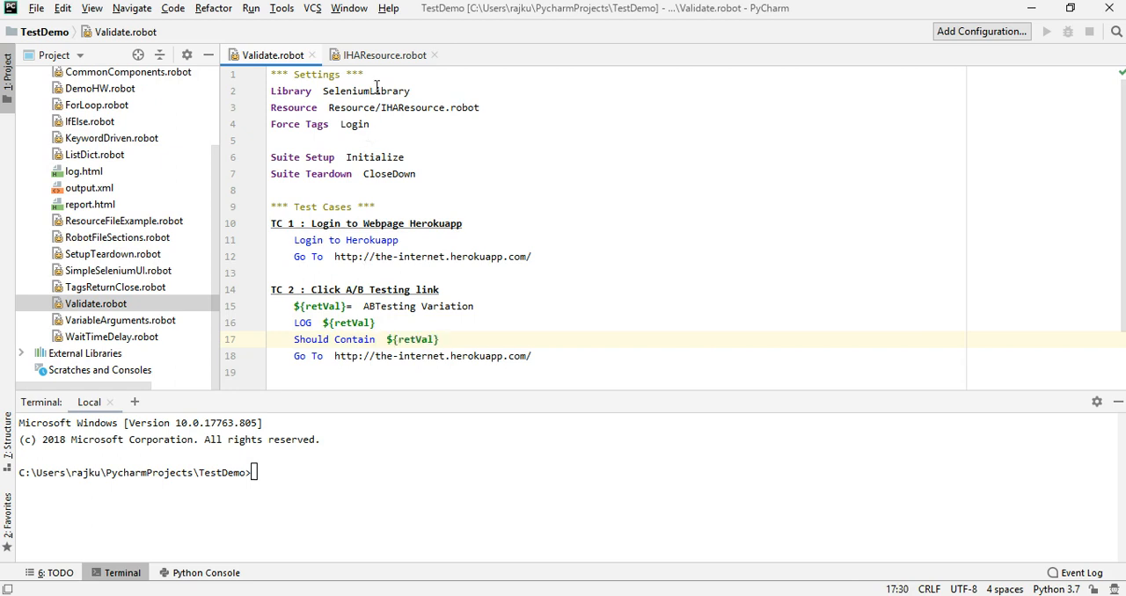
Step: Copy 'A/B Test' from IHAResource.robot into the Should Contain line
left_click(384, 54)
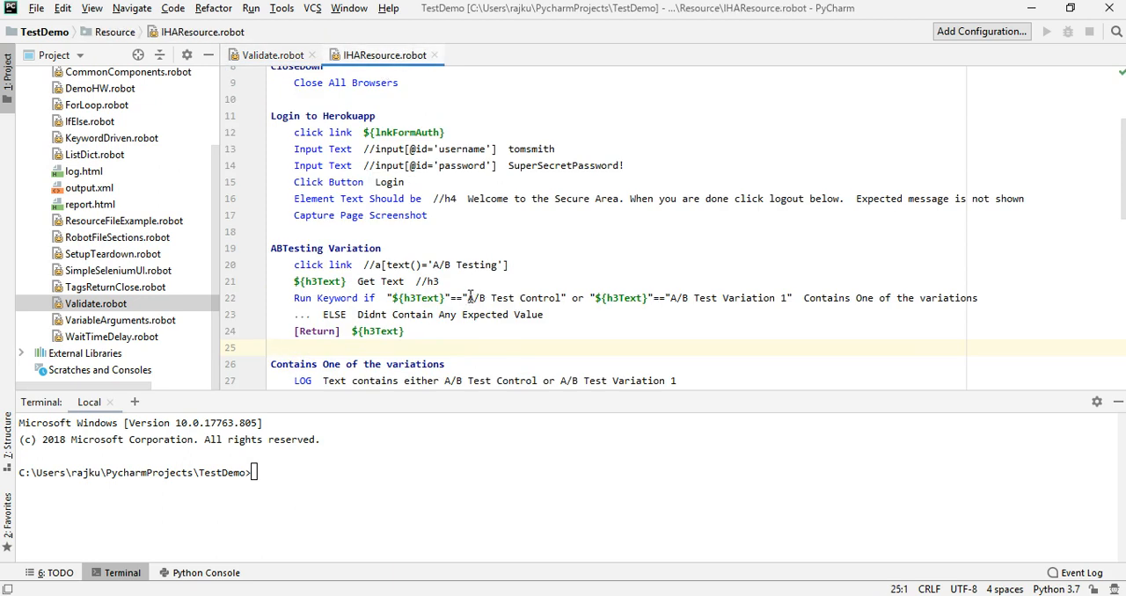
double_click(510, 297)
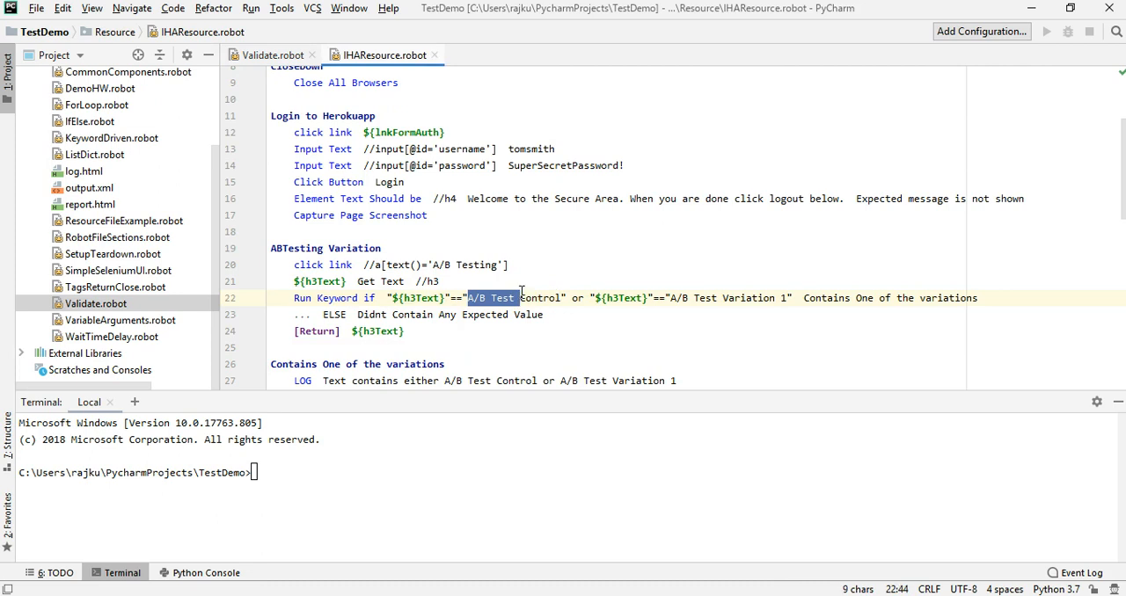
left_click(270, 54)
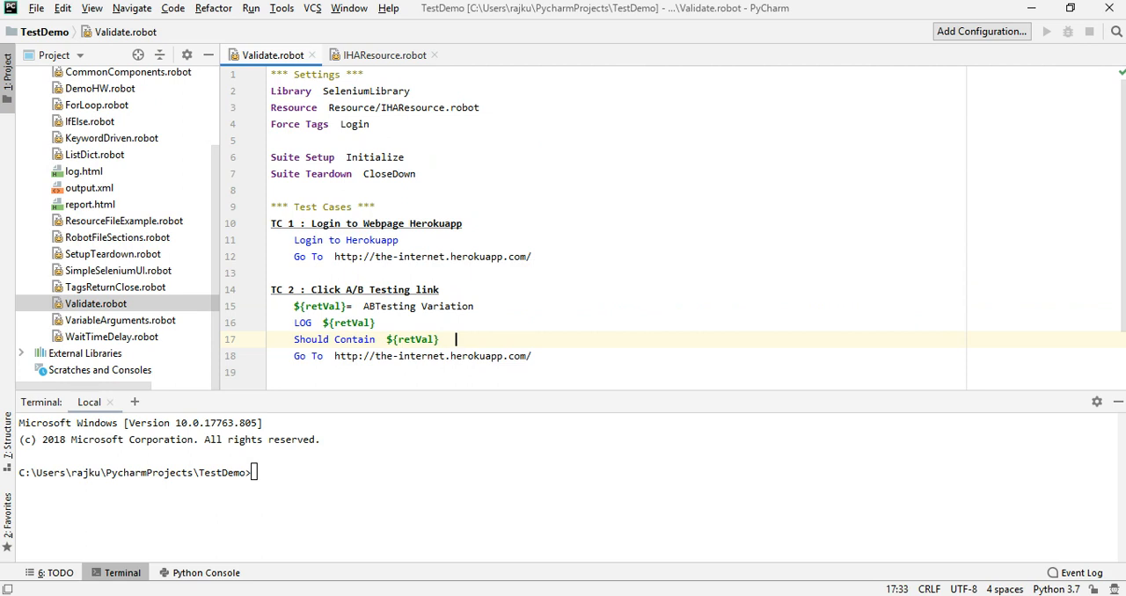
type("A/B Test")
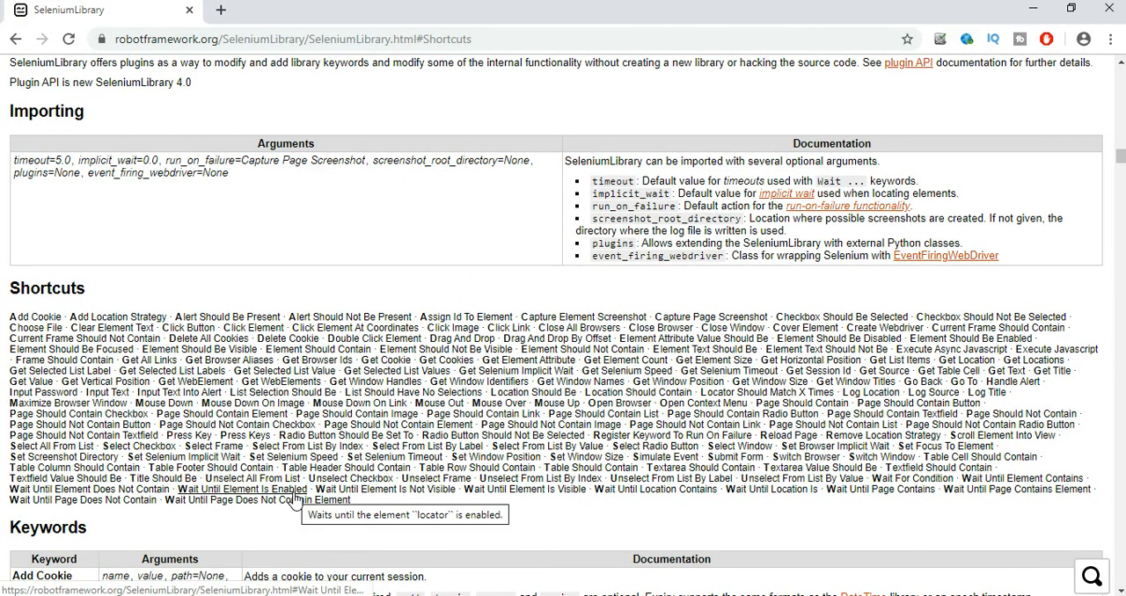
mouse_move(1028, 254)
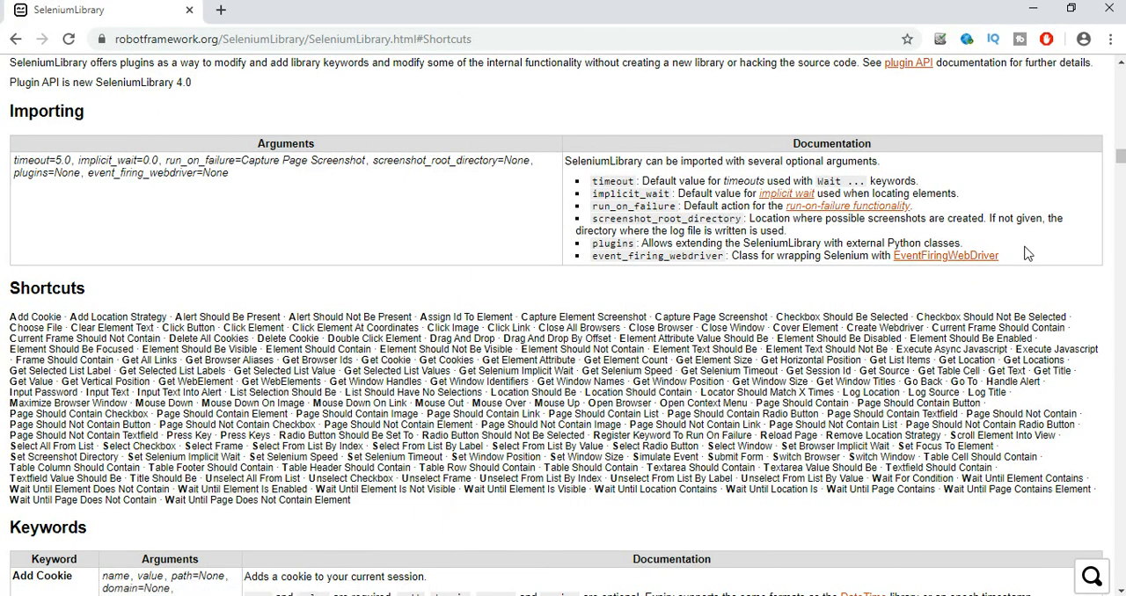
mouse_move(442, 295)
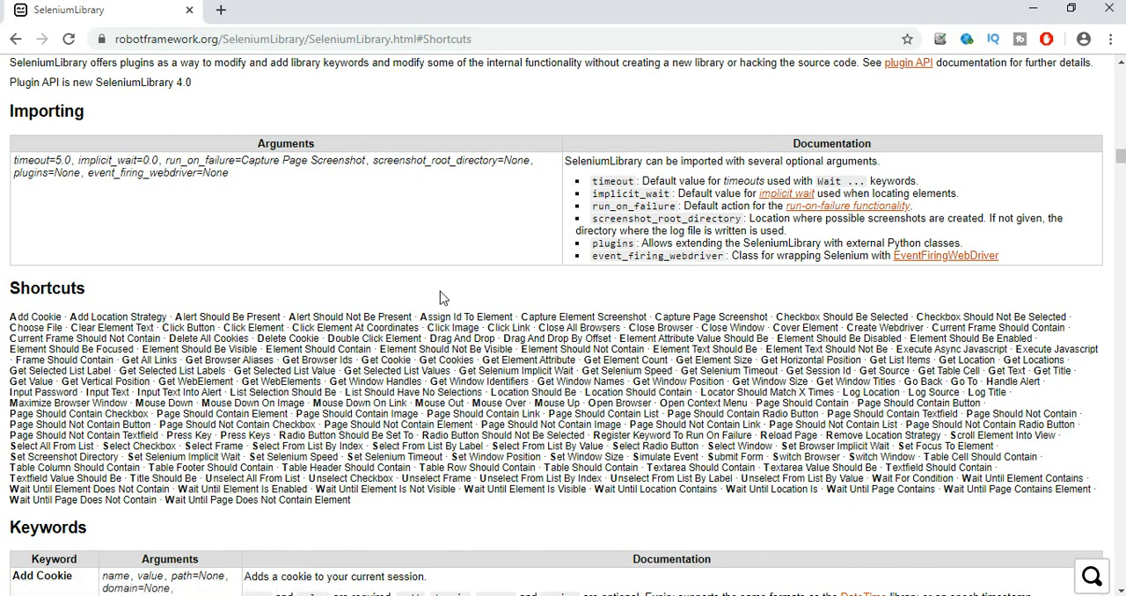
mouse_move(933, 255)
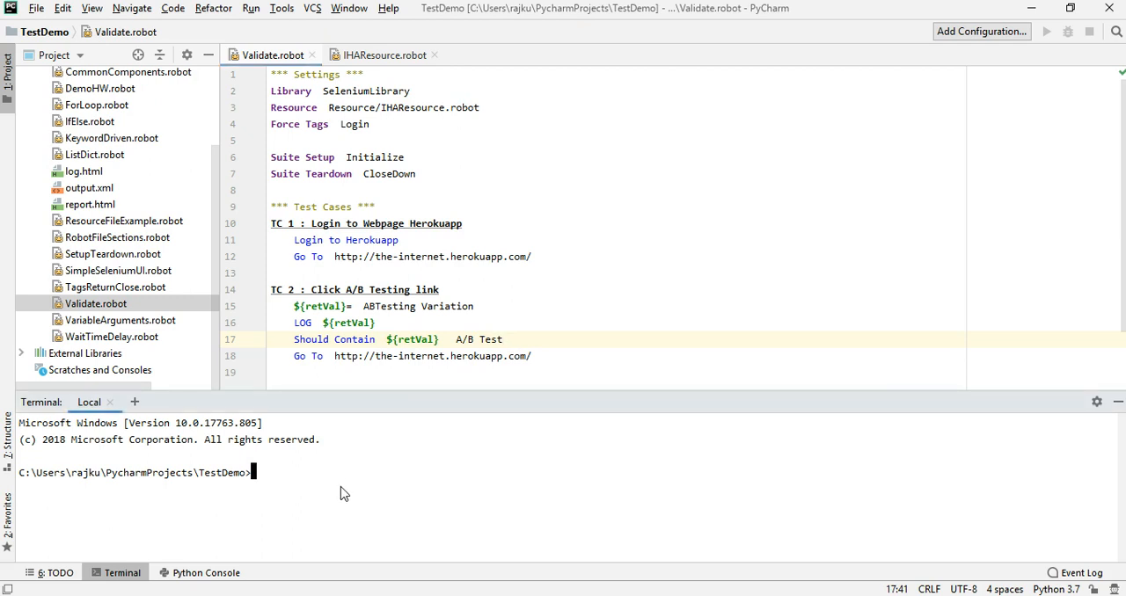
Step: Run 'robot Validate.robot' in the terminal so both test cases pass
type("robot")
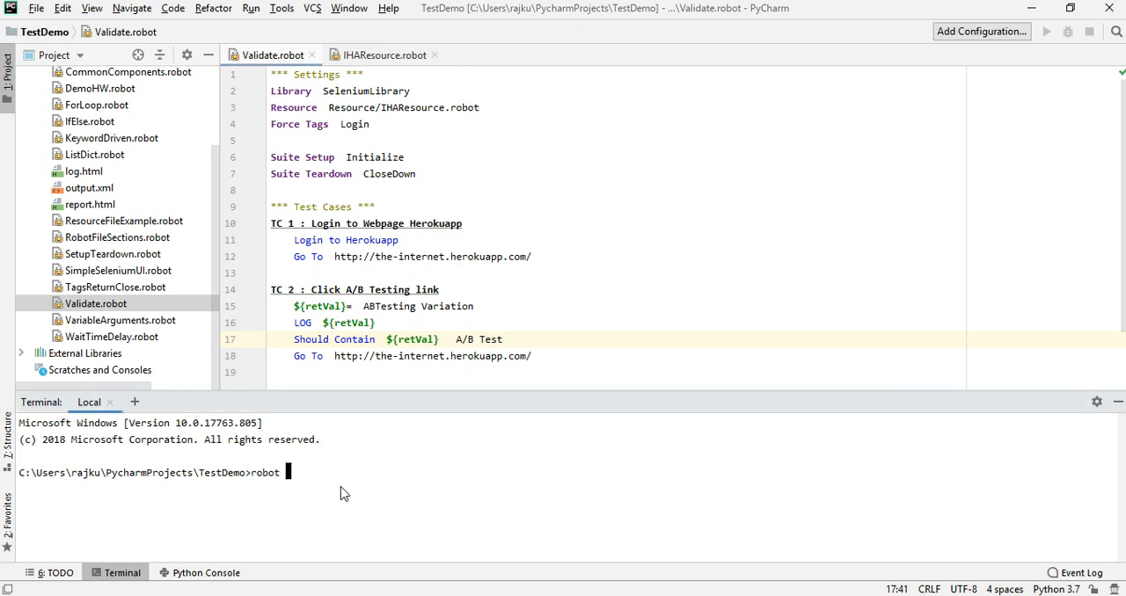
type("Validate.robot")
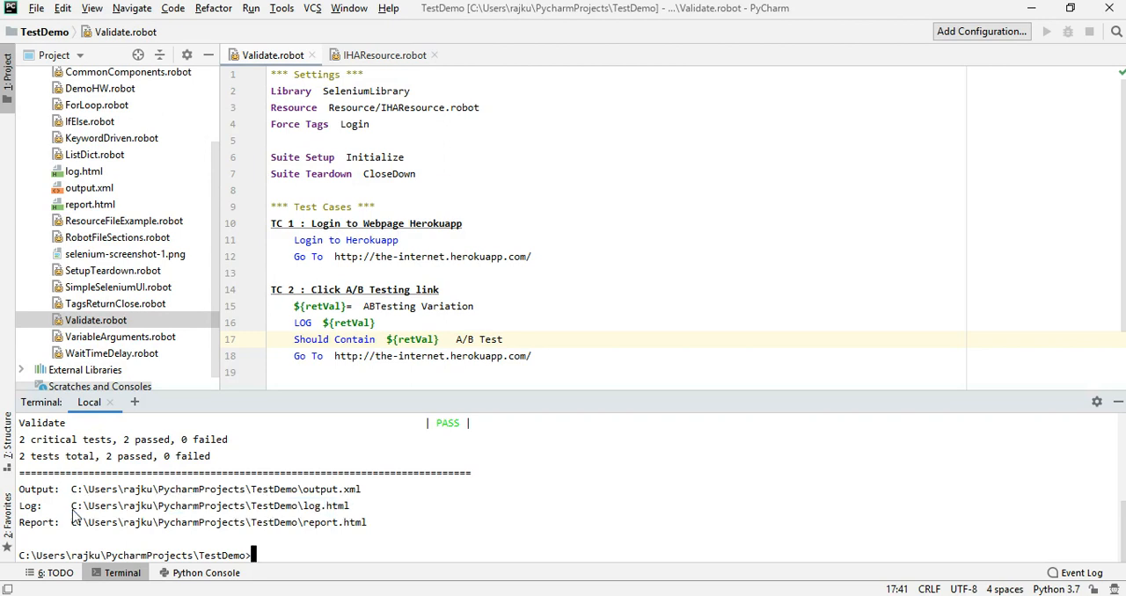
mouse_move(440, 585)
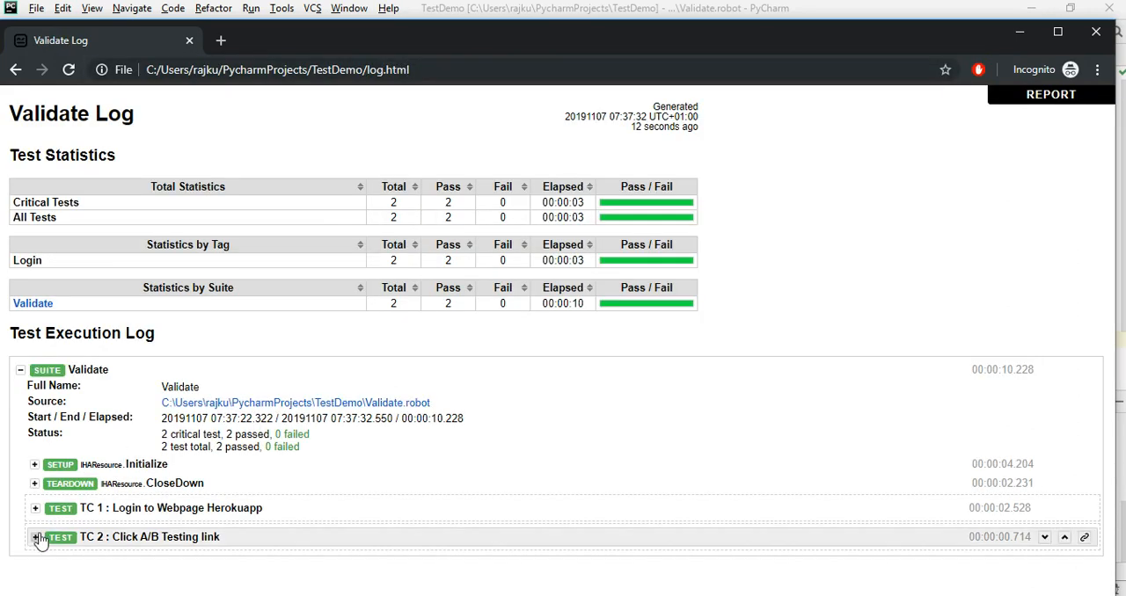
Step: Expand TC 2 and its passing Should Contain step in log.html
left_click(36, 537)
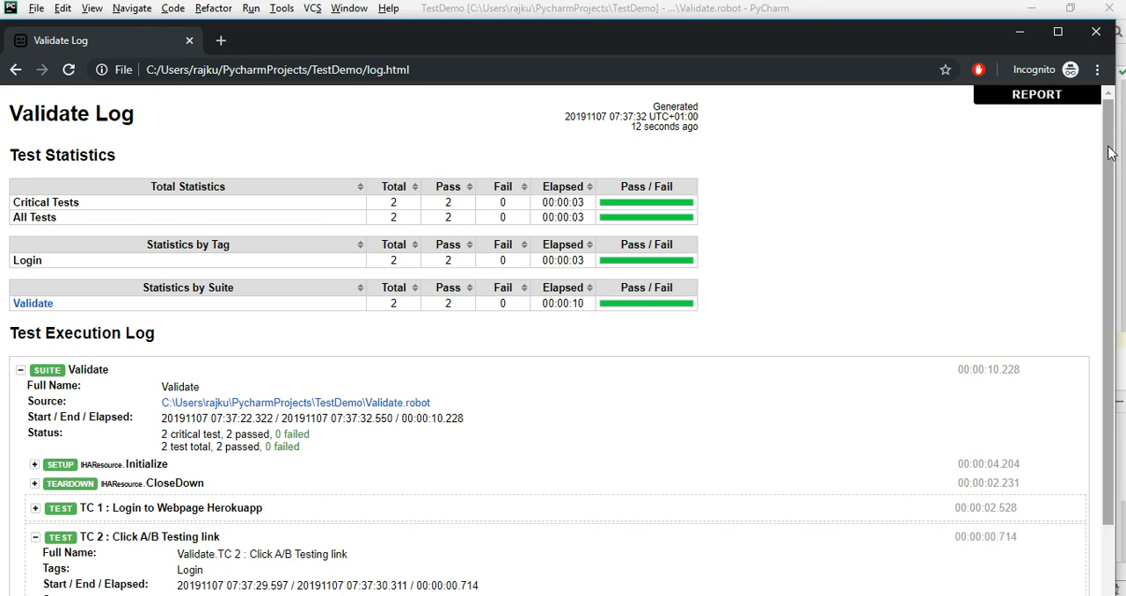
scroll("down", 3)
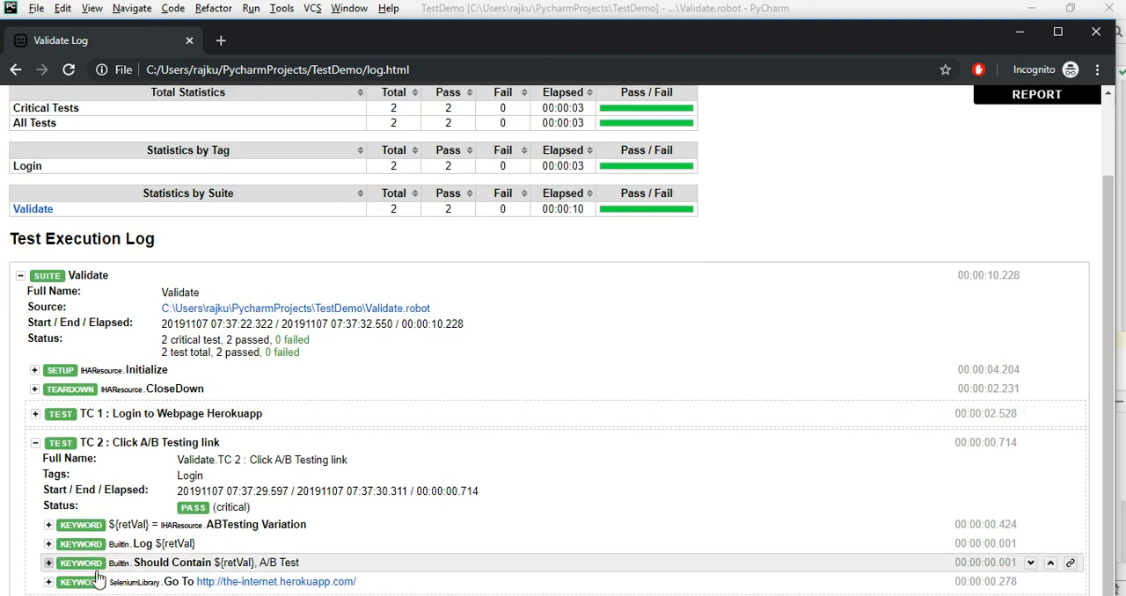
left_click(48, 563)
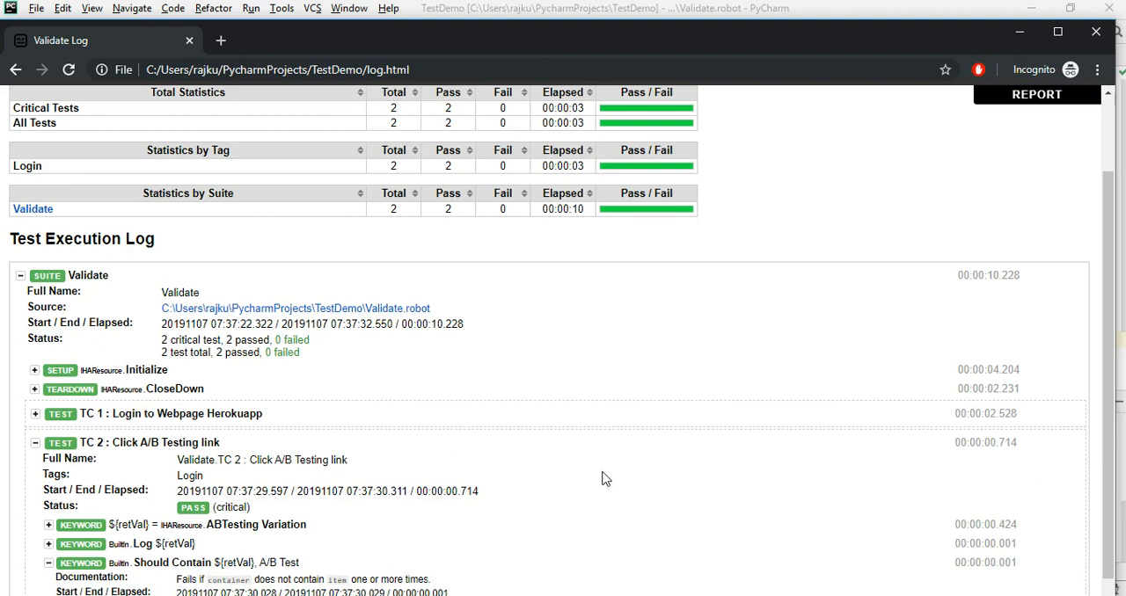
mouse_move(174, 568)
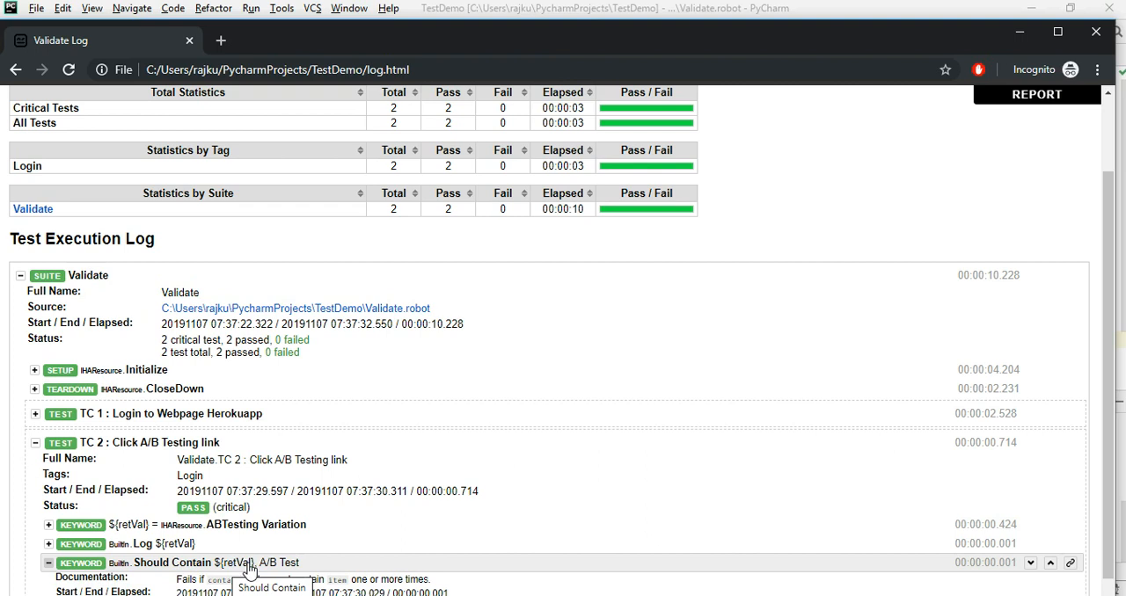
mouse_move(288, 570)
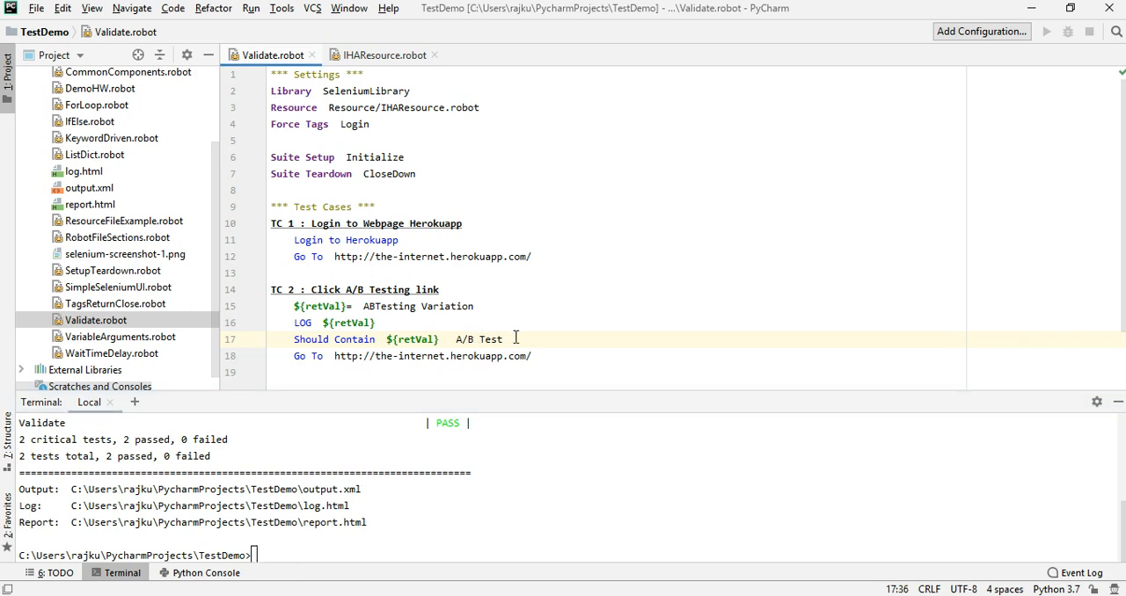
Step: Change the expected text to 'A/B1 Test' and rerun 'robot Validate.robot'
type("1")
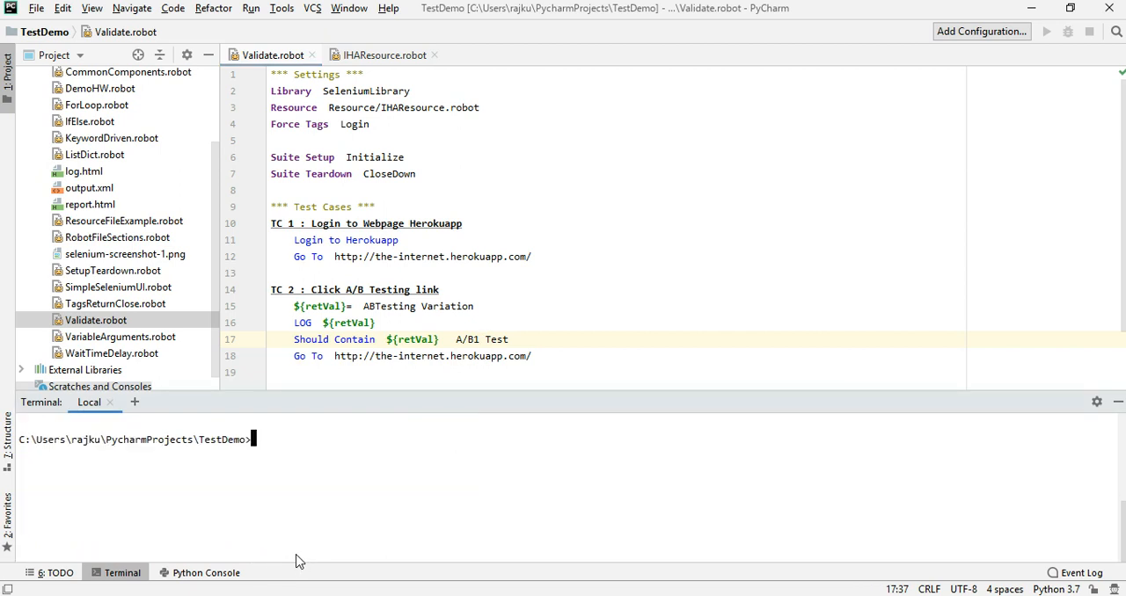
type("robot Validate.robot")
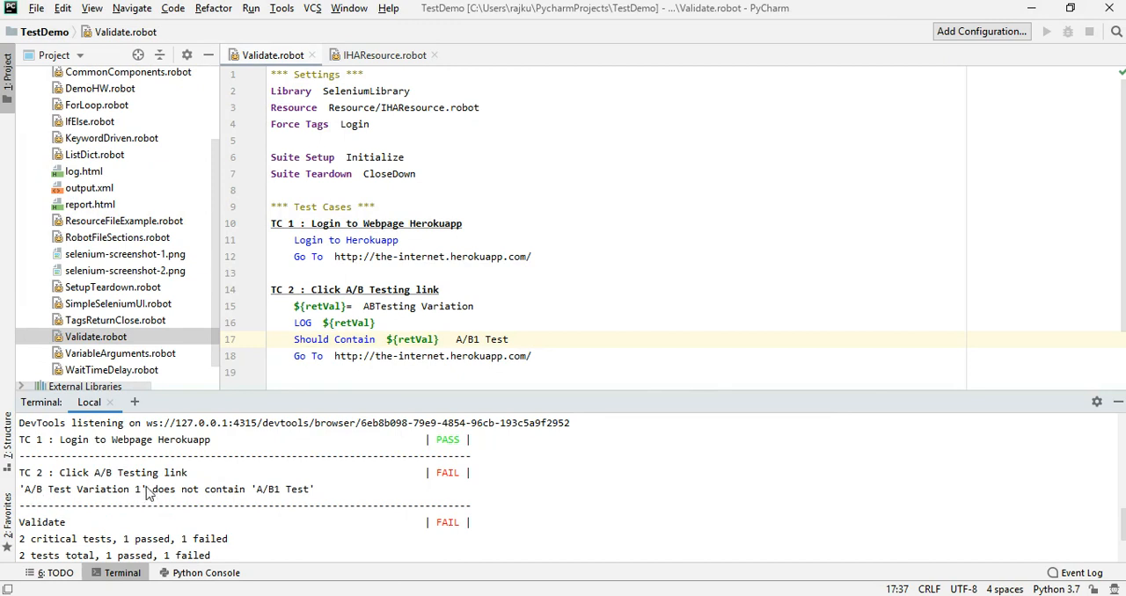
mouse_move(280, 493)
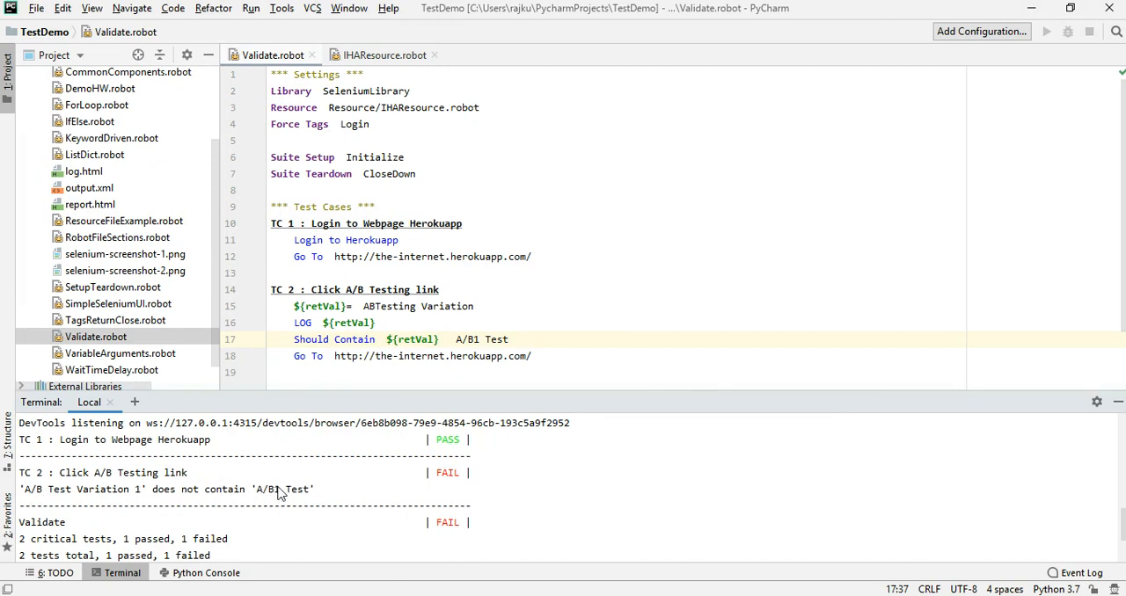
mouse_move(73, 489)
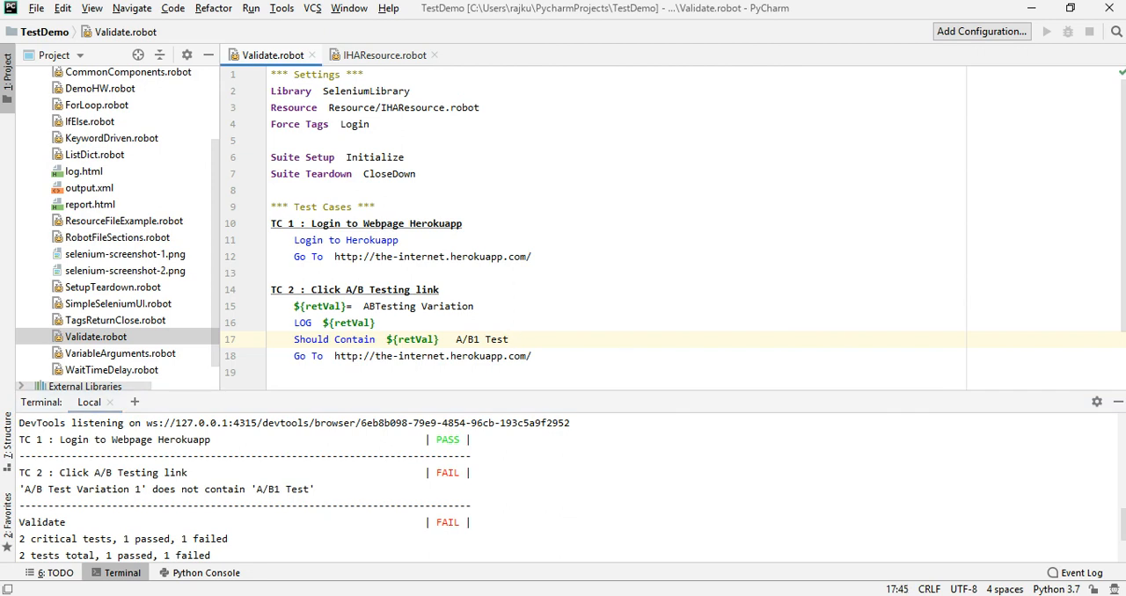
Step: On line 17, add the message 'Error: Returned value doesn't contain the text which we are looking for.'
left_click(518, 339)
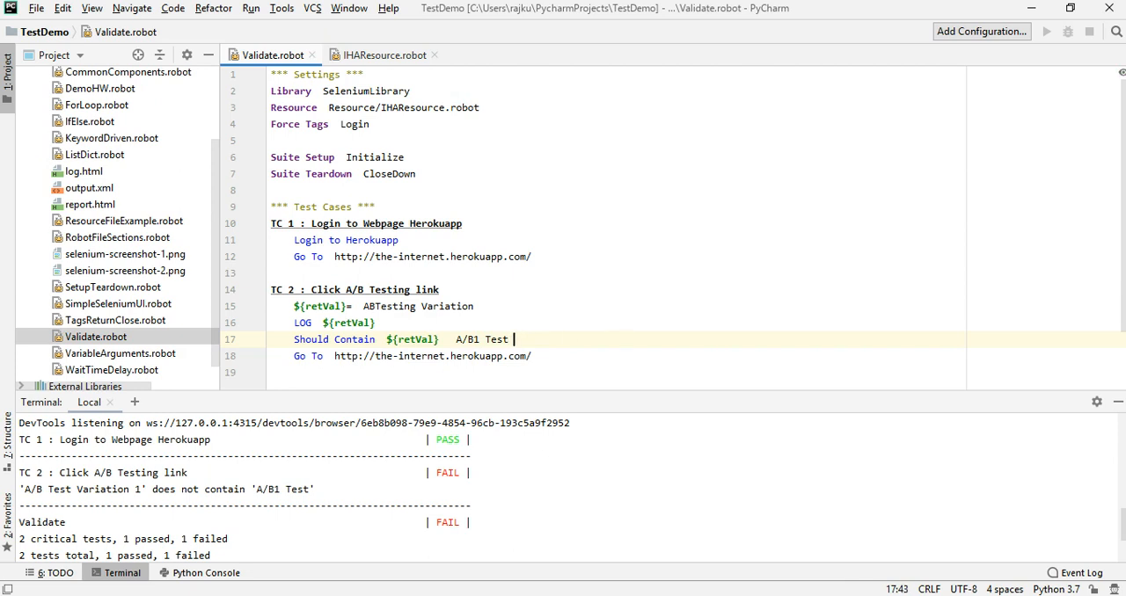
type("Error:")
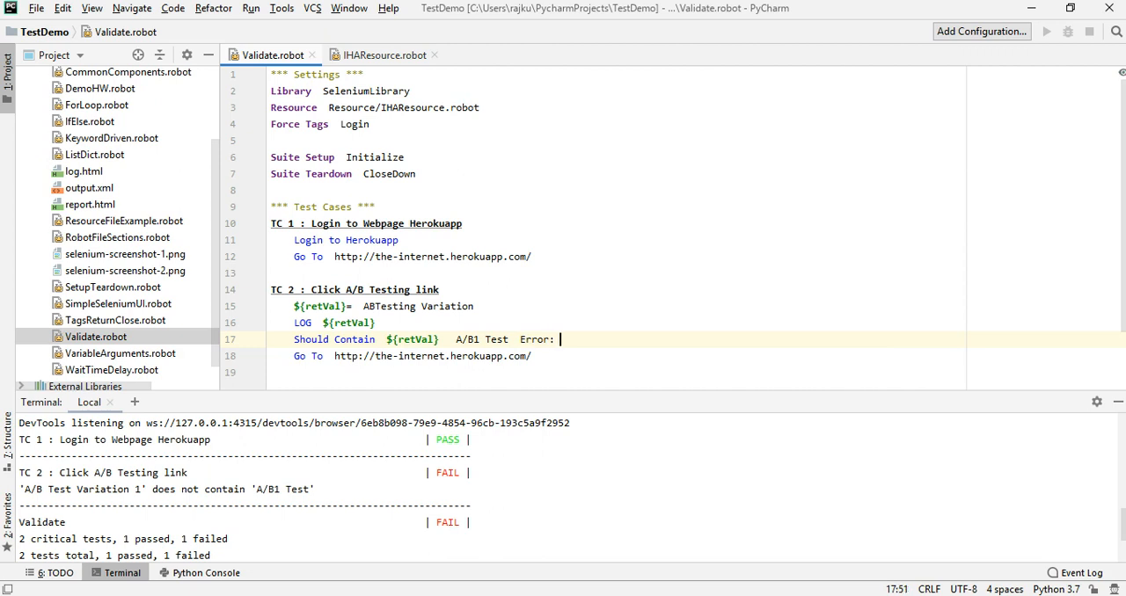
type("Returned value d")
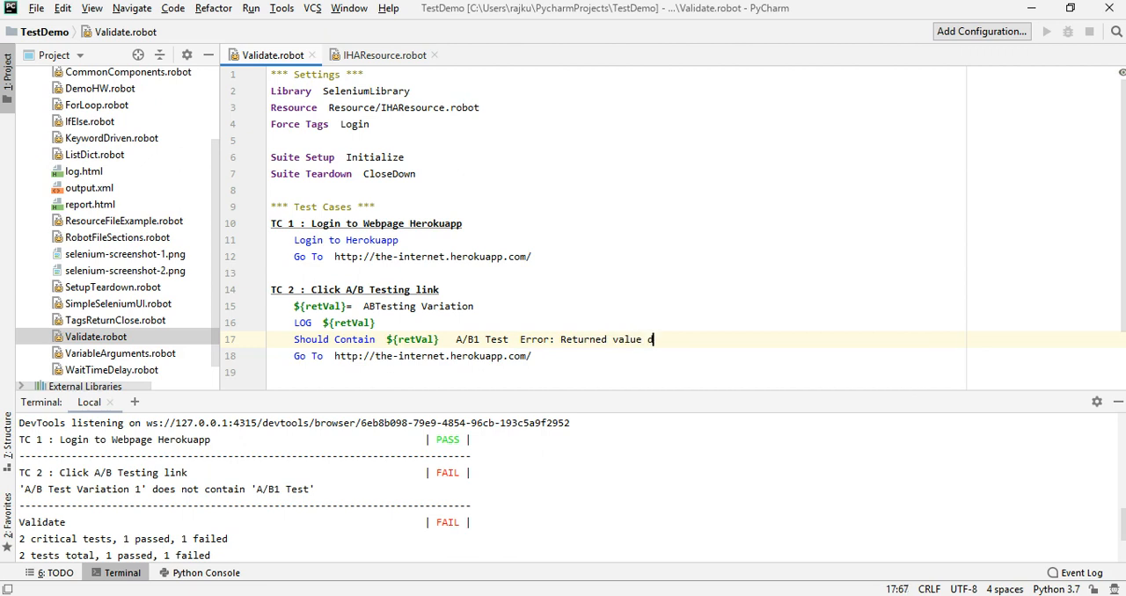
type("oesn't contain")
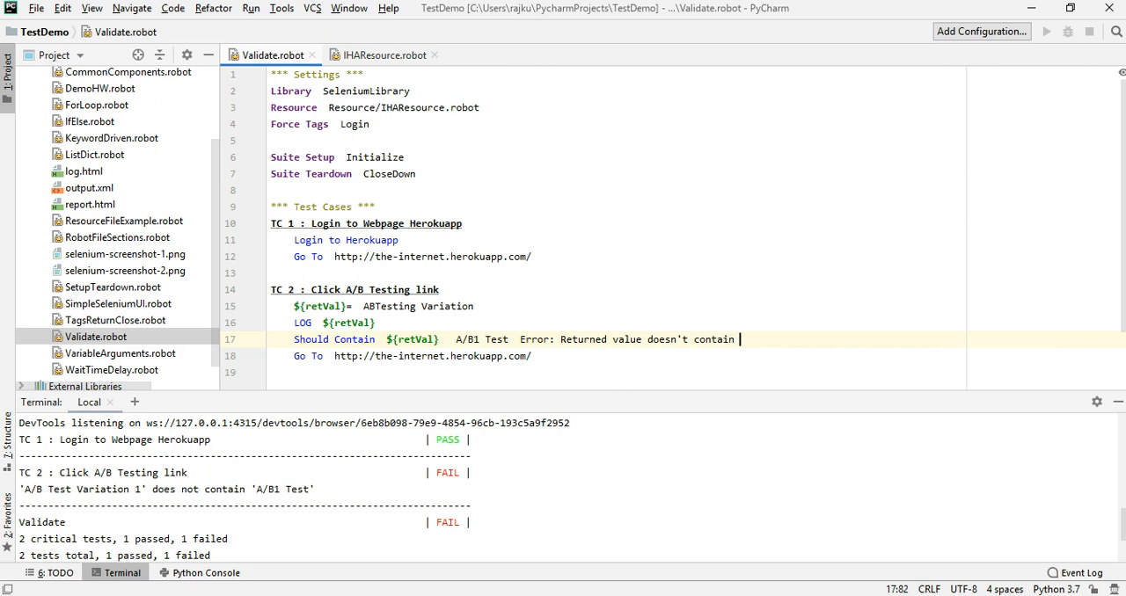
type("A/B")
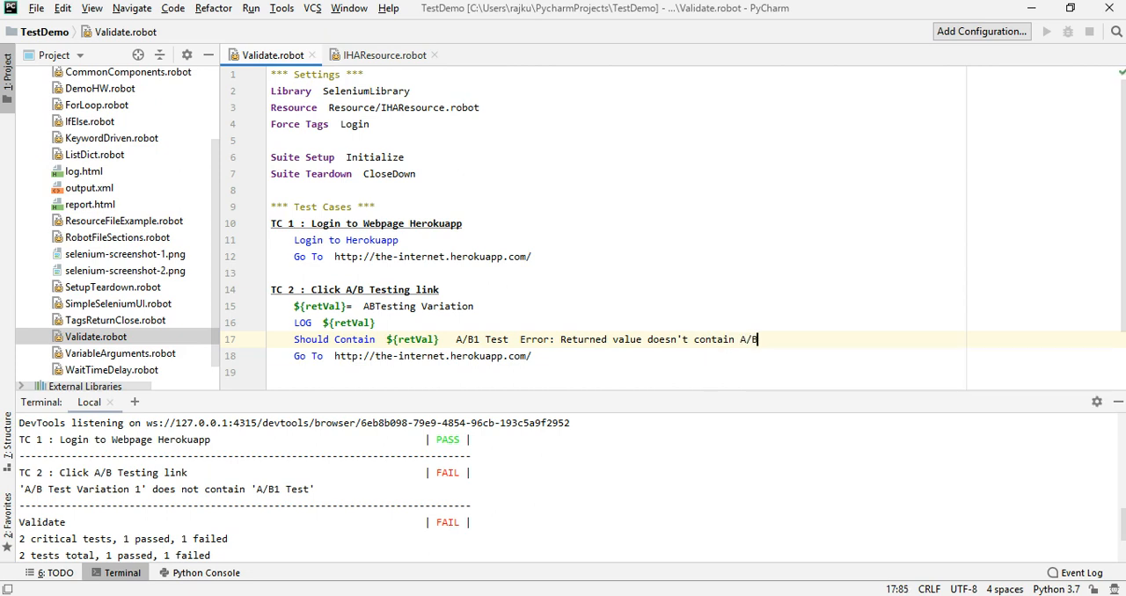
key("BackSpace")
type("the text which we")
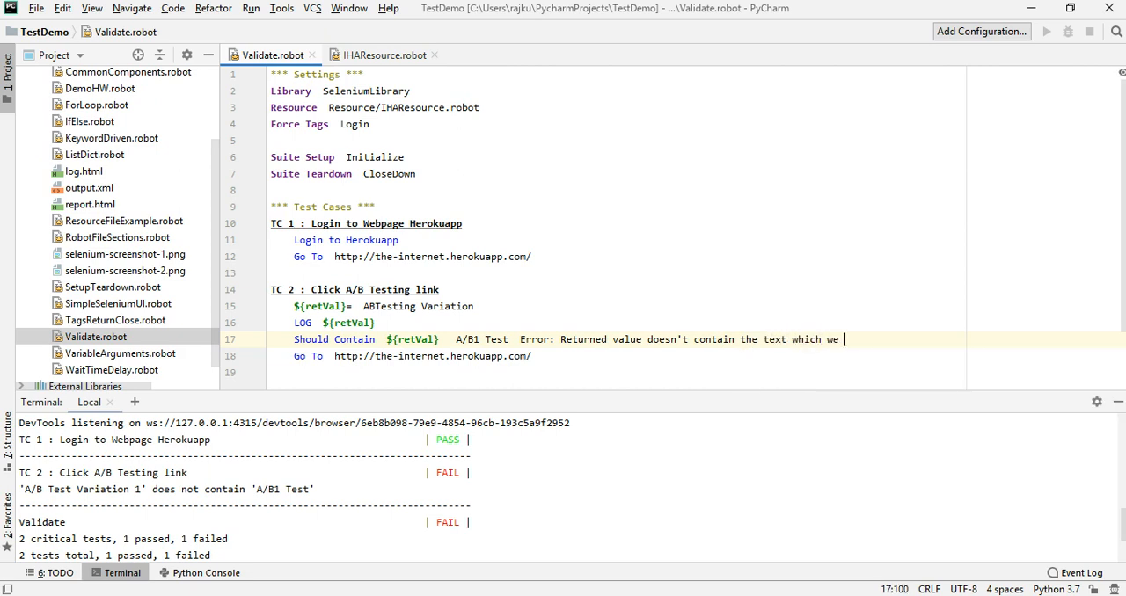
type("are looking f")
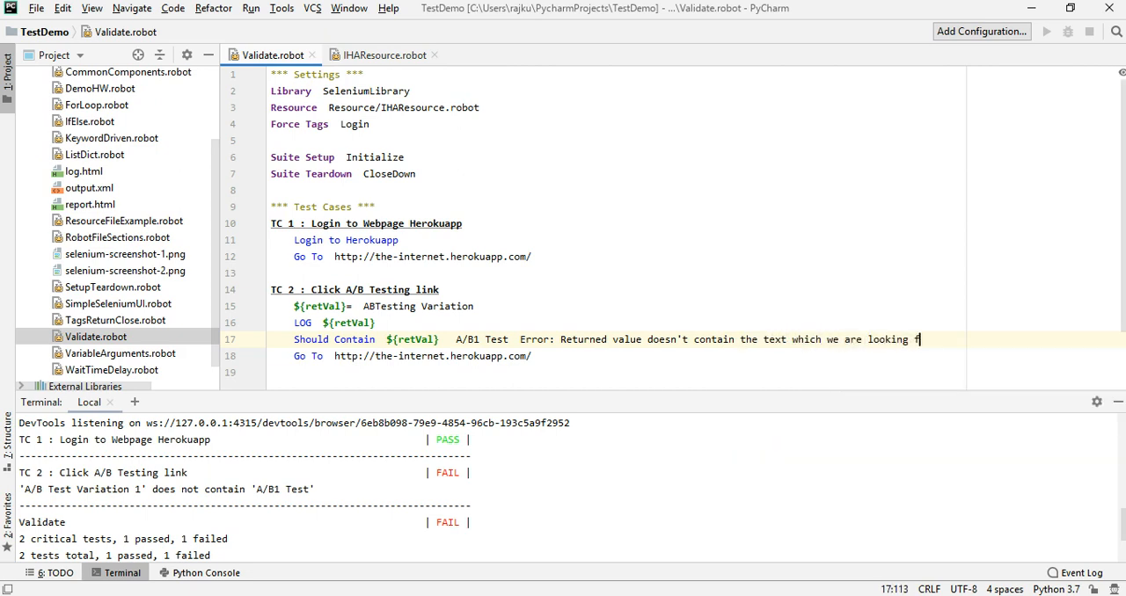
type("or.")
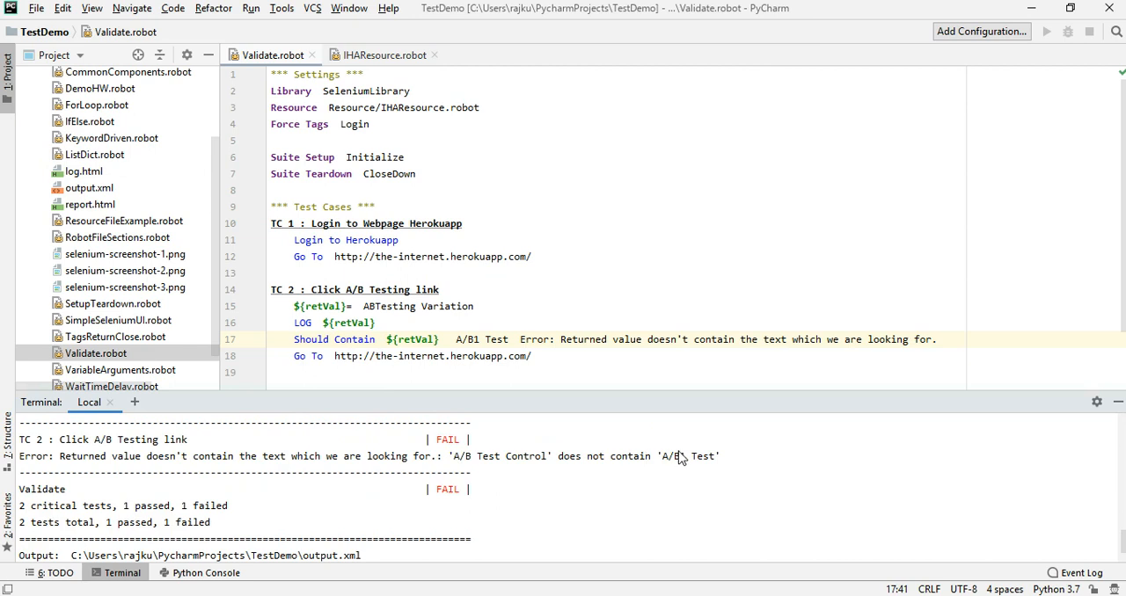
mouse_move(90, 471)
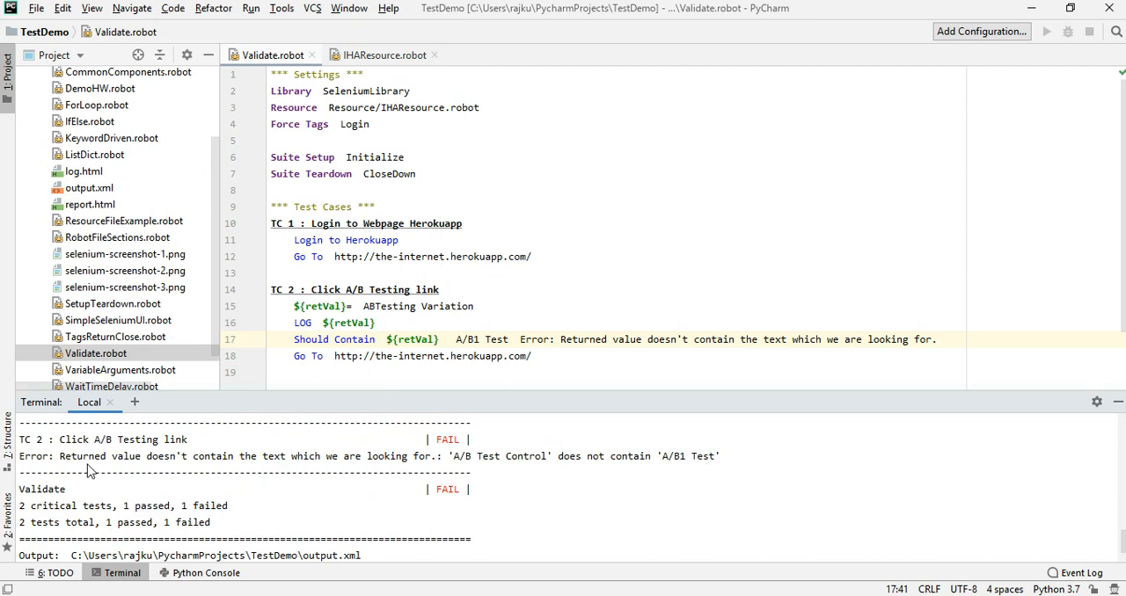
mouse_move(36, 467)
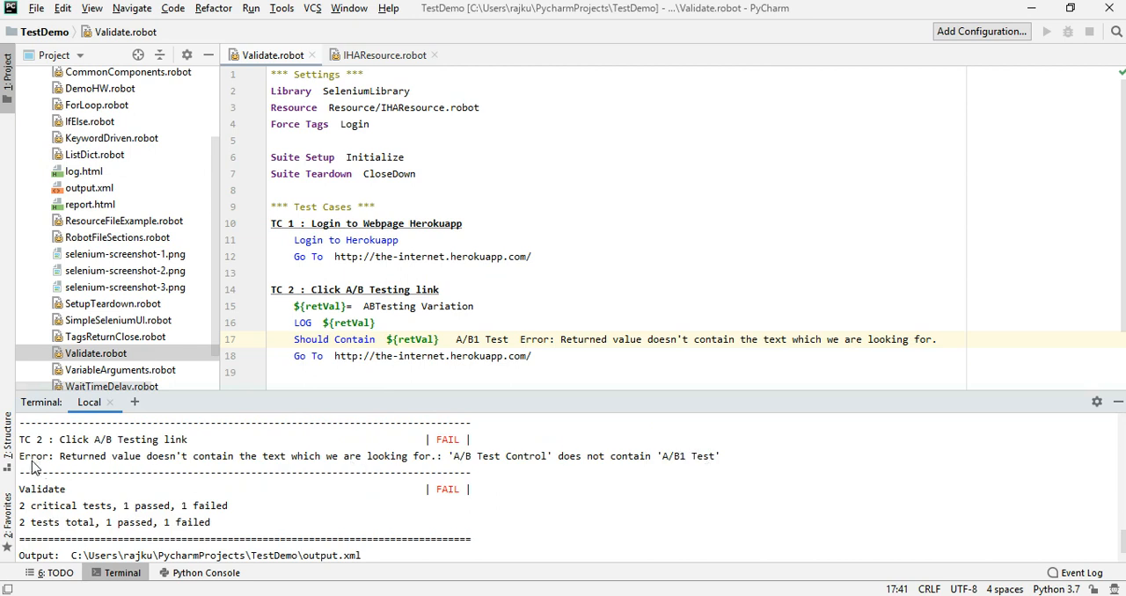
mouse_move(48, 467)
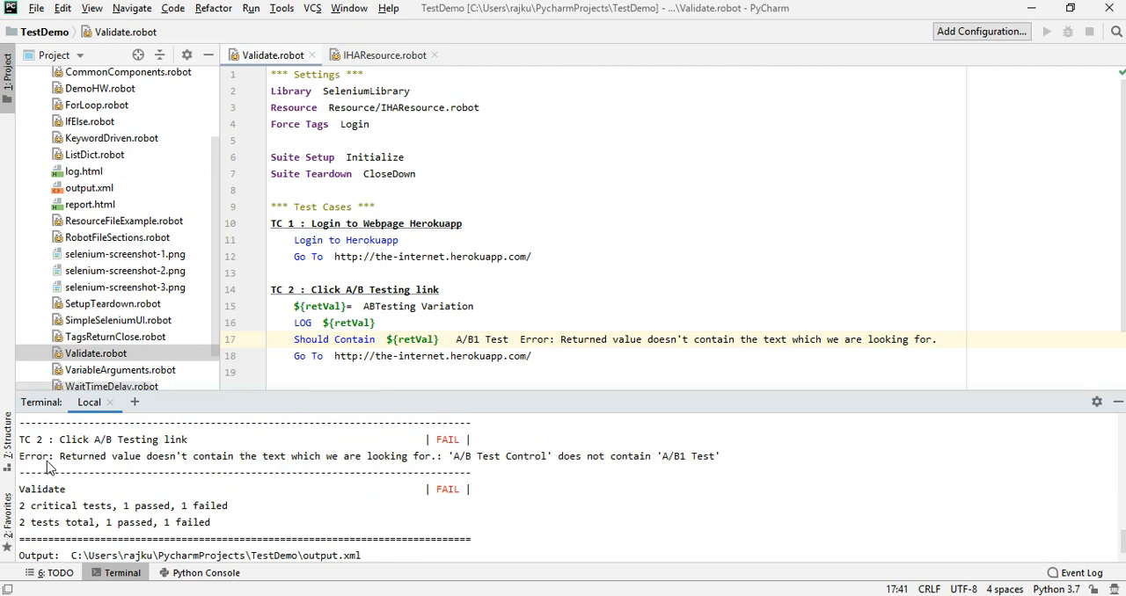
mouse_move(180, 465)
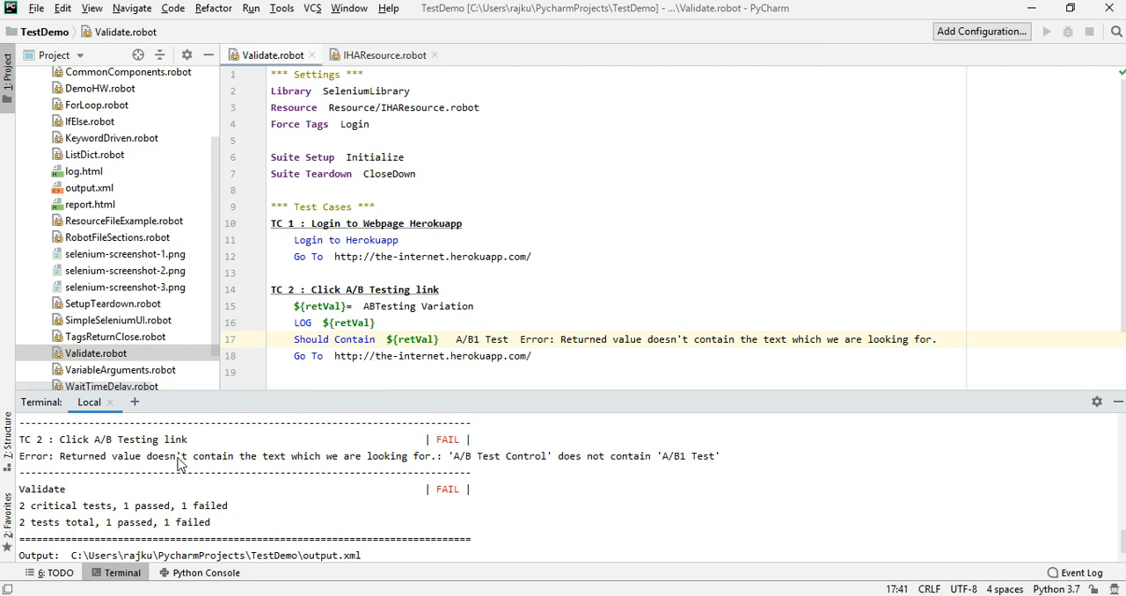
mouse_move(420, 465)
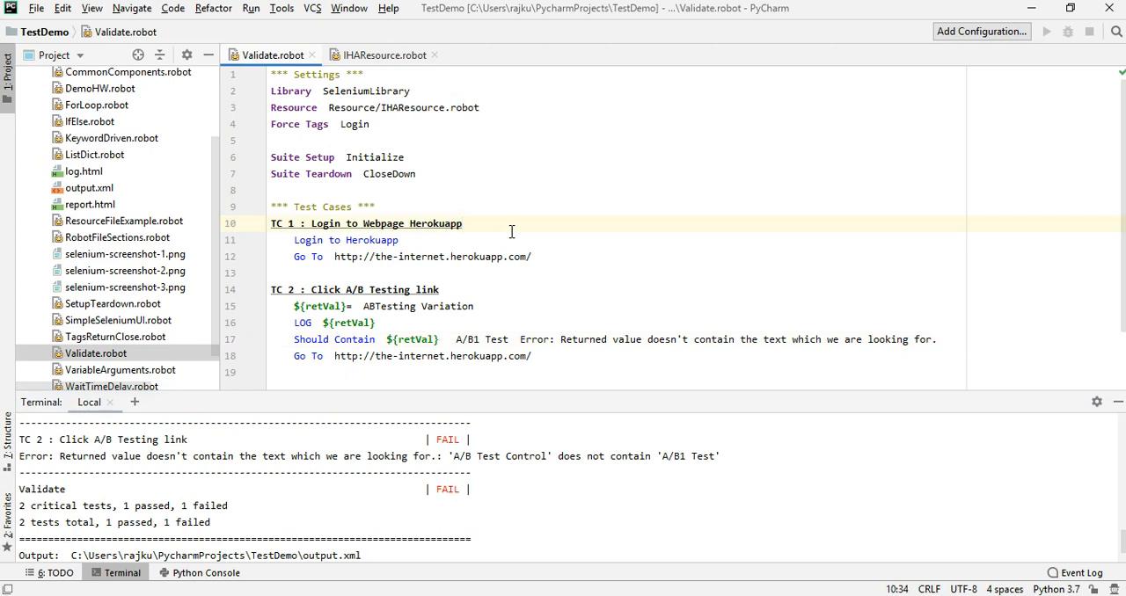
mouse_move(457, 318)
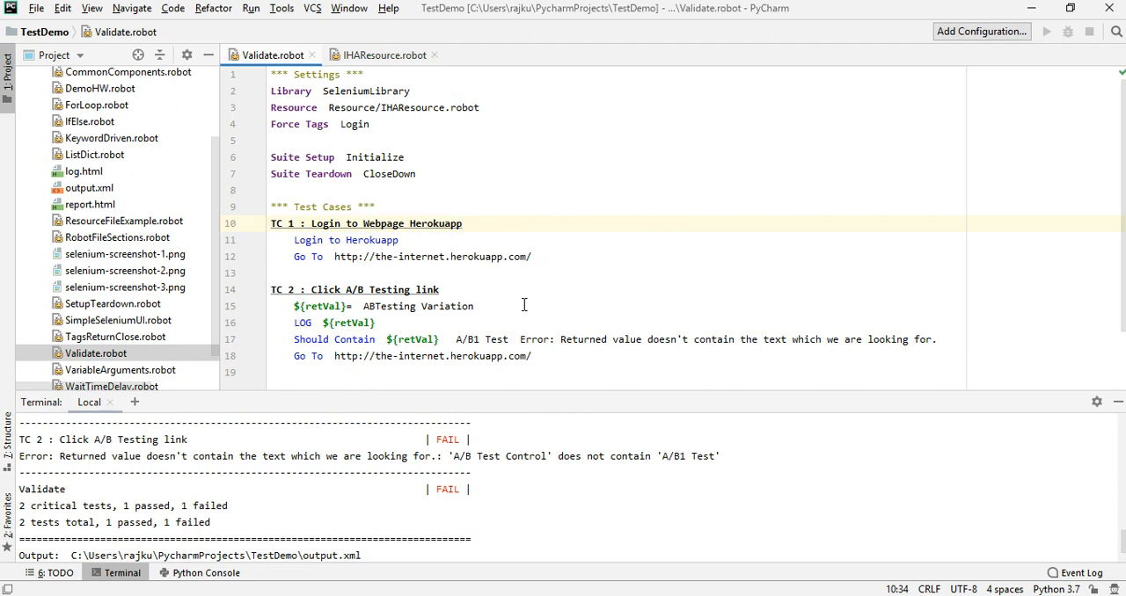
mouse_move(554, 325)
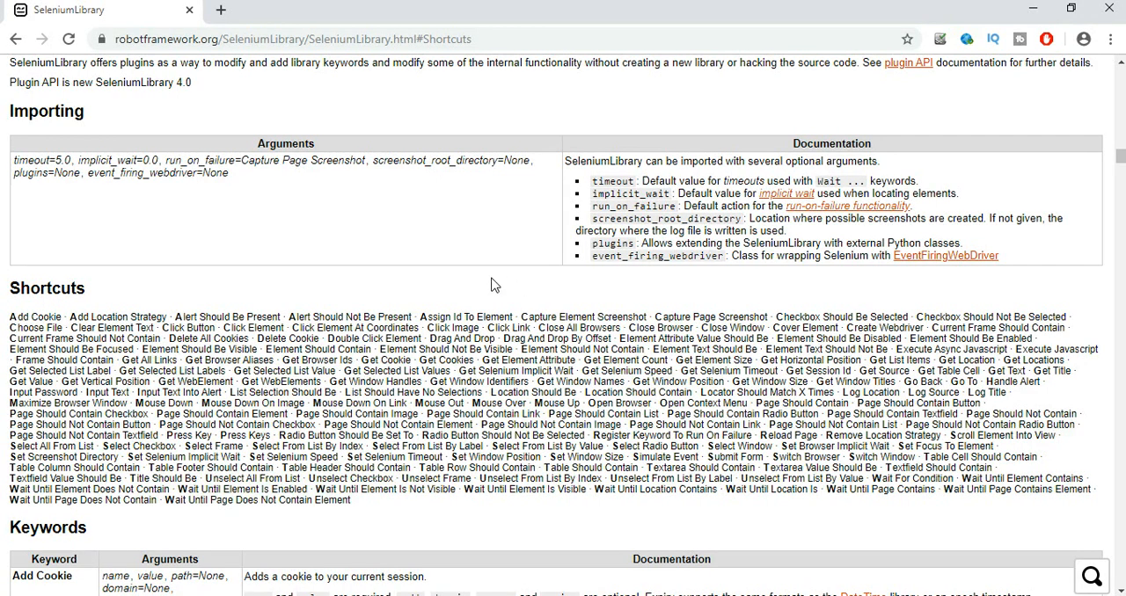
mouse_move(776, 276)
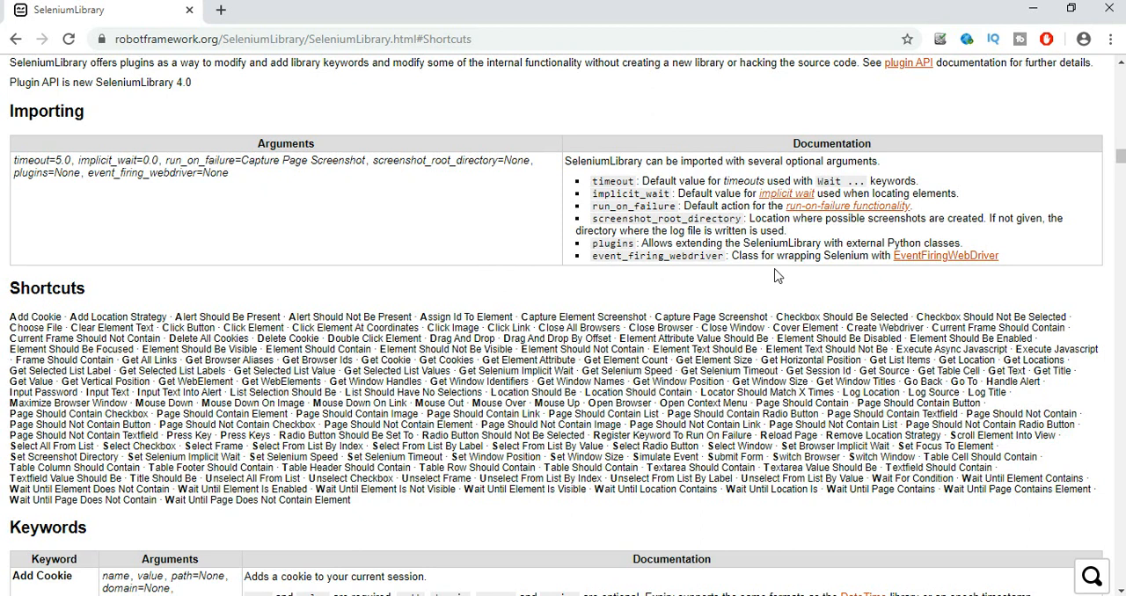
mouse_move(565, 301)
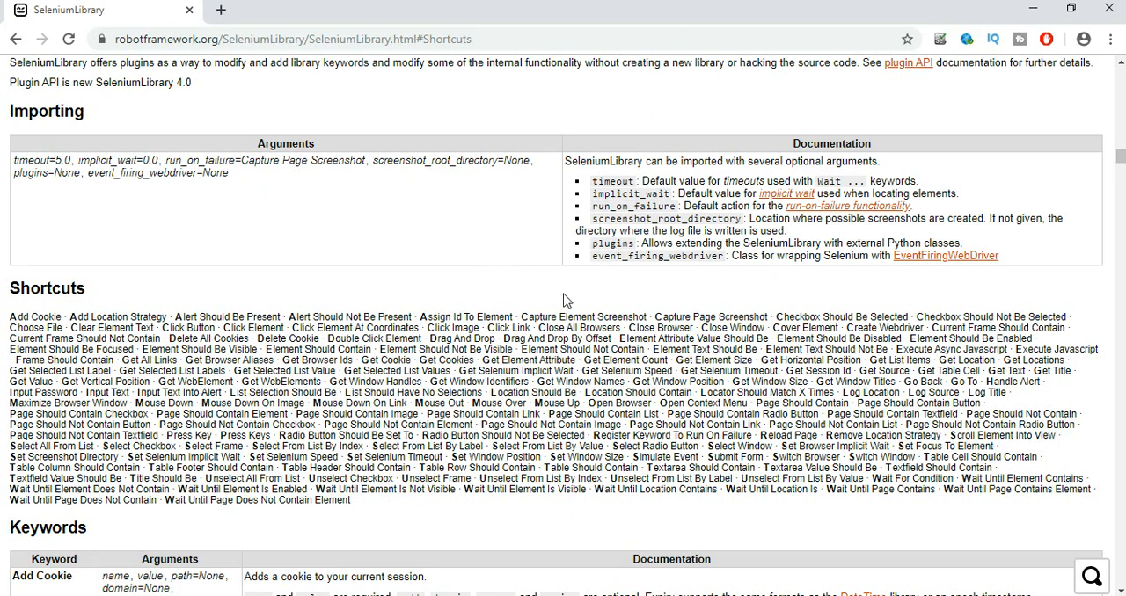
mouse_move(289, 306)
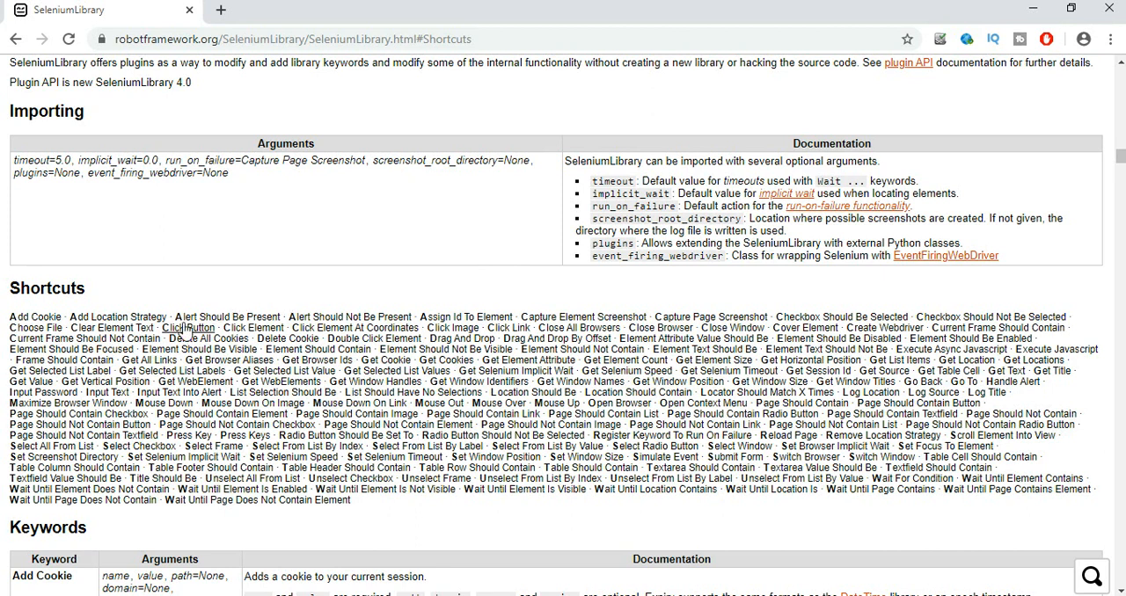
mouse_move(349, 317)
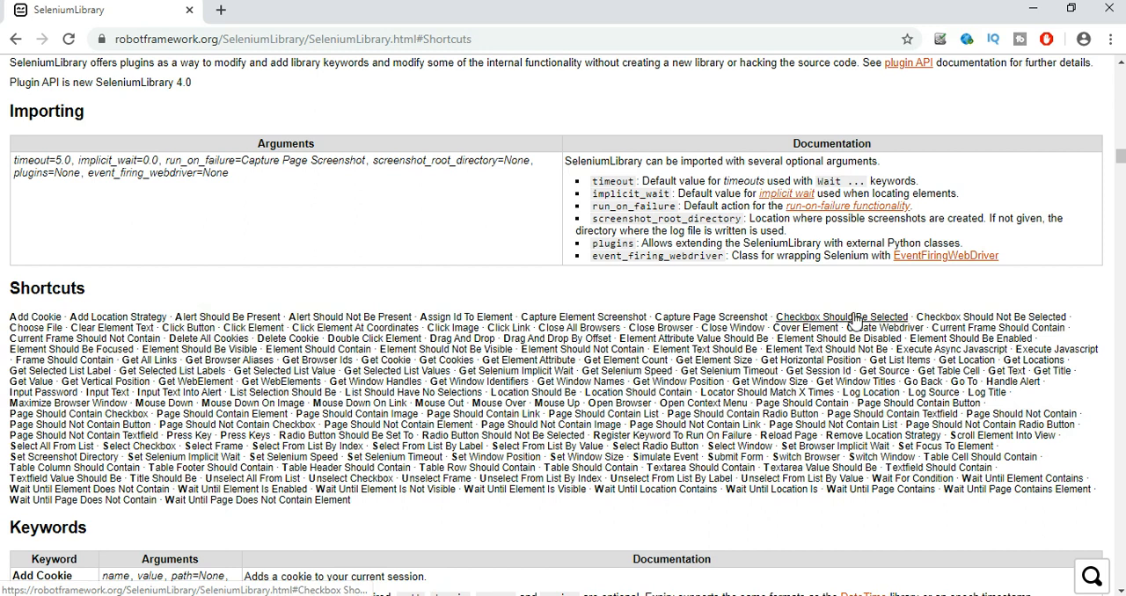
mouse_move(879, 305)
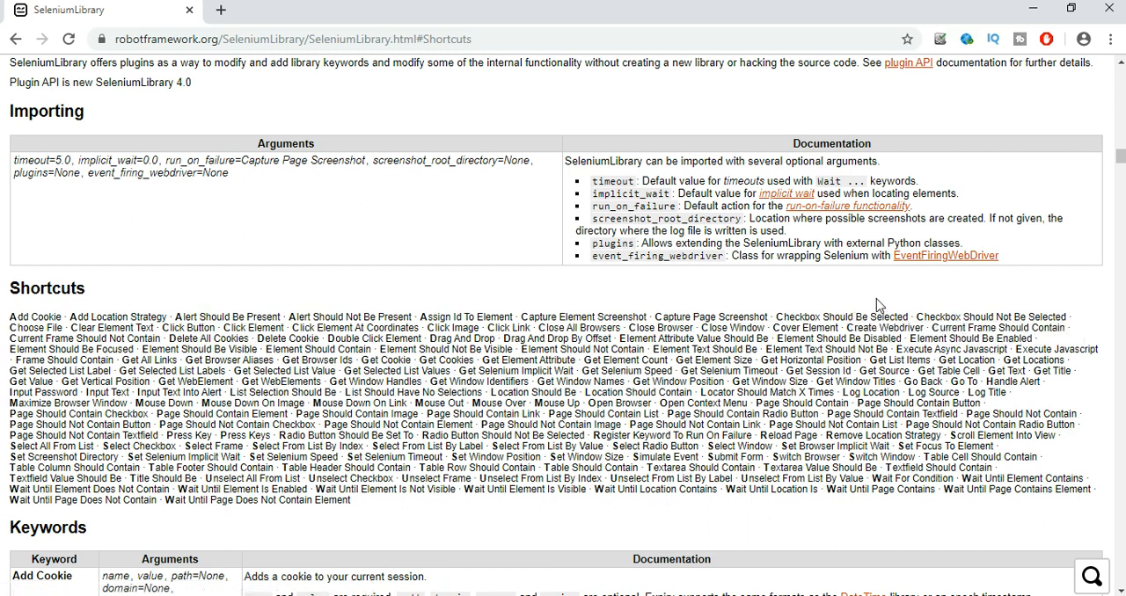
mouse_move(930, 317)
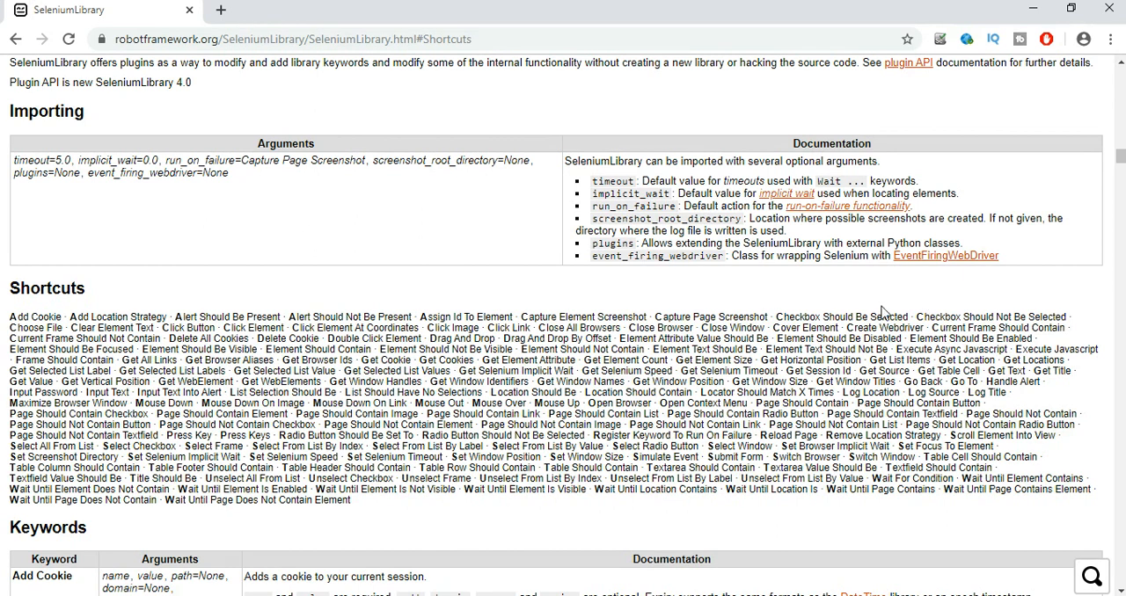
mouse_move(319, 349)
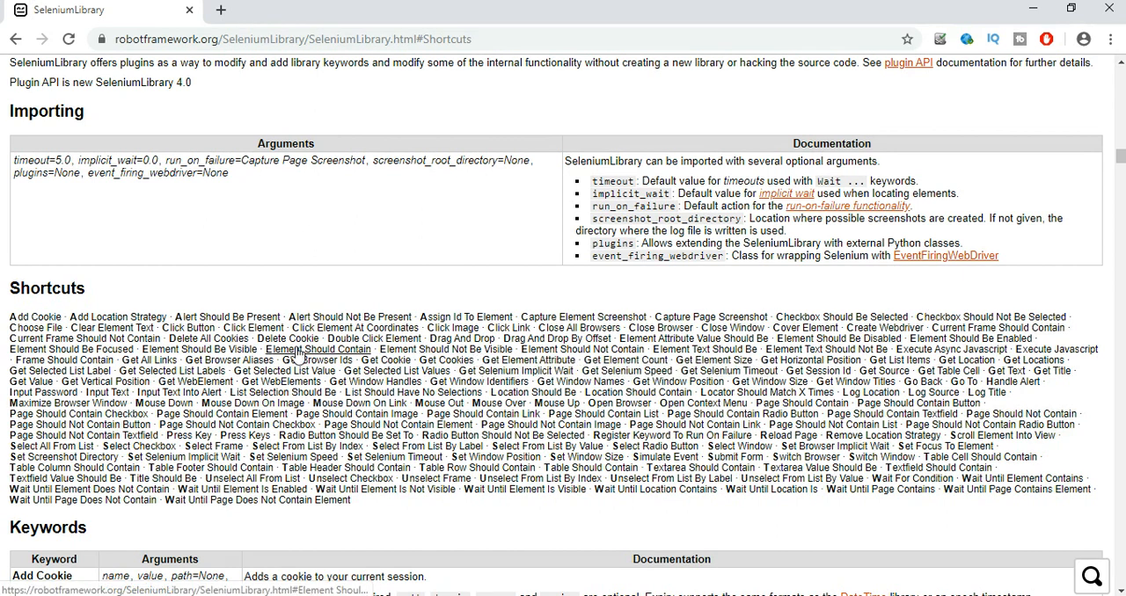
mouse_move(317, 350)
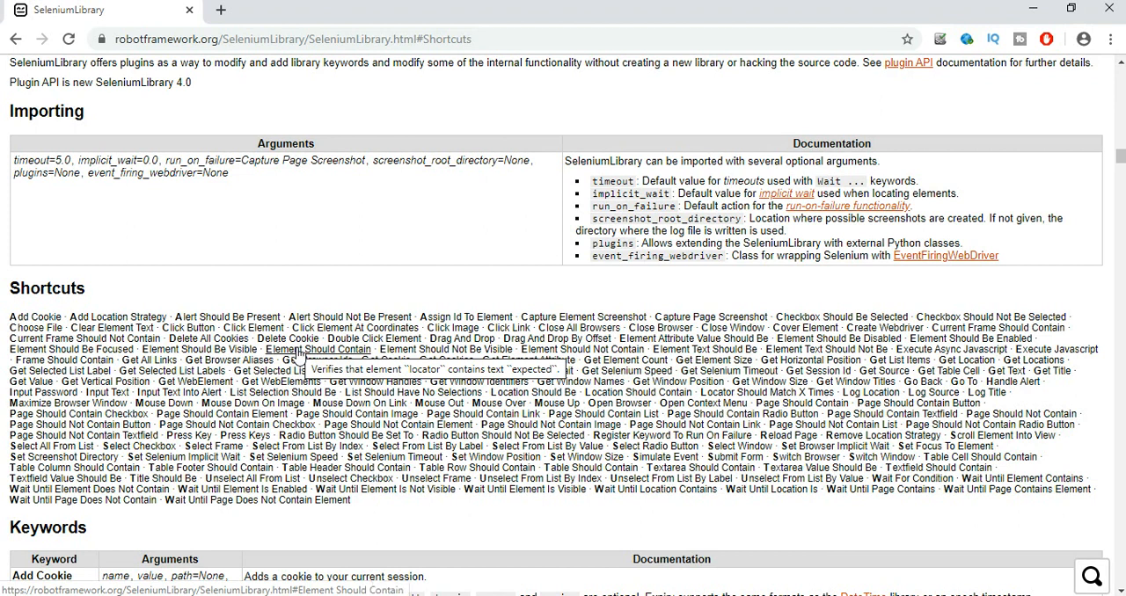
mouse_move(211, 349)
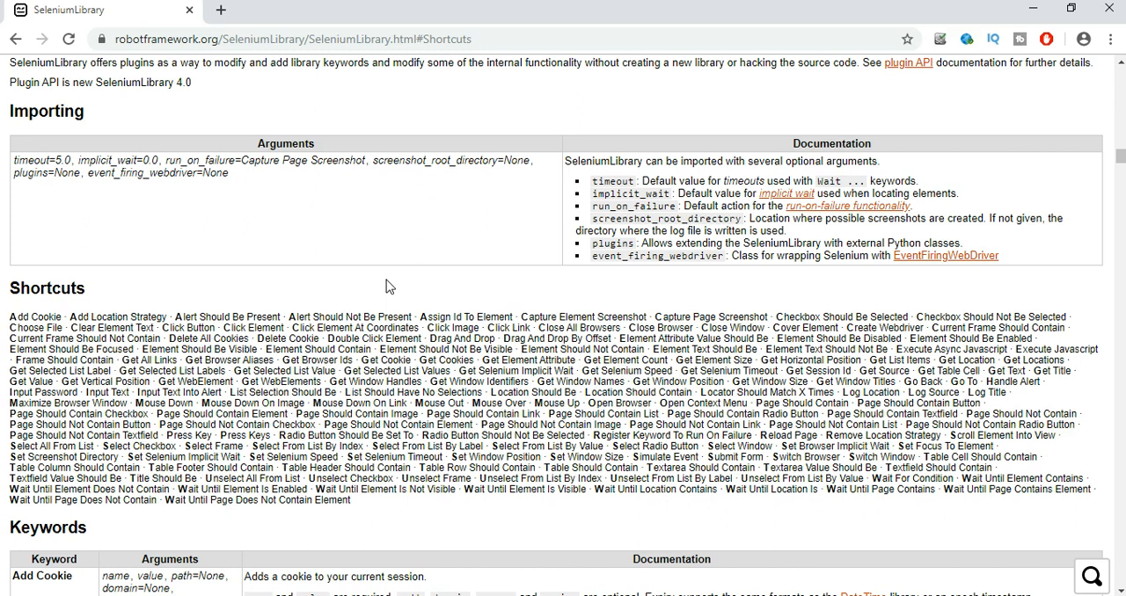
mouse_move(478, 262)
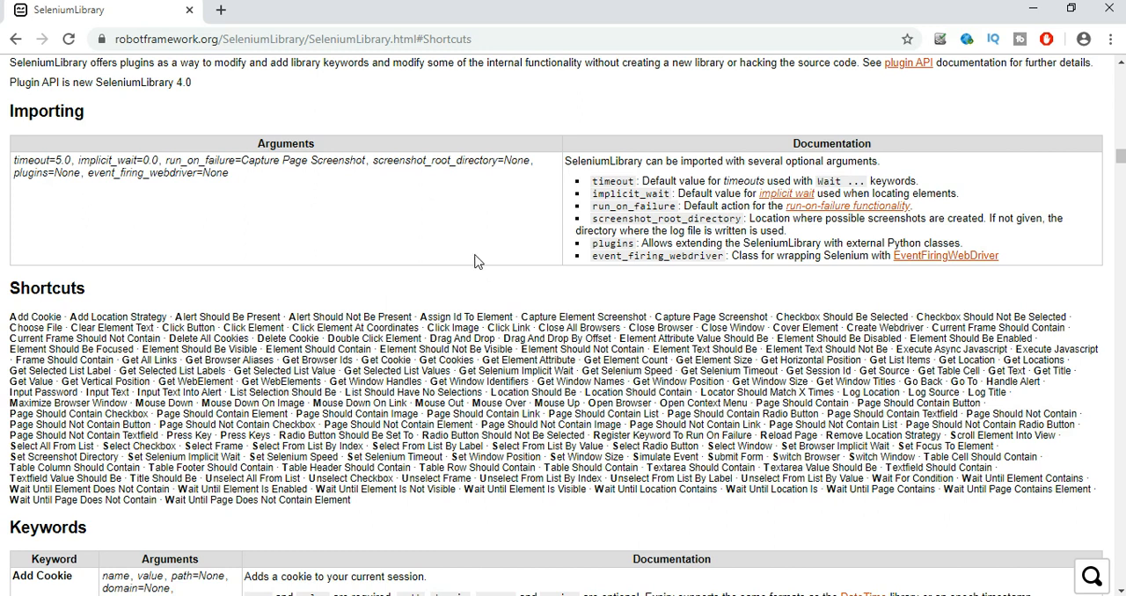
mouse_move(453, 280)
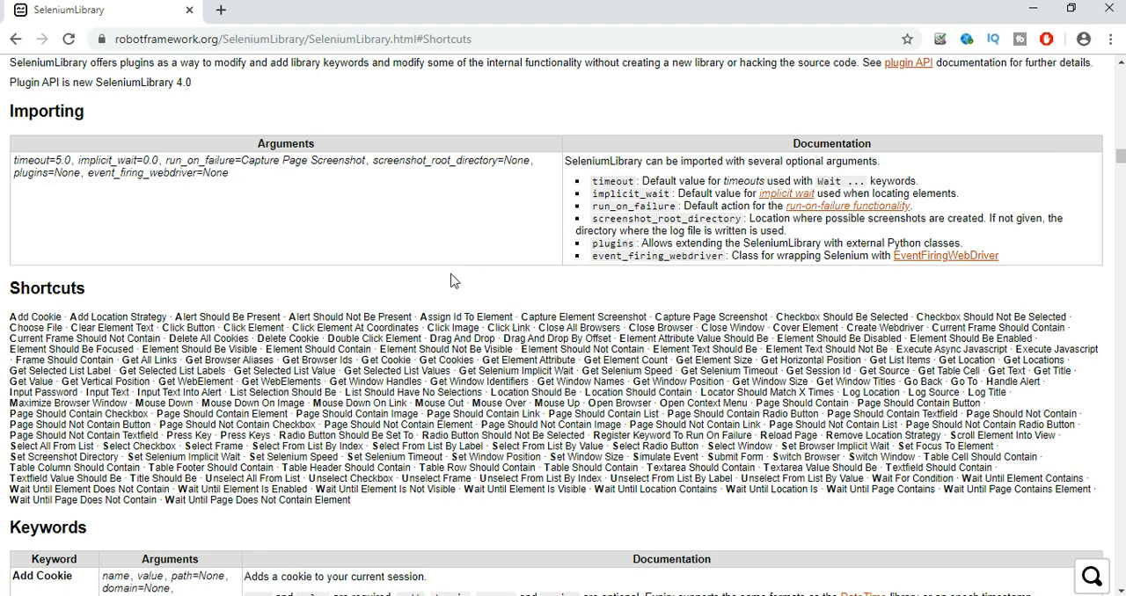